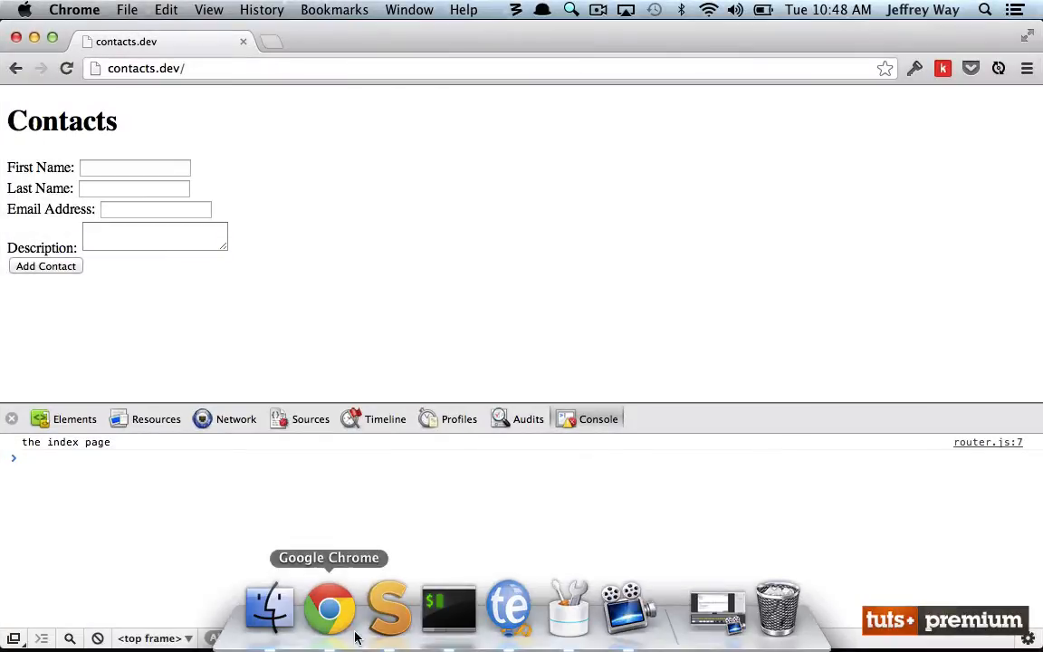
Add an 'All Contacts' comment banner and an empty App.Views.Contacts Backbone view in views.js.
click(387, 606)
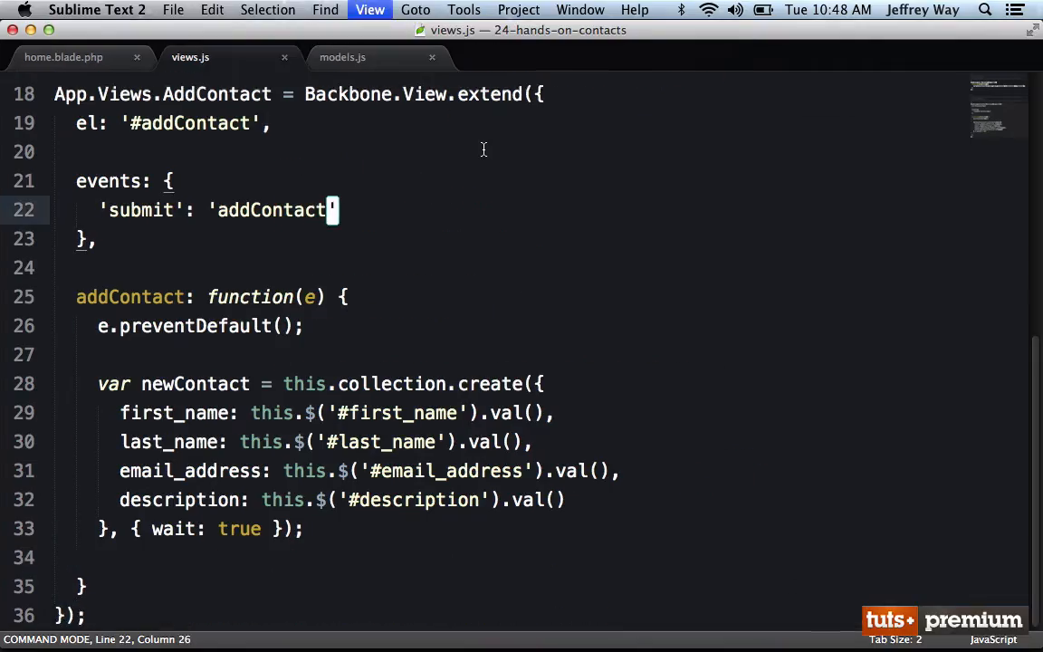
scroll(up, 3)
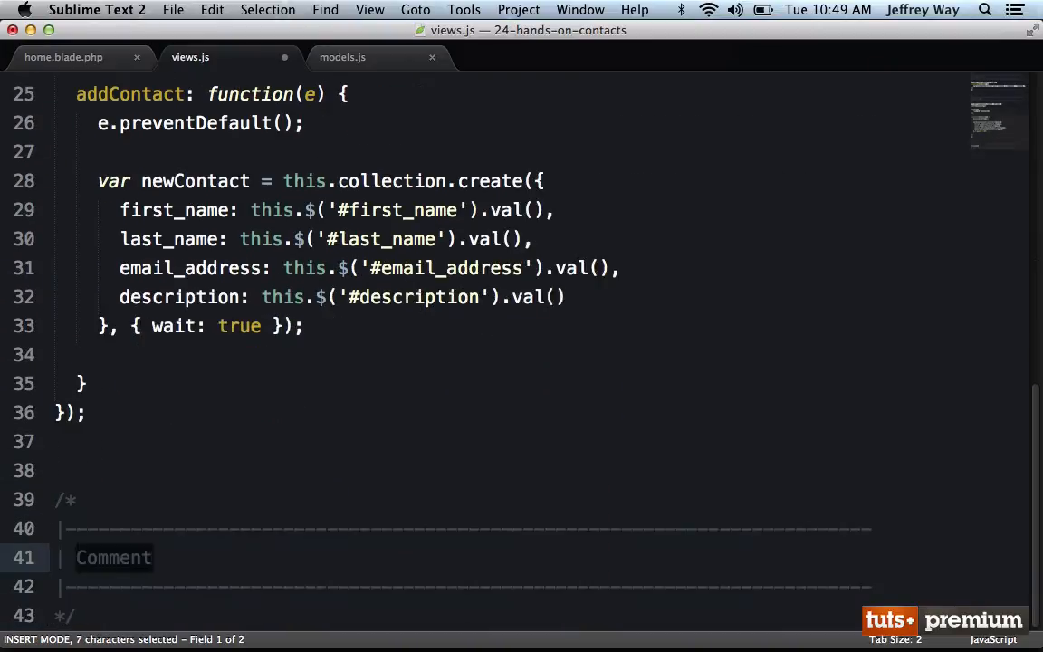
text(All Contacts)
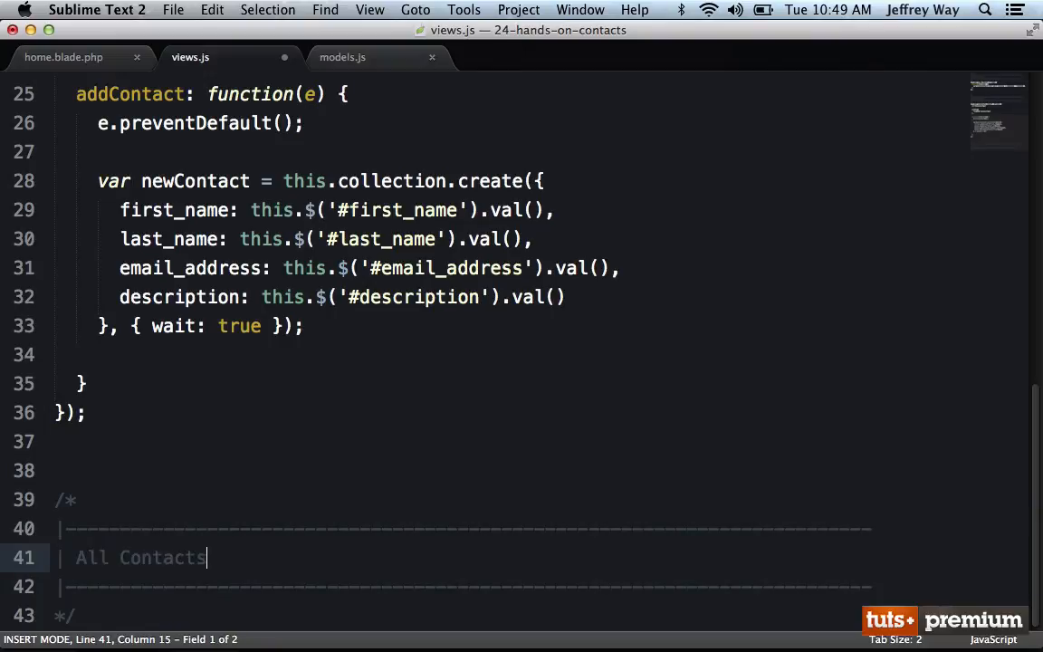
text(view)
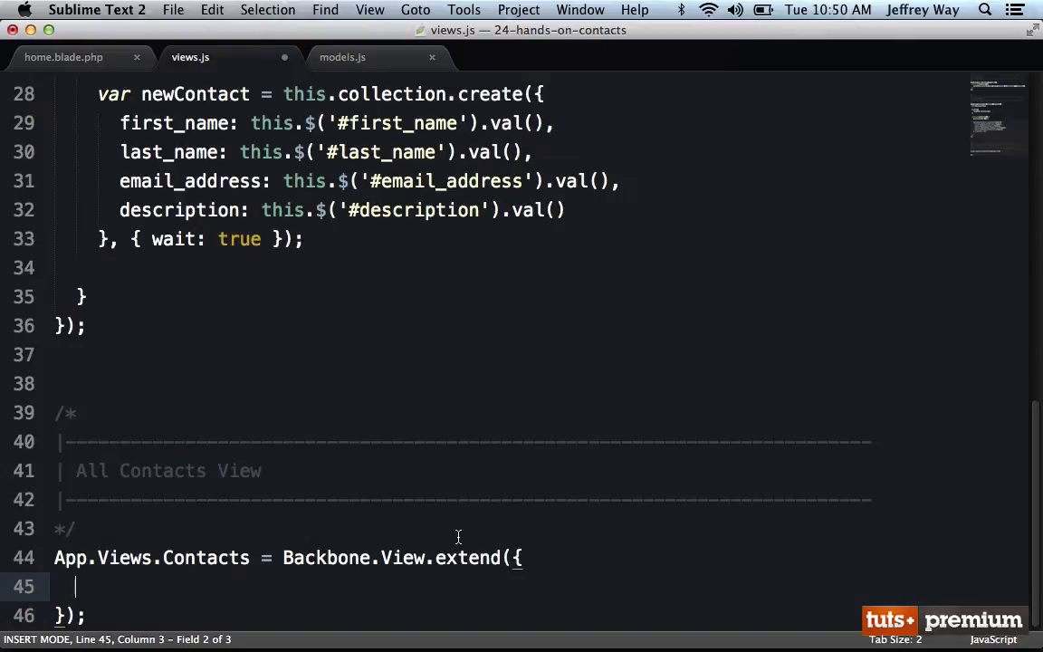
Give App.Views.Contacts tagName 'tbody' and a render calling this.collection.each(this.addOne, this).
text(tagName: '')
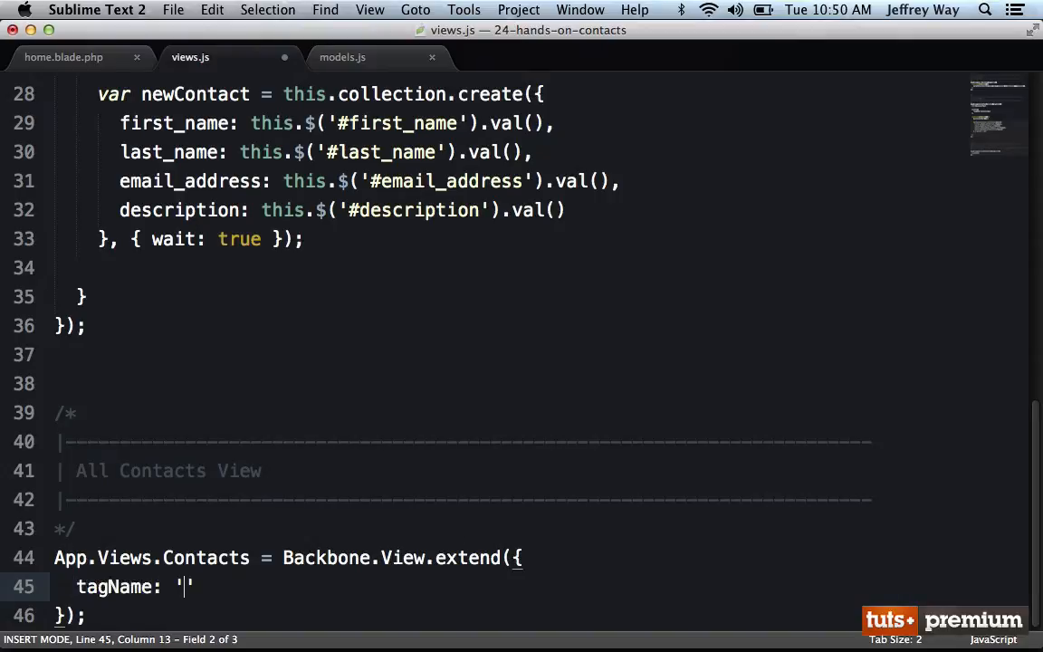
text(tbody)
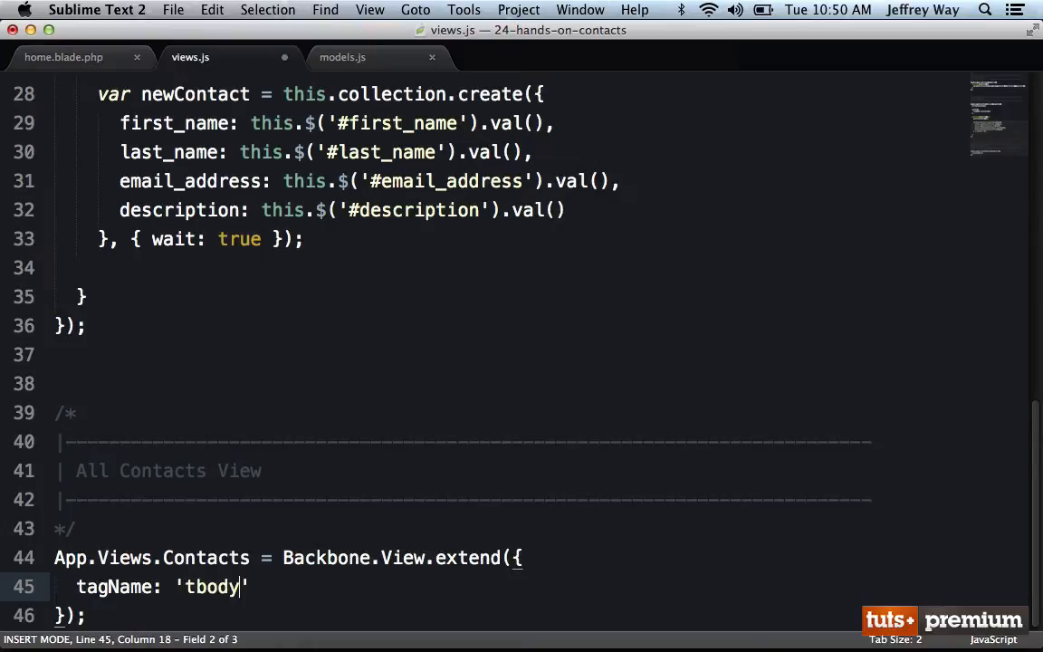
key(right)
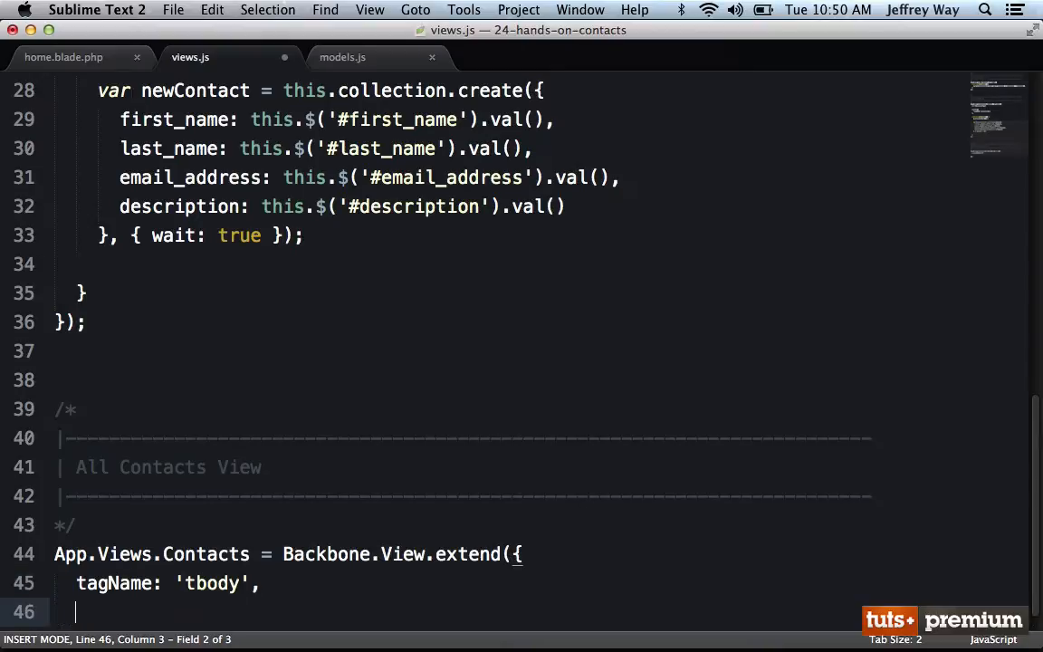
text(met)
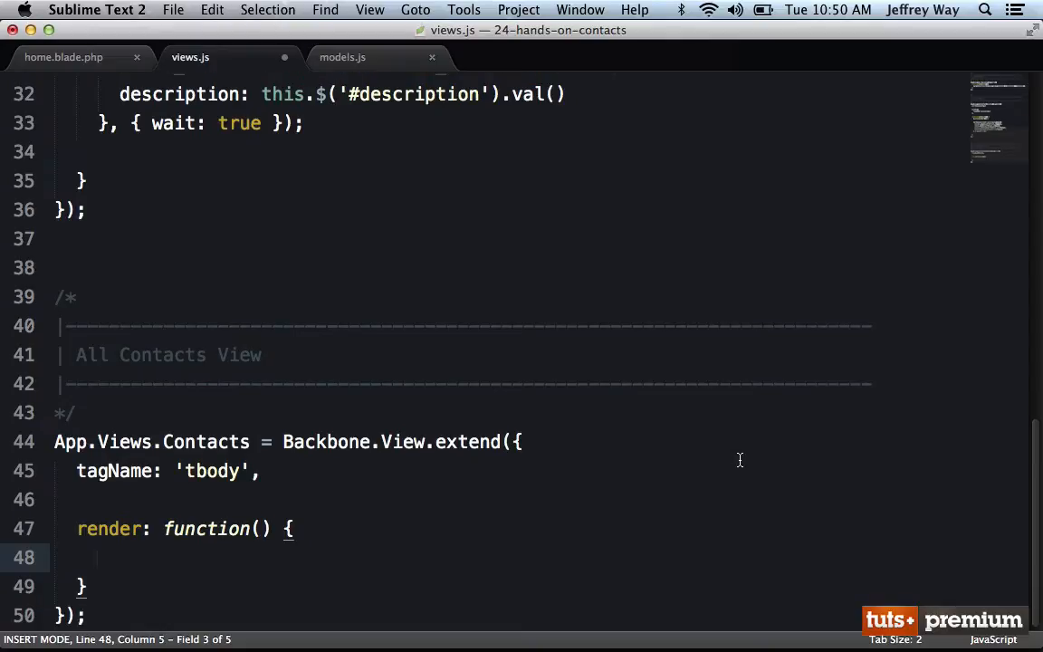
text(this.collection.each( t)
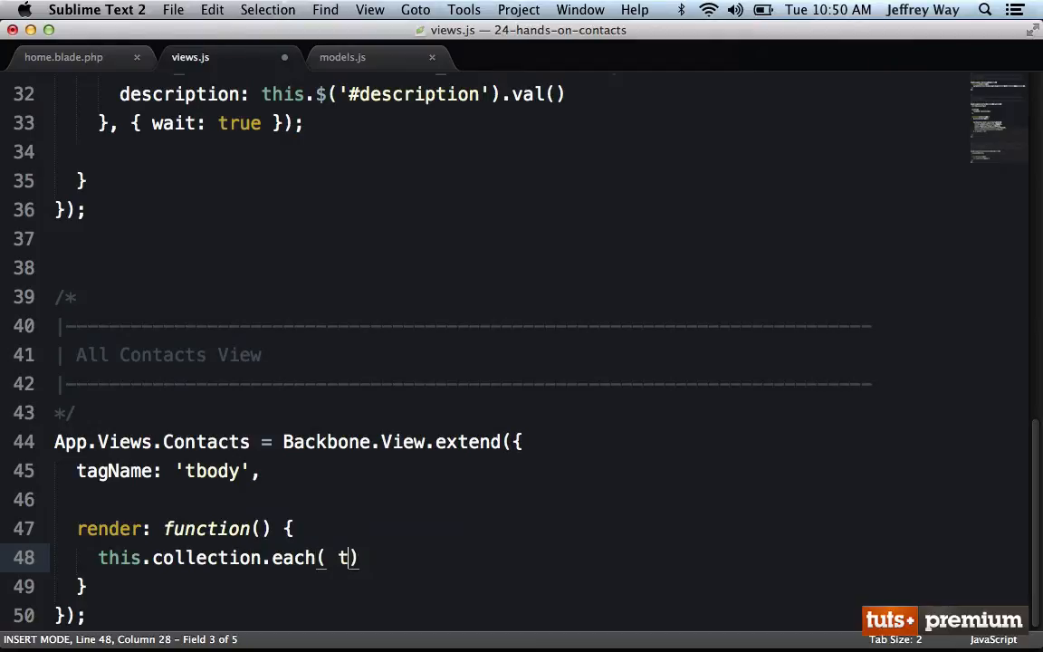
text(his.addOne, this)
text(addOne: function() {)
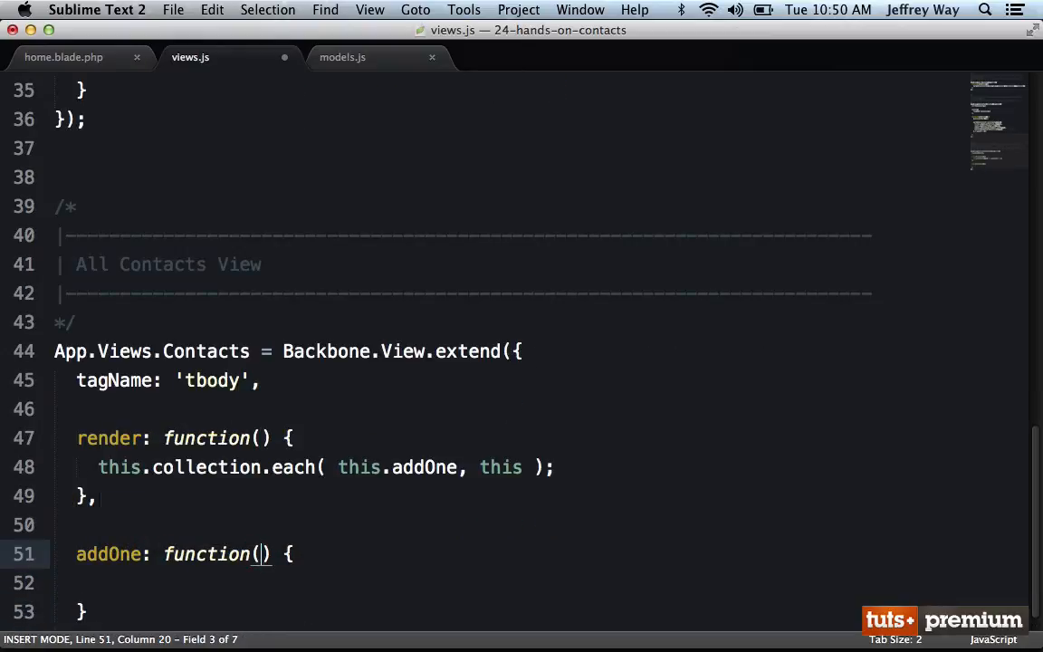
Write addOne appending a new App.Views.Contact's rendered el, and have render return this.
text(var contactView =)
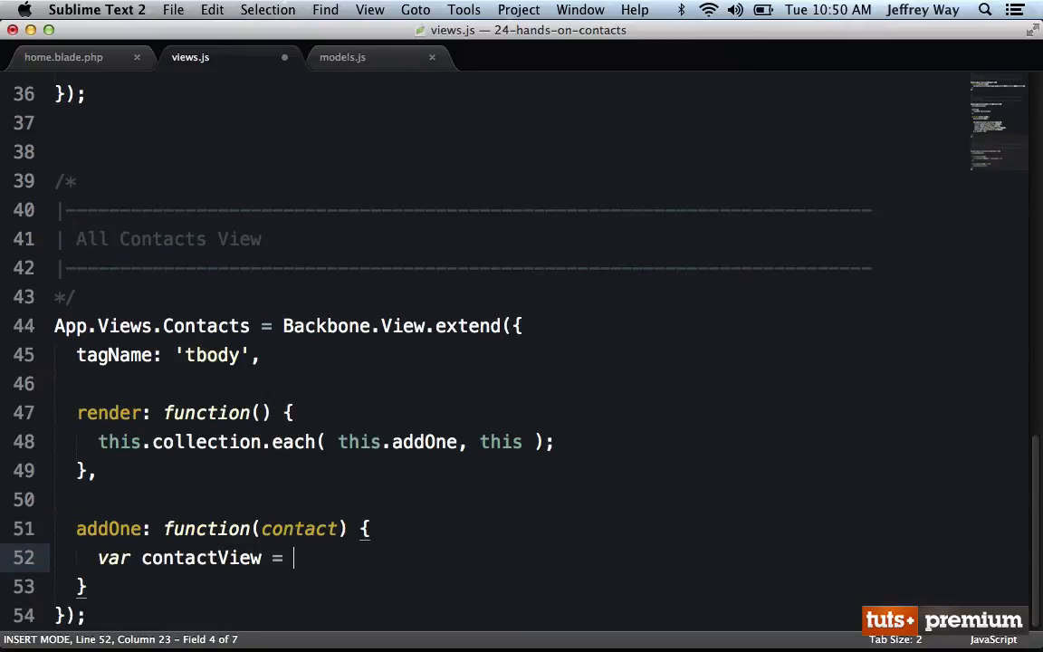
text(new App.Views.Contact({ model: contact });)
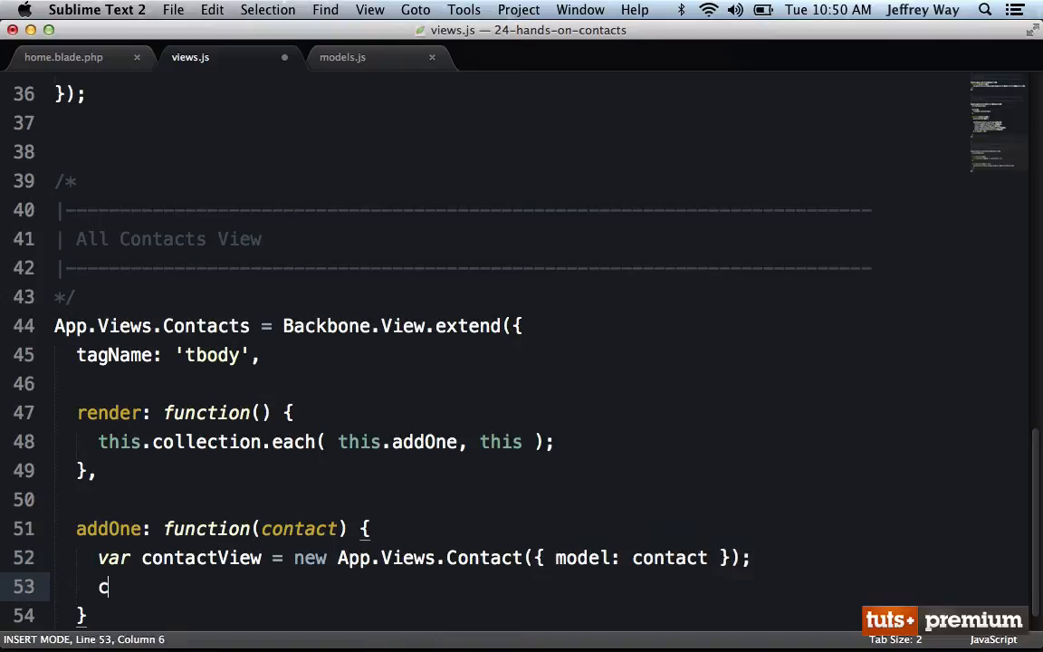
text(ontactView.render().el);)
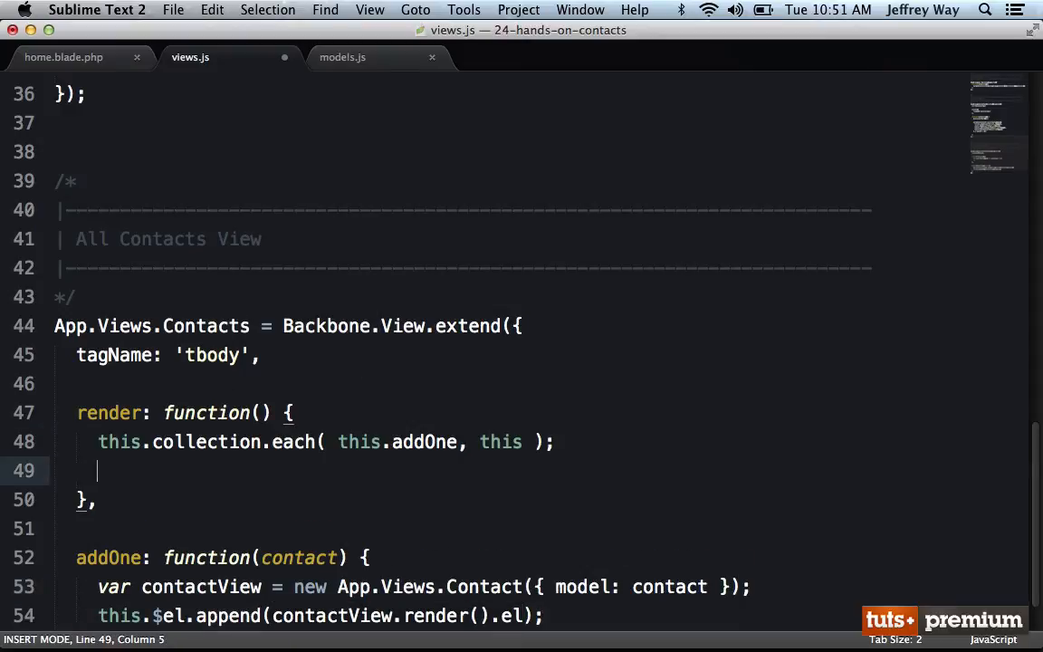
text(return this;)
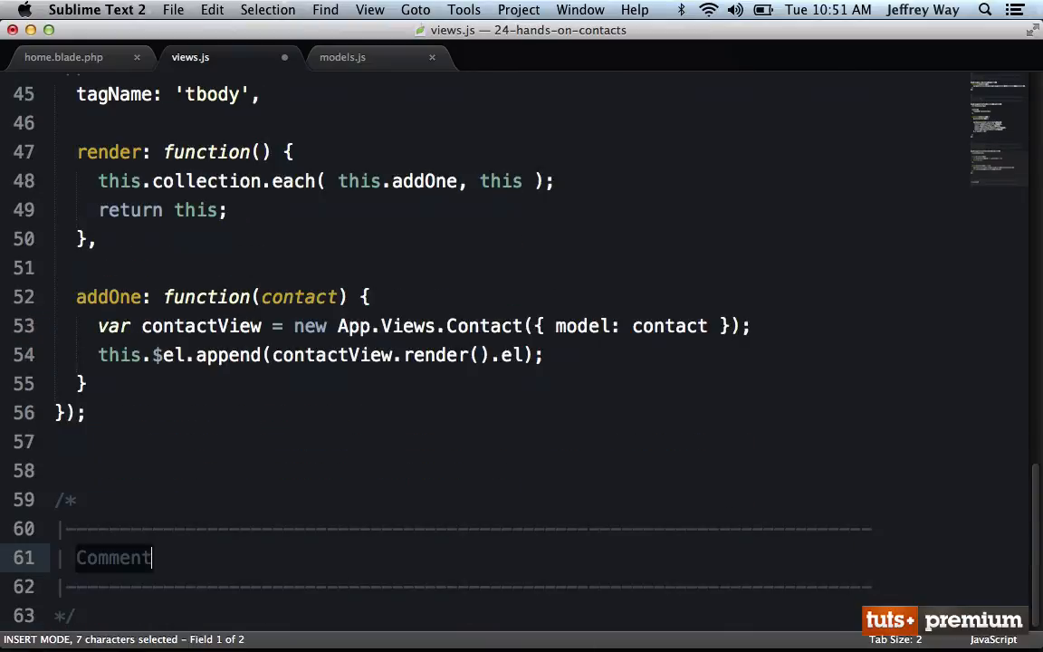
Add a 'Single Contact' banner and App.Views.Contact with tr tagName, render calling this.$el.html(), and a template.
text(Single Cont)
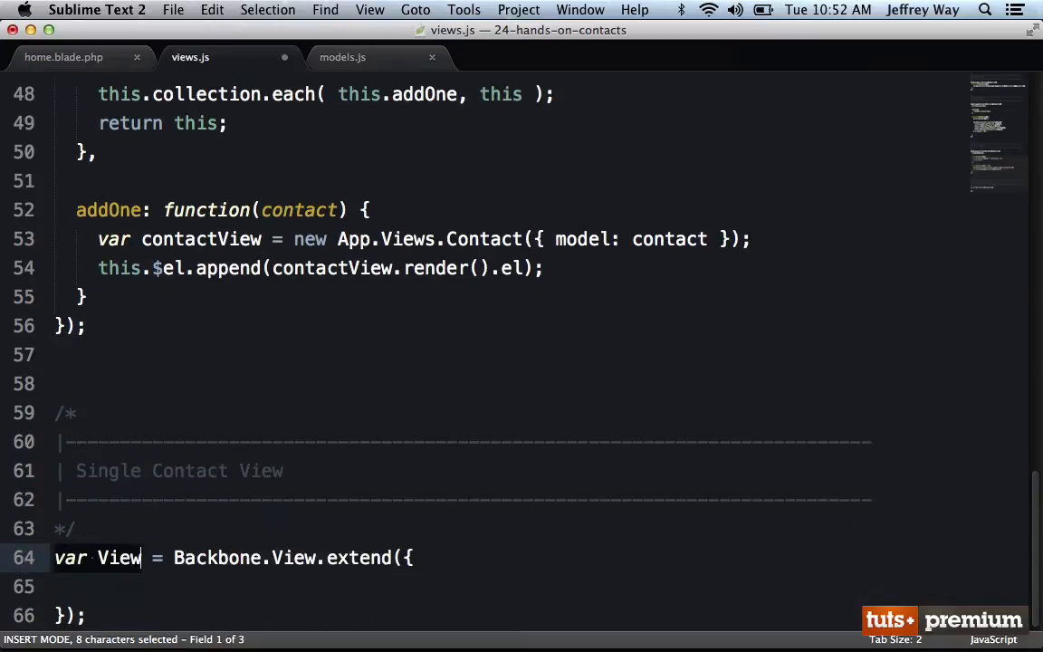
text(App.Views.Contact)
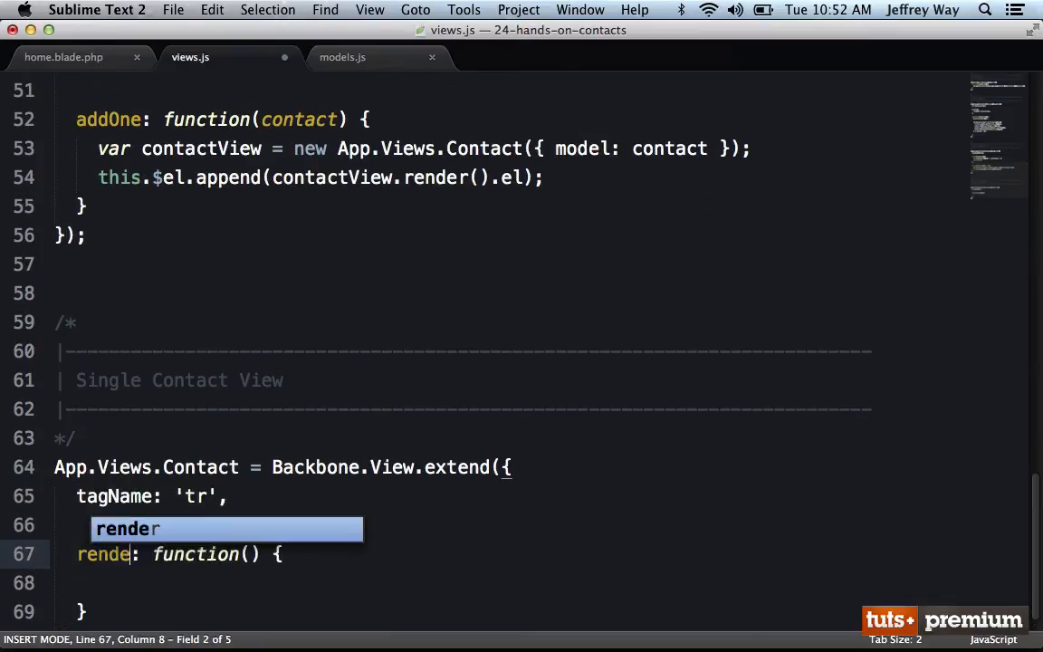
key(Tab)
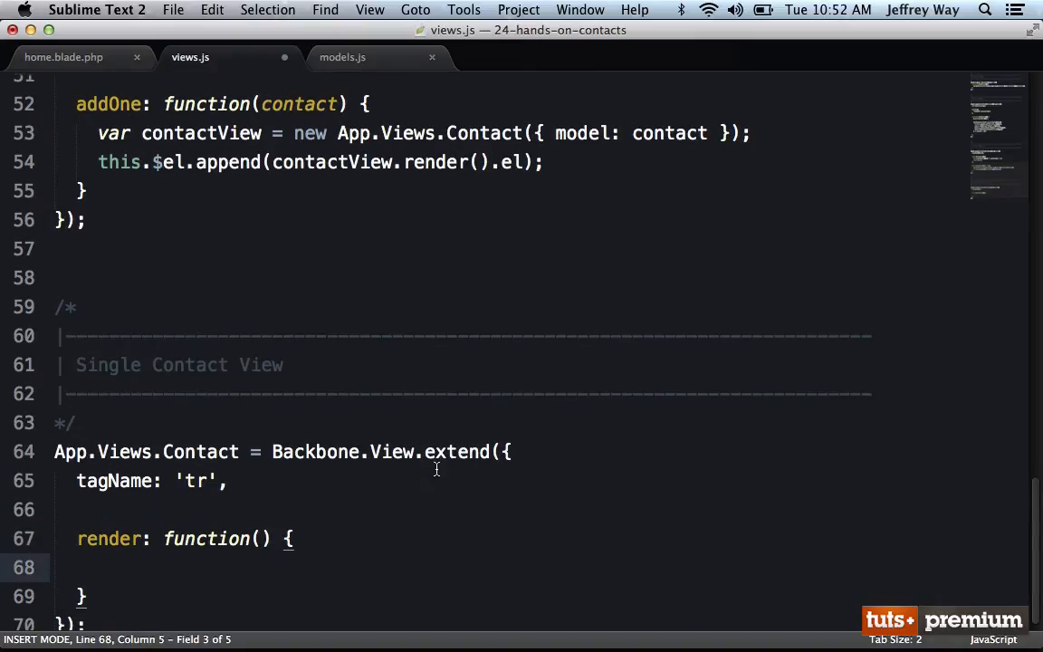
text(this.$el.ht)
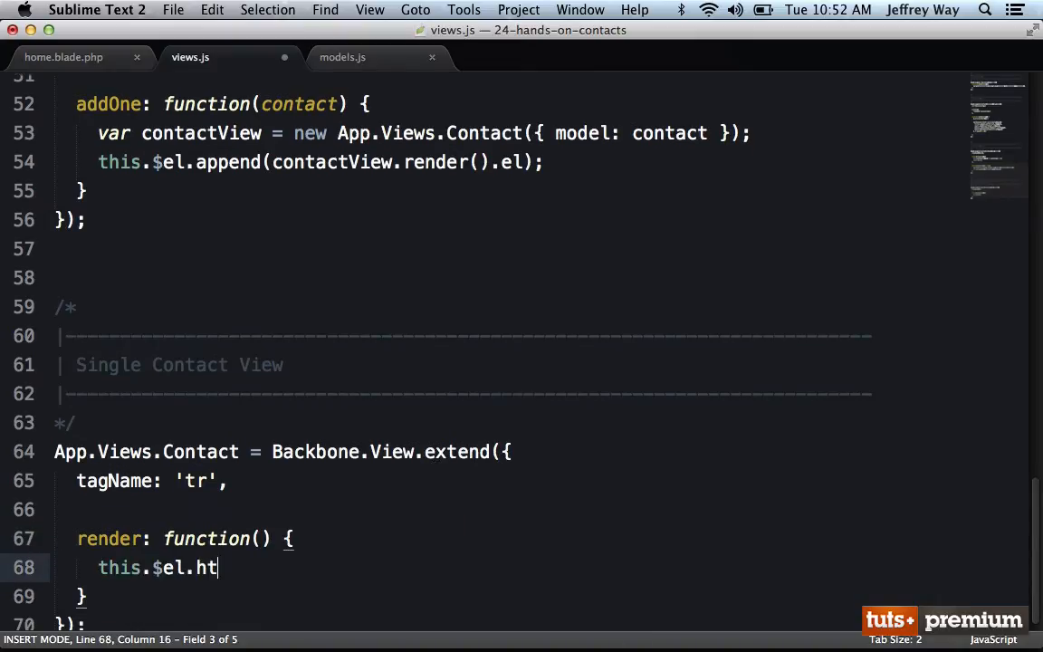
text(ml())
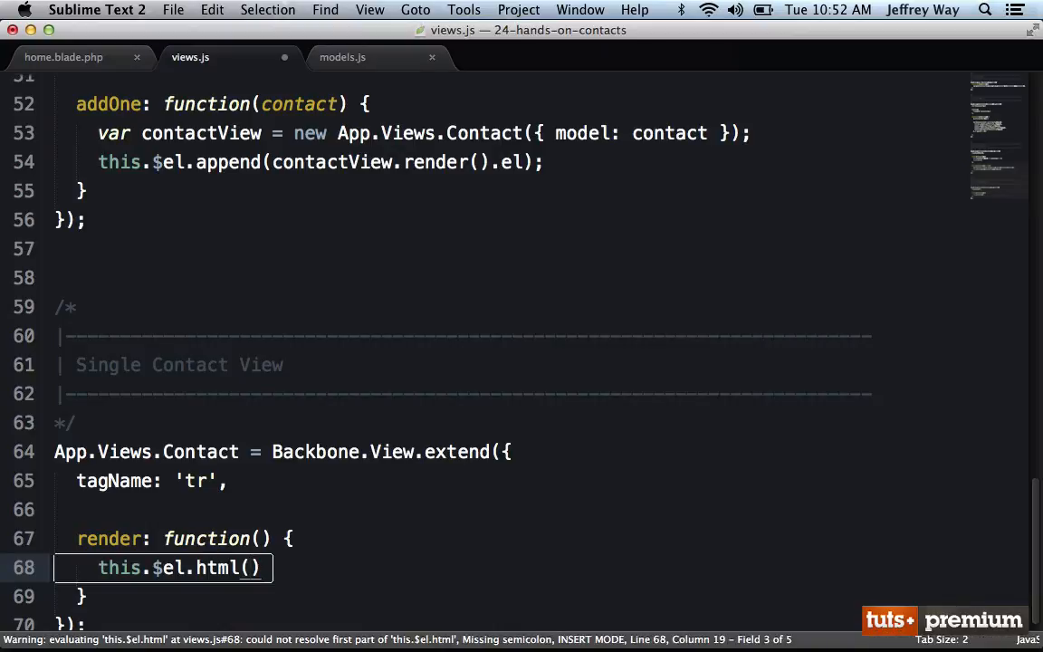
mouse_move(265, 479)
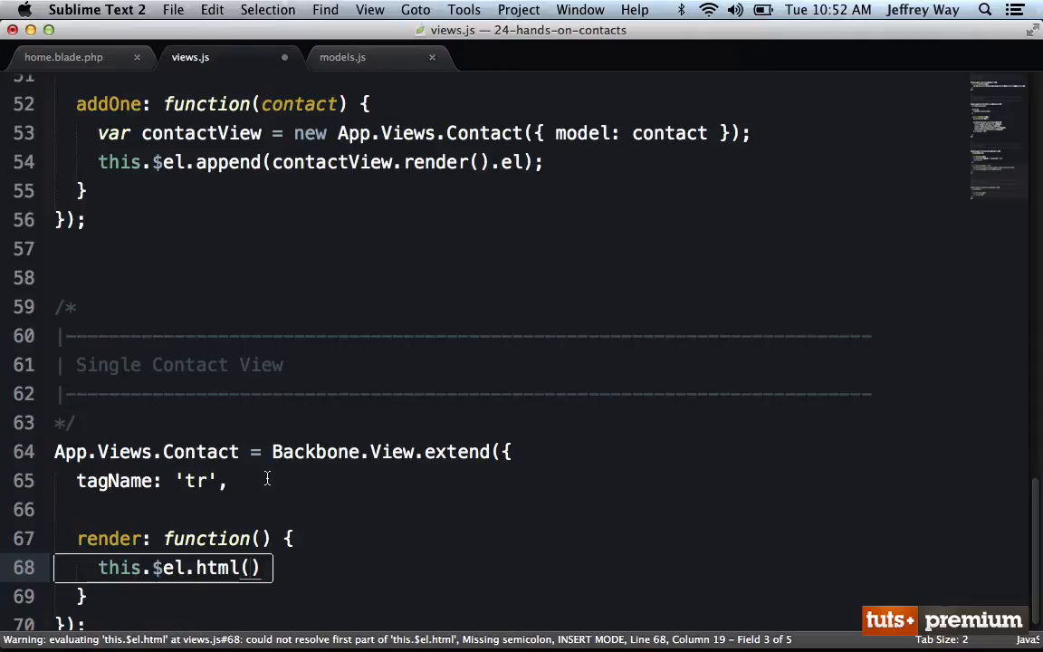
text(template: ')
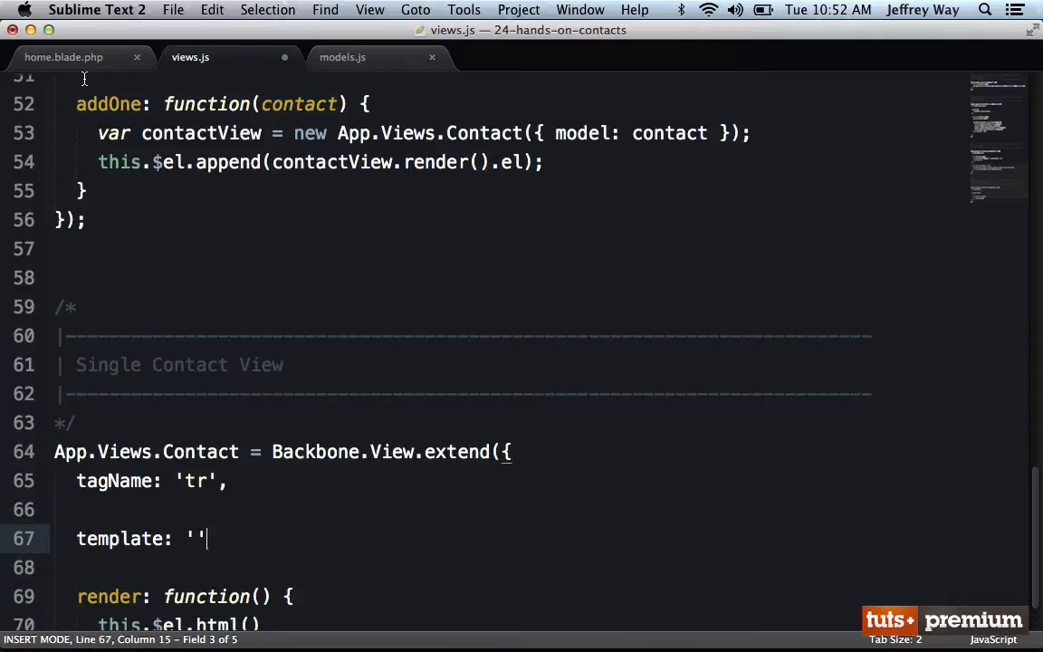
Add a <script id="allContactsTemplate" type="text/template"> block below the form in home.blade.php.
click(63, 56)
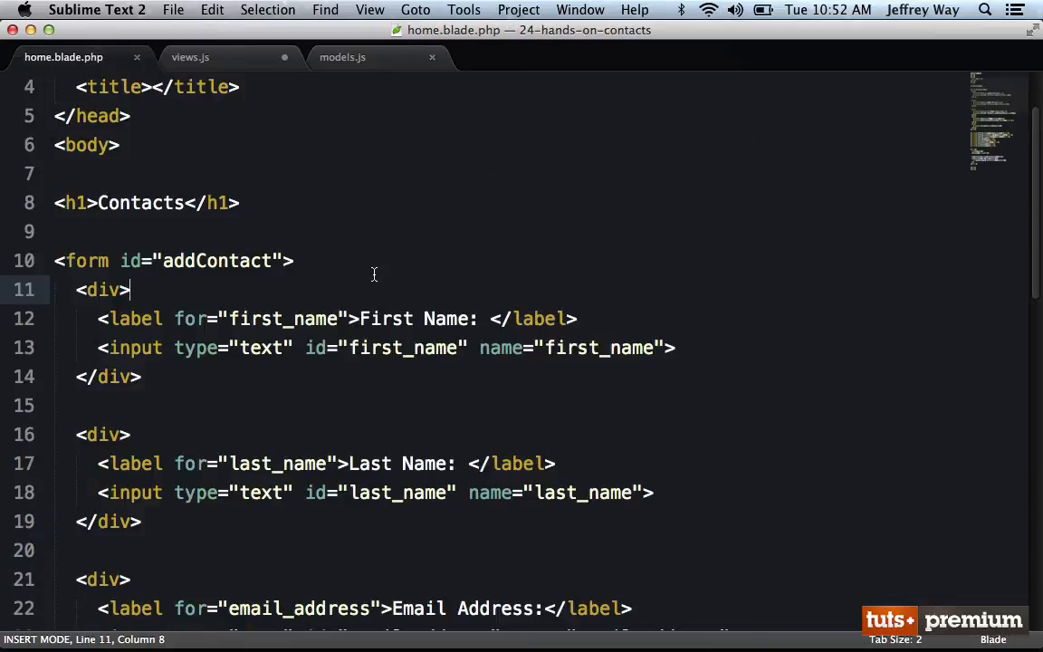
scroll(down, 3)
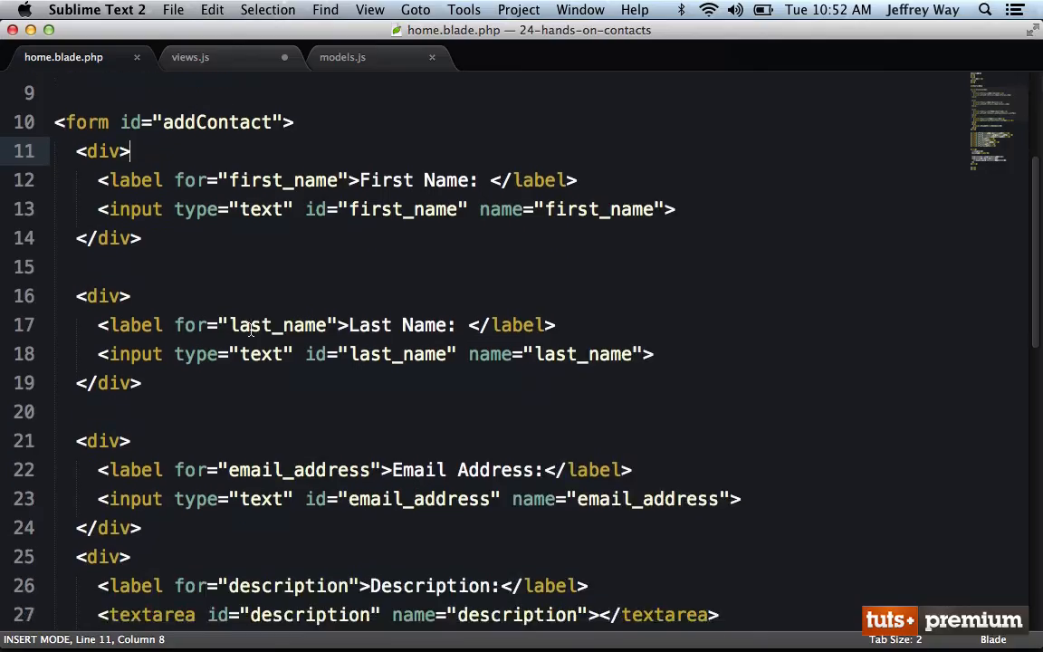
scroll(down, 3)
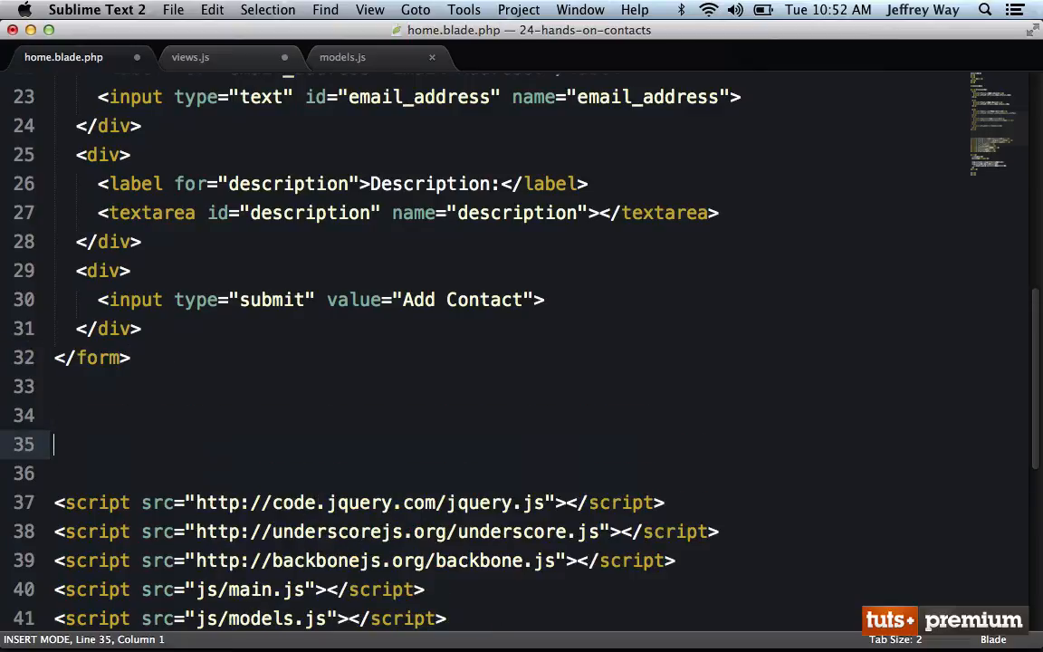
text(<script id=")
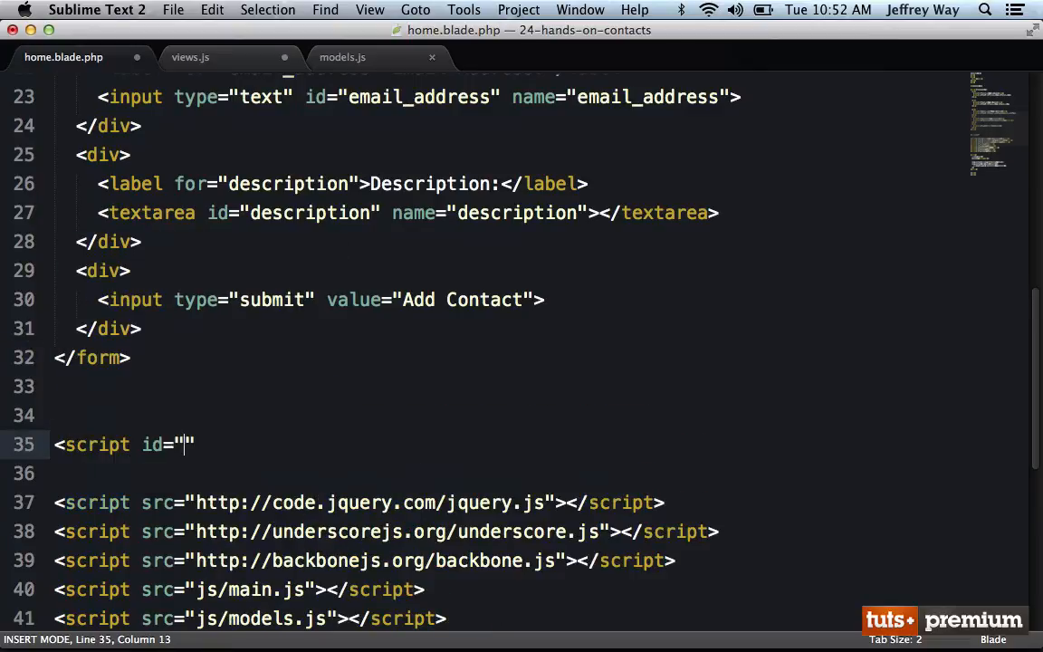
text(allContact)
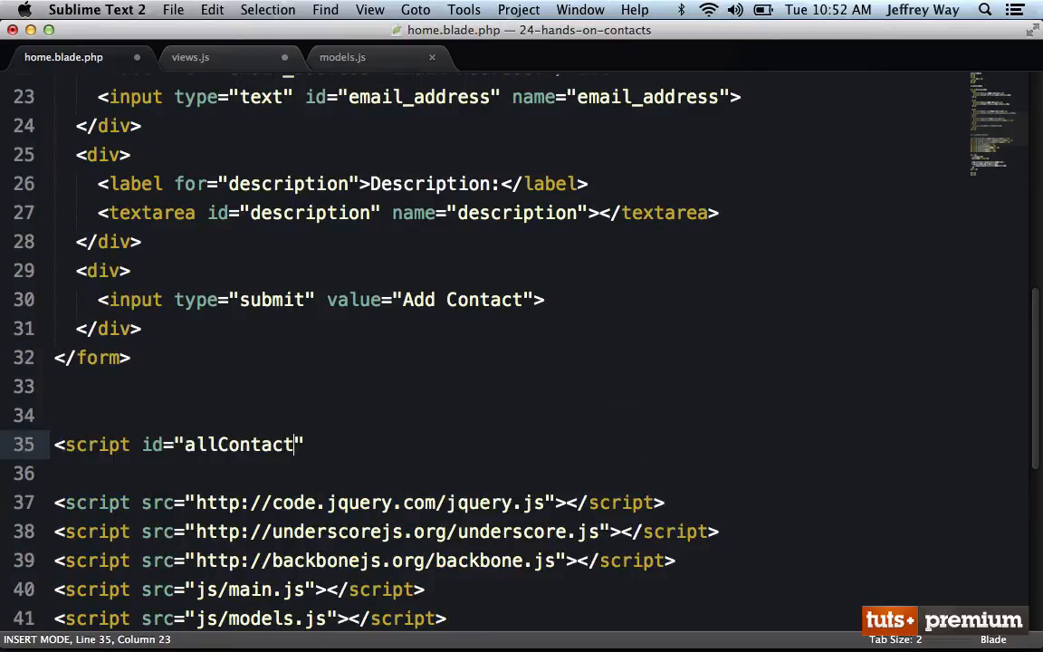
text(sTemplate" type=")
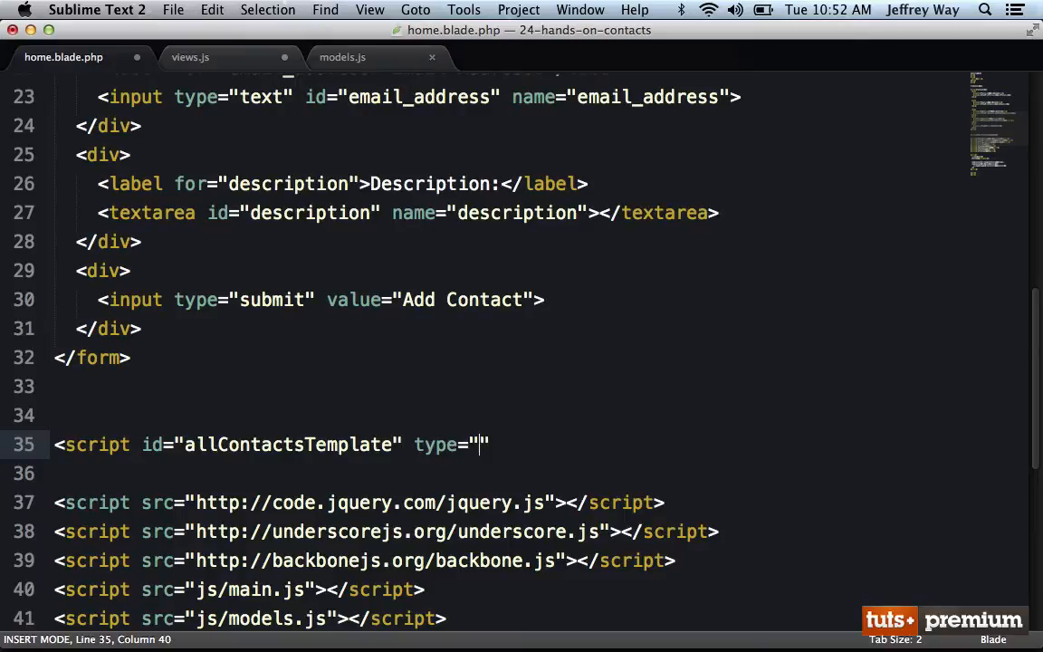
text(text/template">)
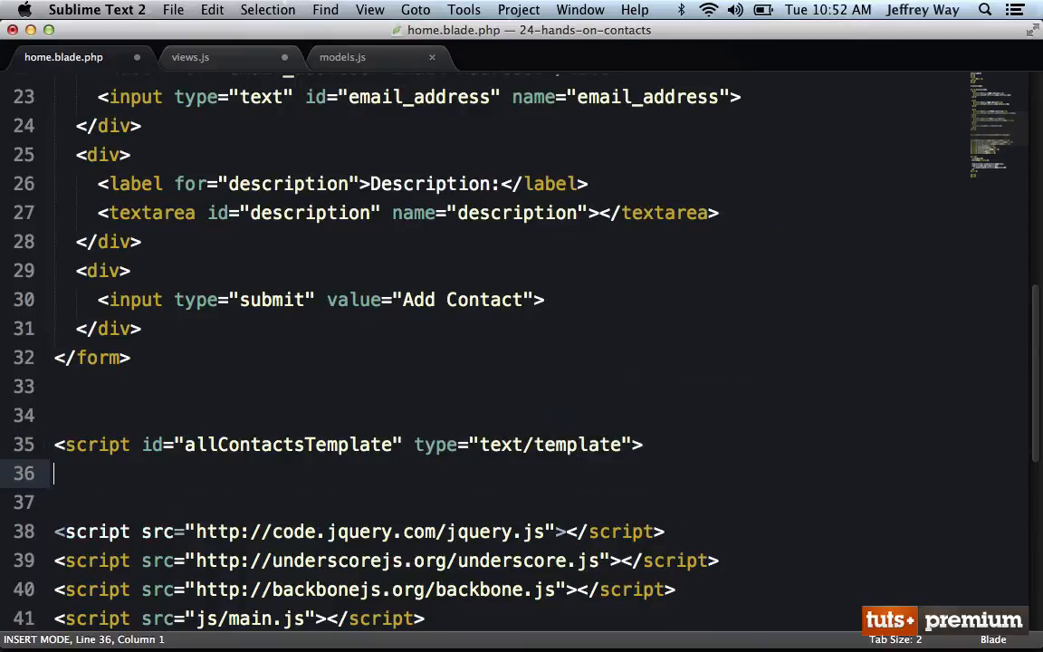
Fill the template with <td> cells for first_name, last_name, email_address and description.
text(<td><%= first_name %></td>)
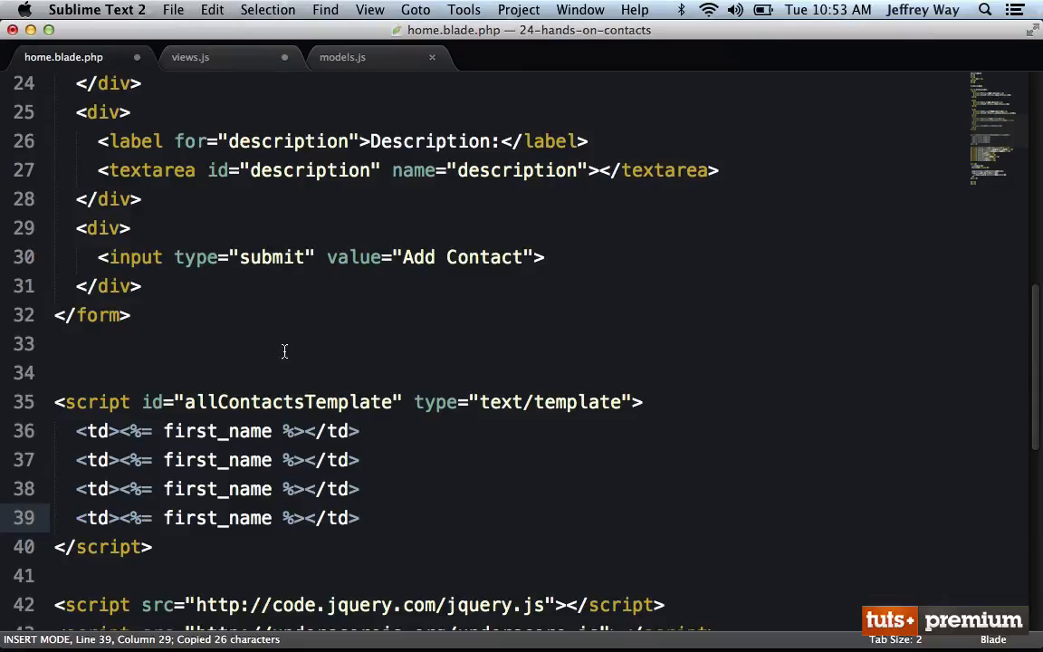
text(last)
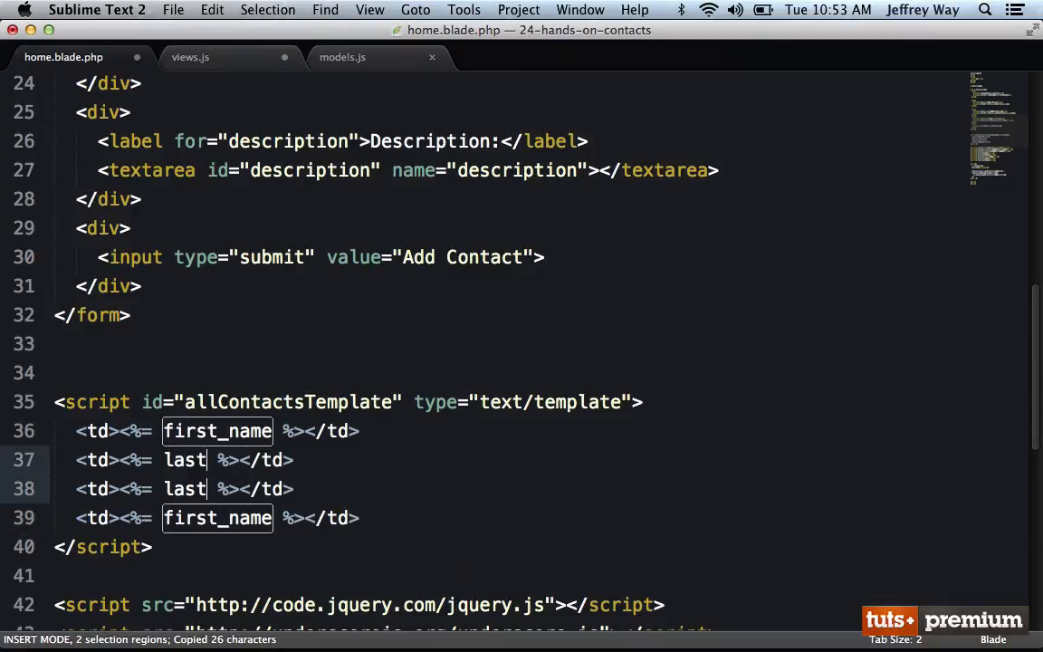
text(email_address)
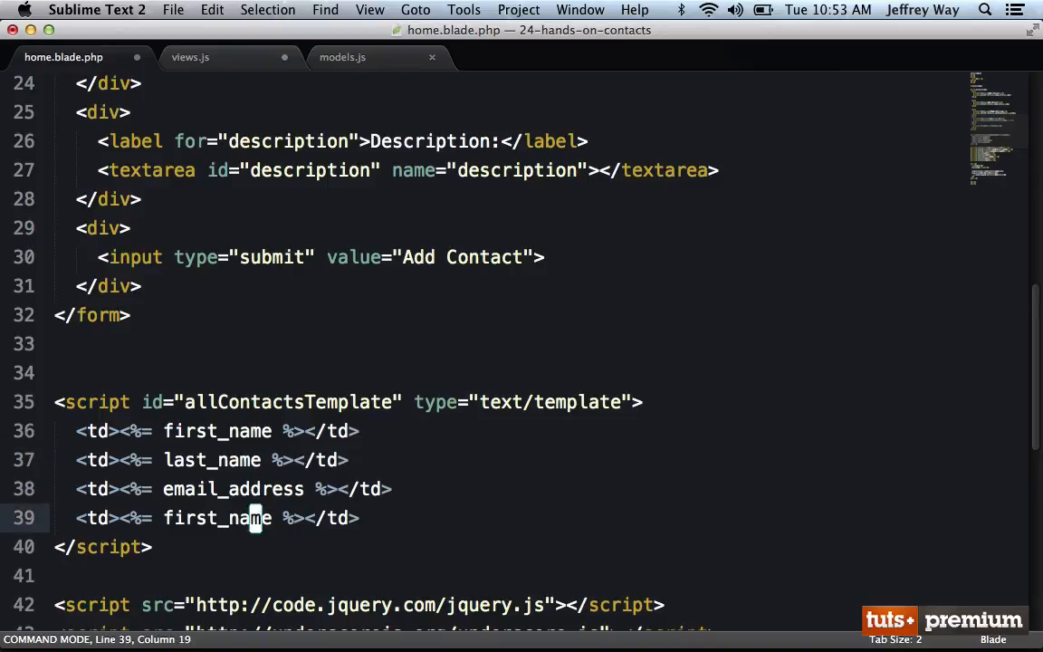
text(description)
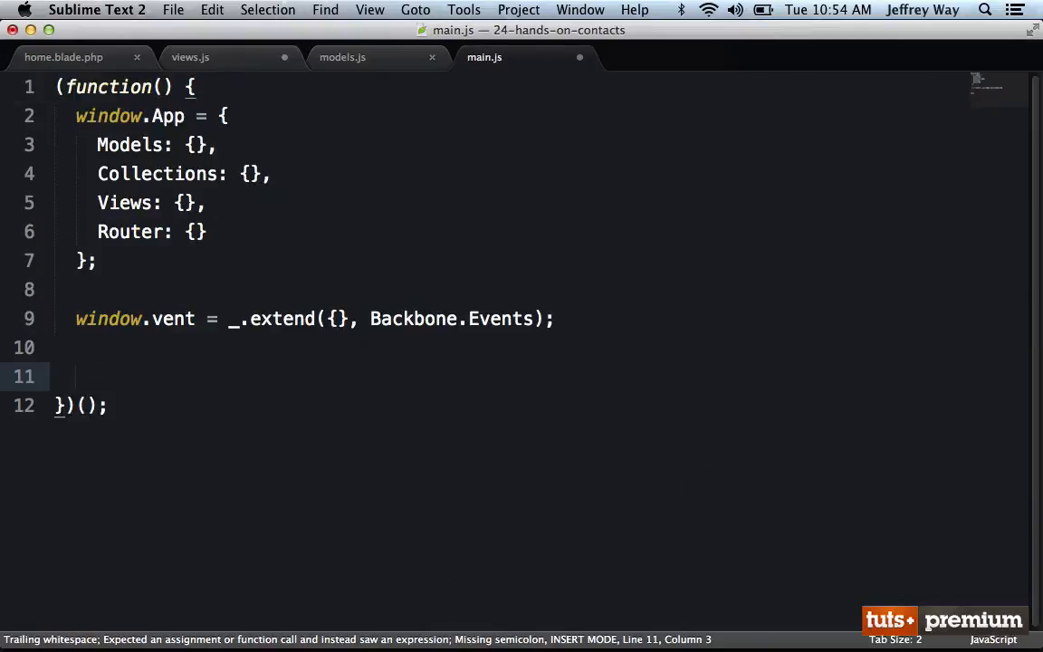
Define window.template(id) in main.js returning _.template of $('#' + id).html().
text(window.template)
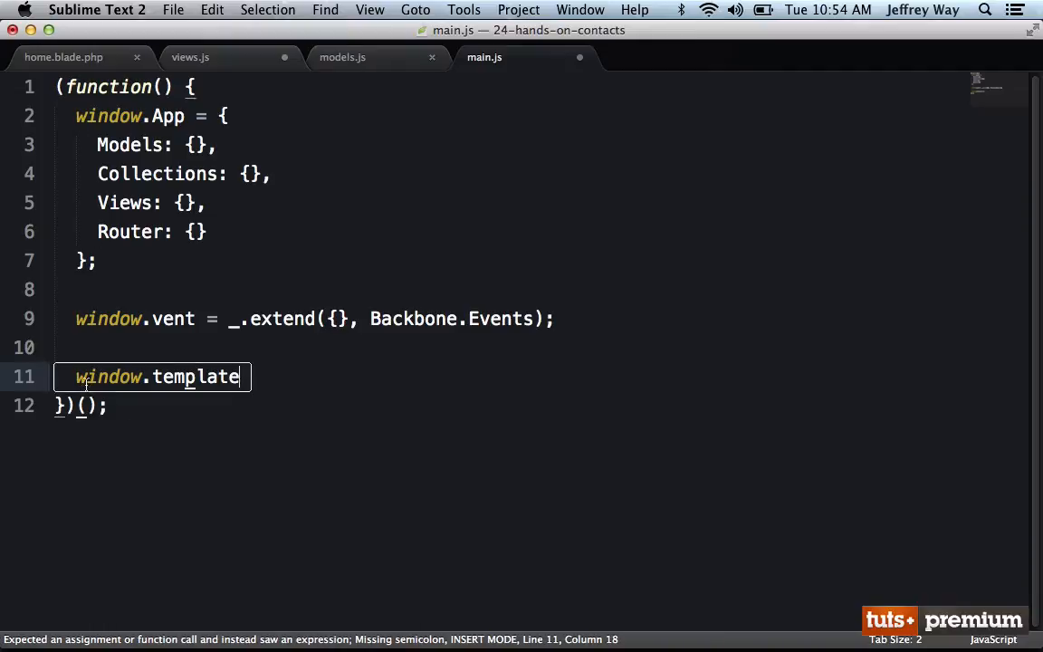
key(backspace)
text(App)
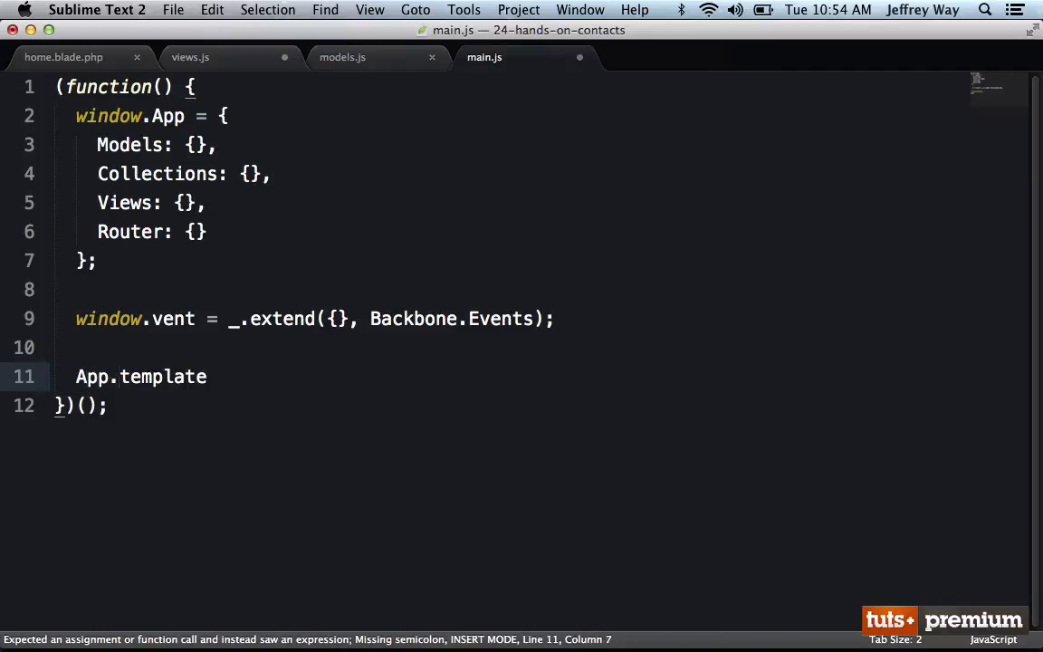
double_click(141, 377)
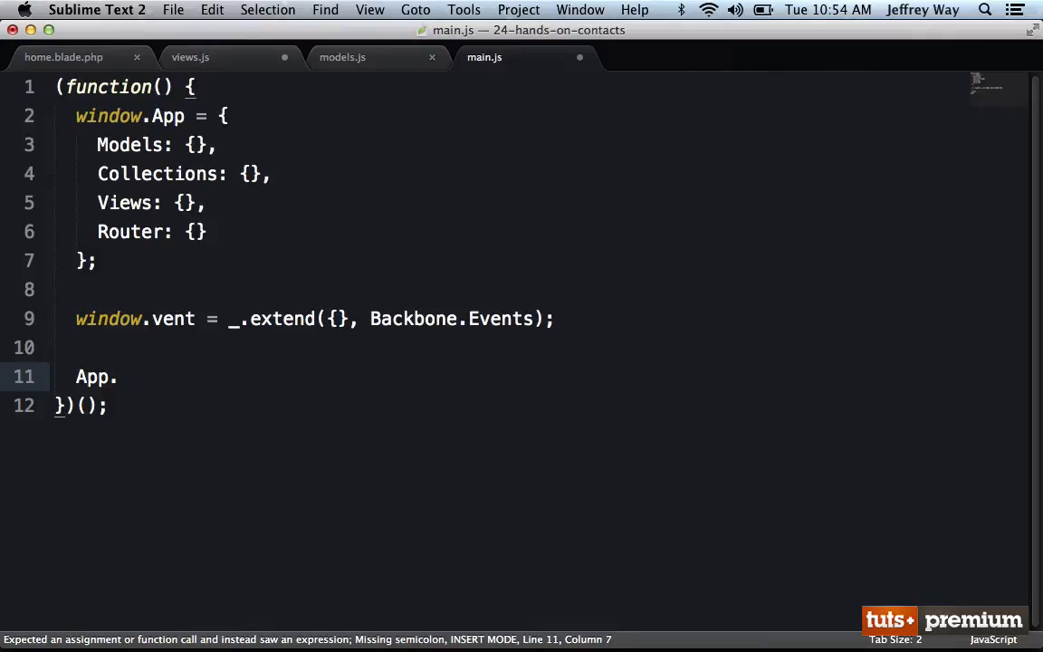
text(window.template = function() {)
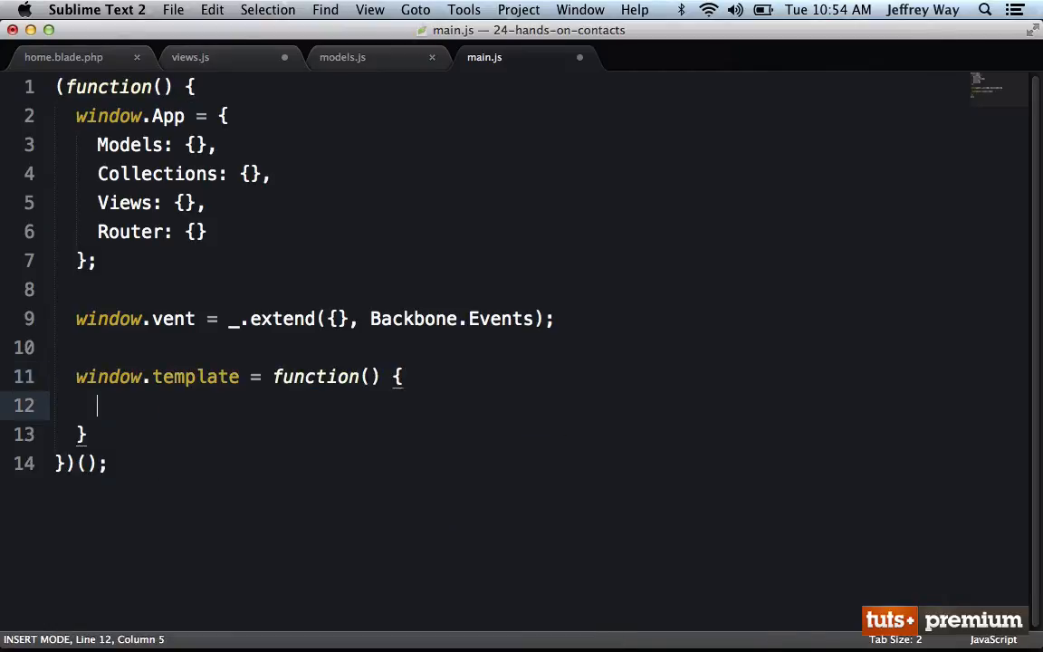
text(return $(''))
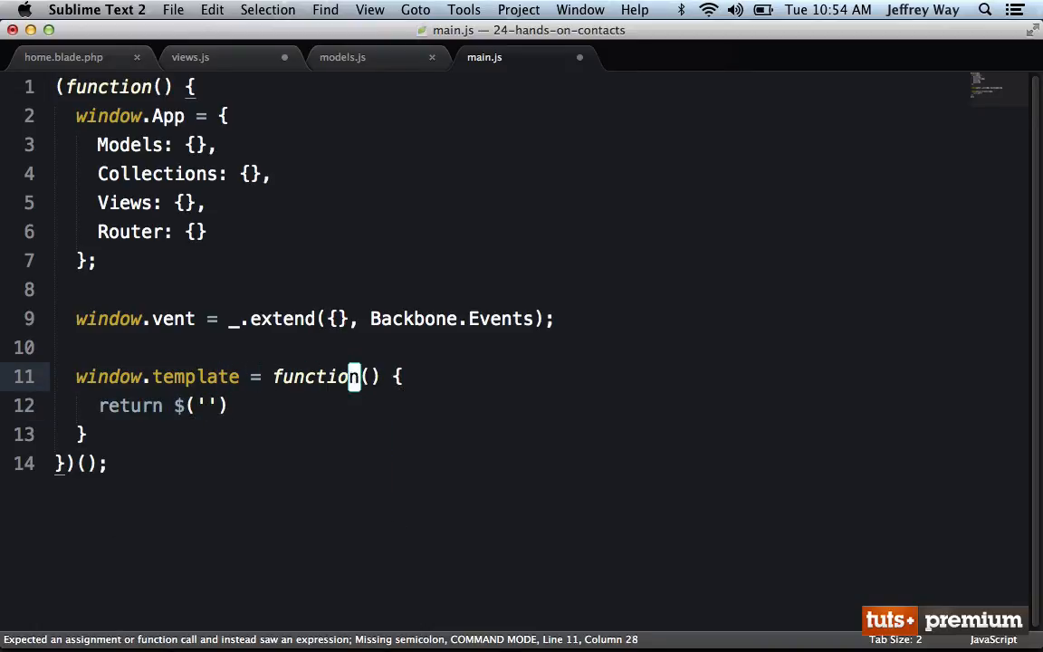
text(id)
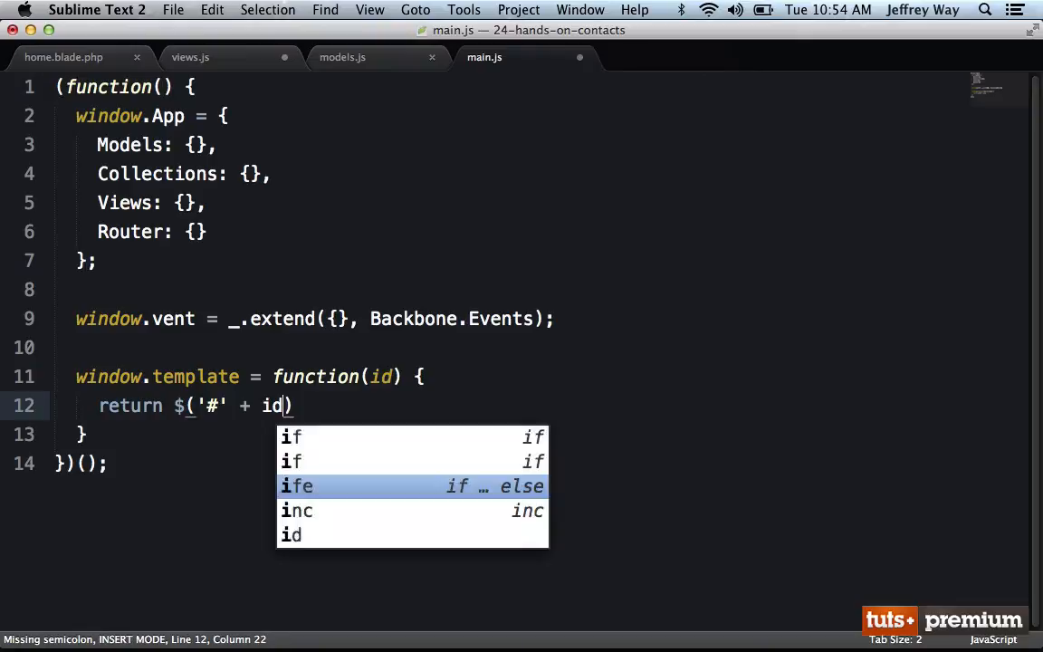
text(.html() );)
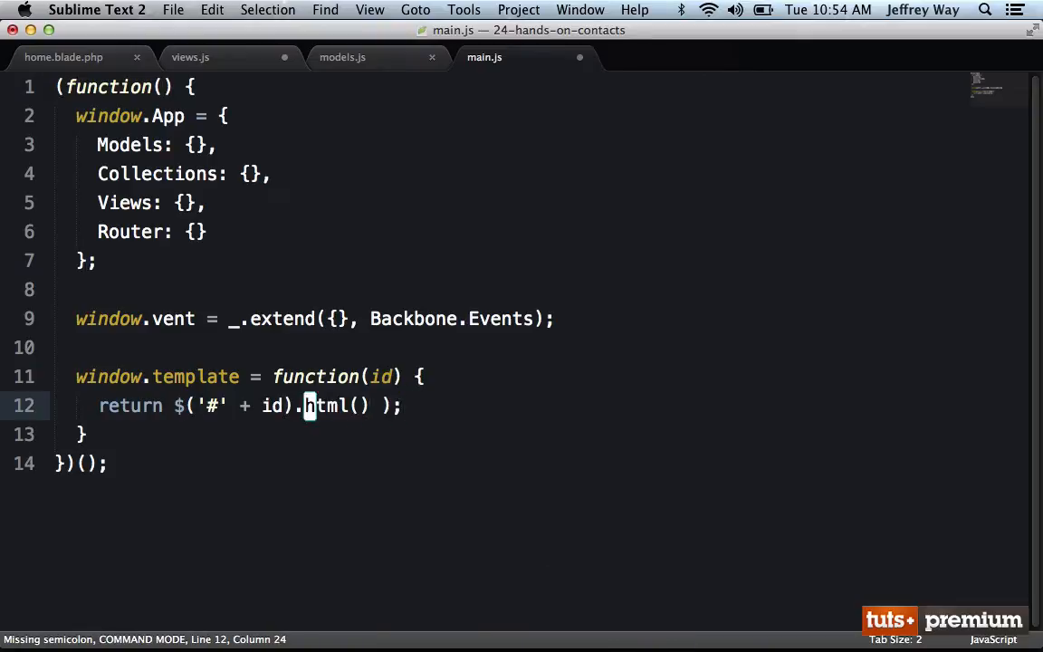
text(_.template()
click(511, 435)
text(;)
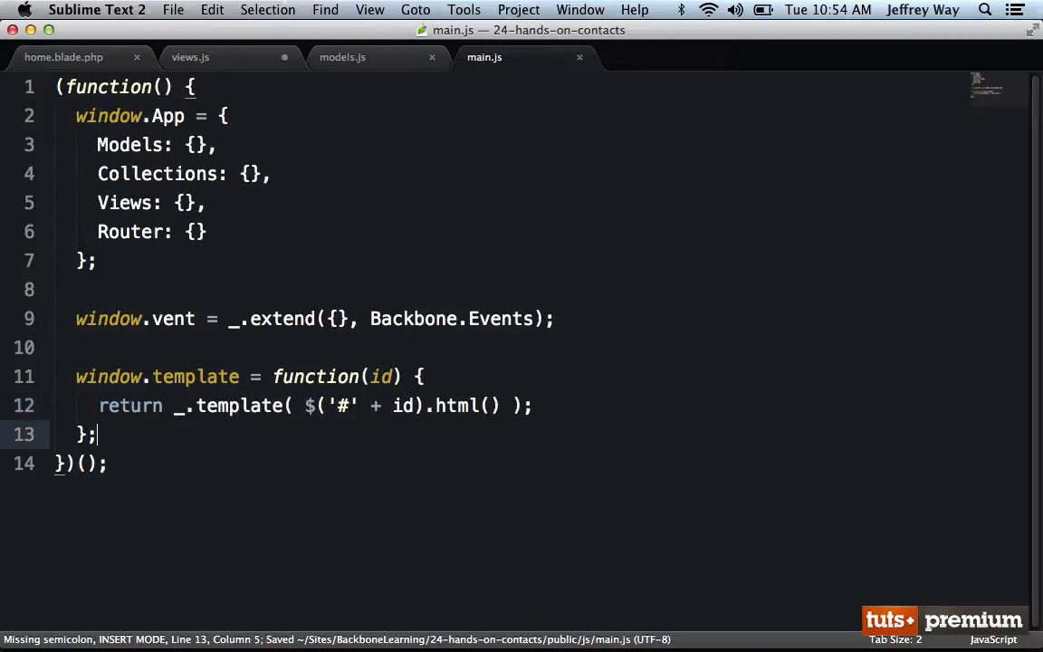
click(64, 56)
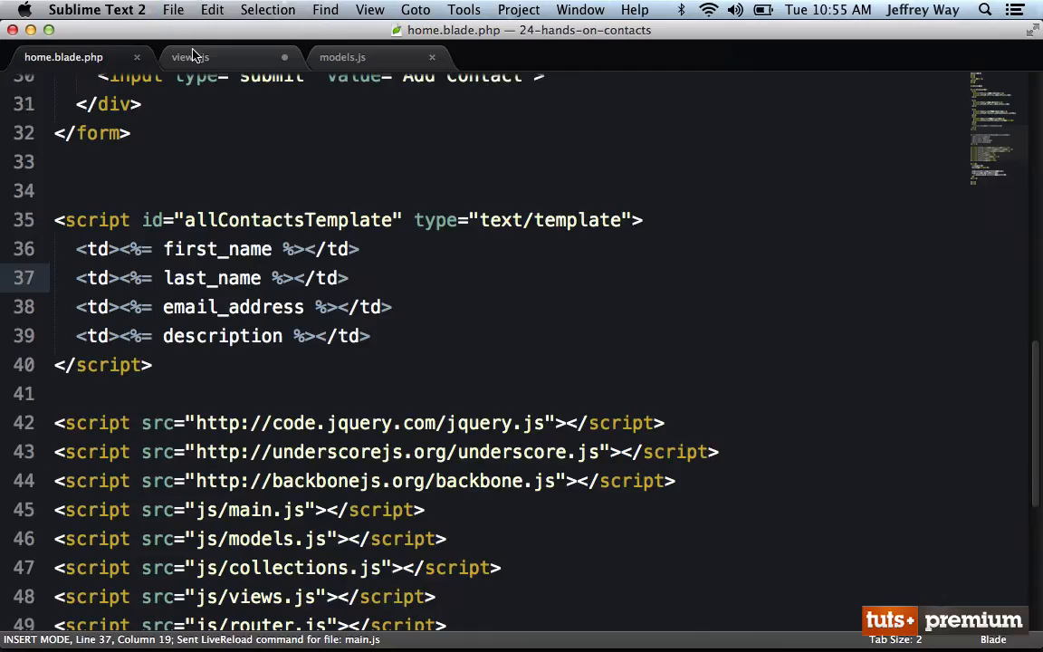
Set App.Views.Contact's template to template('allContactsTemplate') after checking the id in the page file.
click(190, 56)
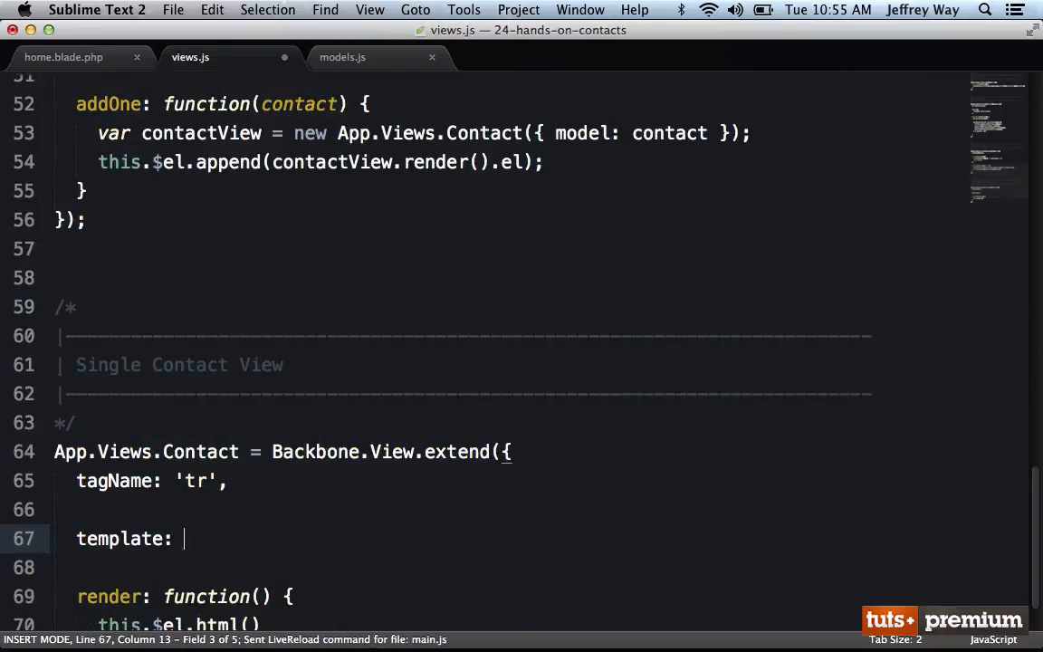
click(63, 56)
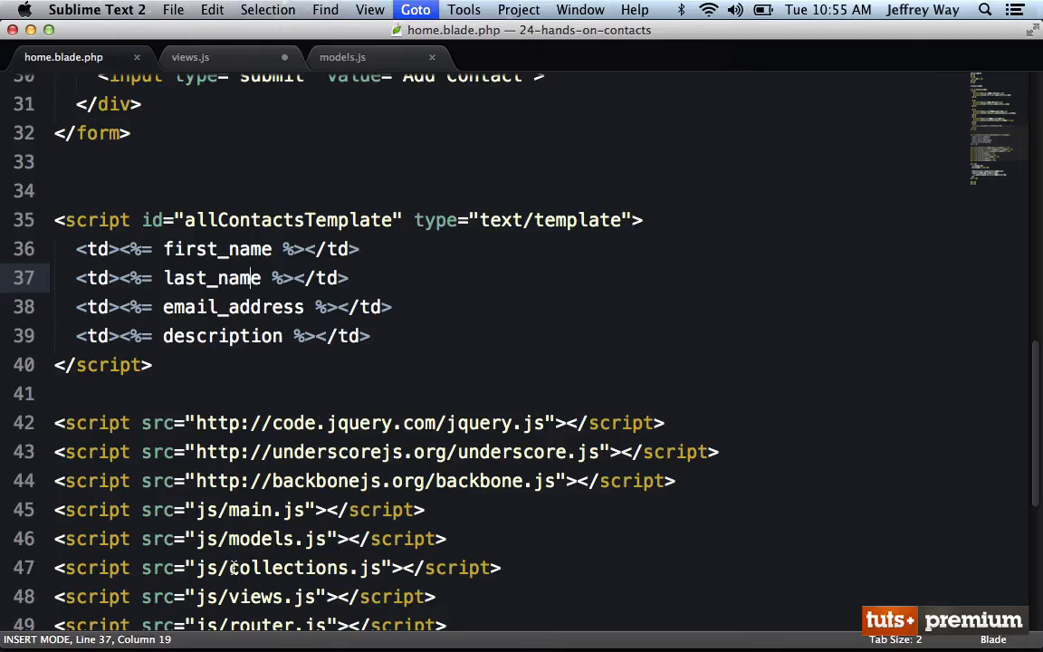
click(190, 56)
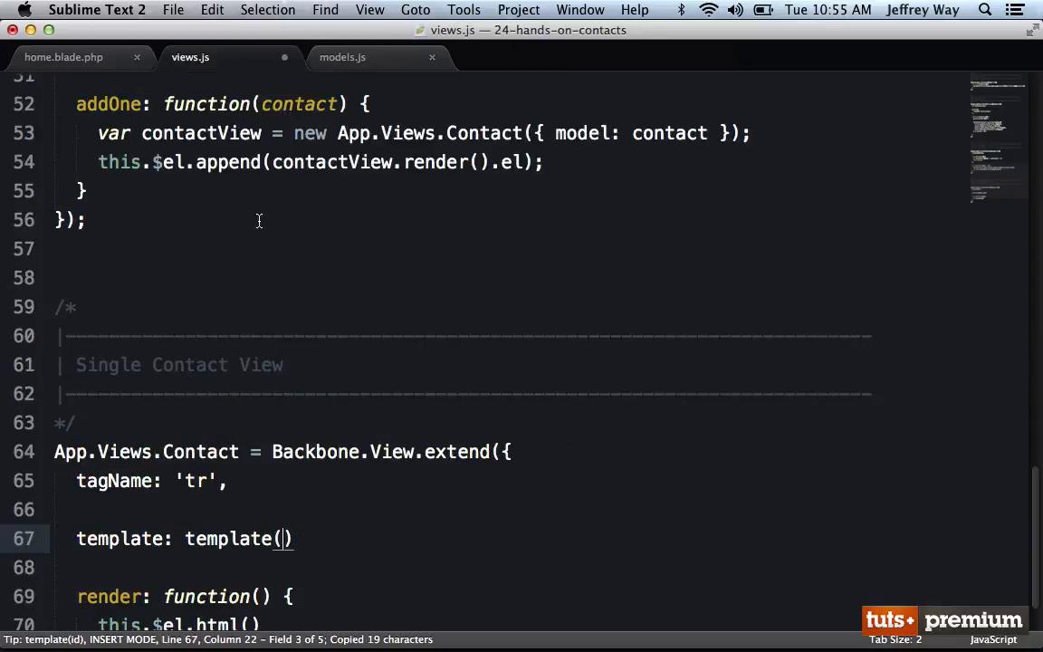
text('allContactsTemplate'),)
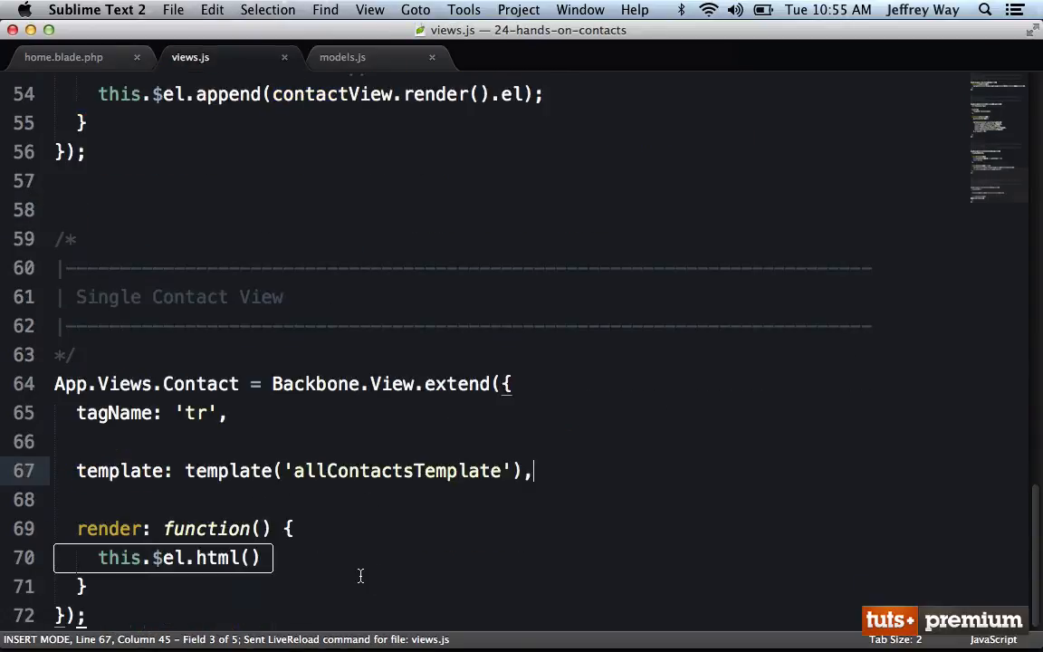
Make render fill the element with this.template( this.model.toJSON() ).
text(this.)
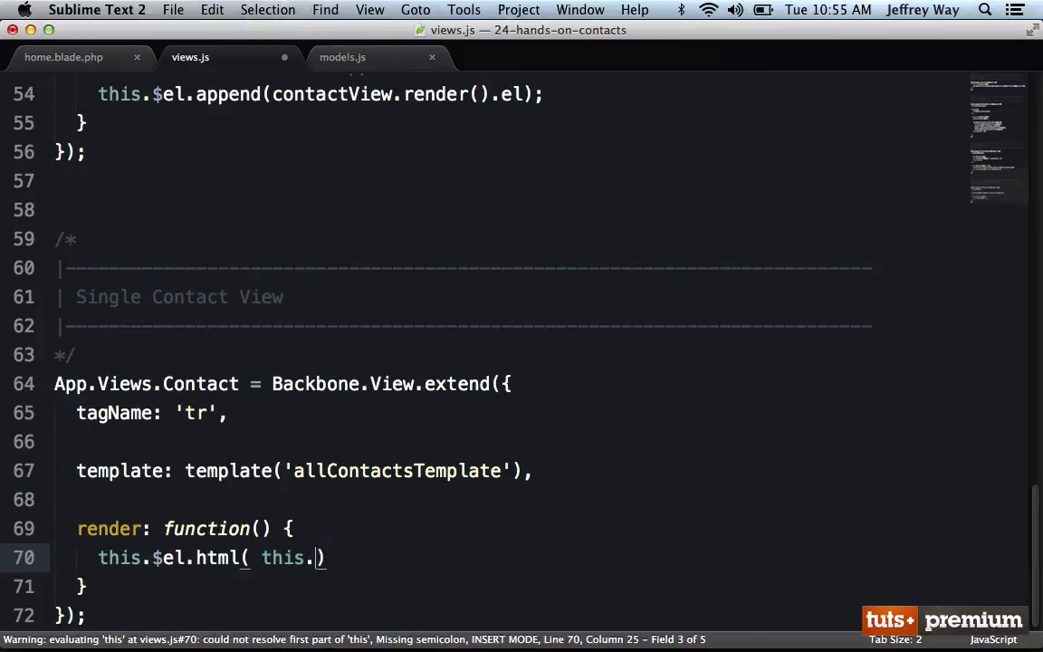
text(template( this.)
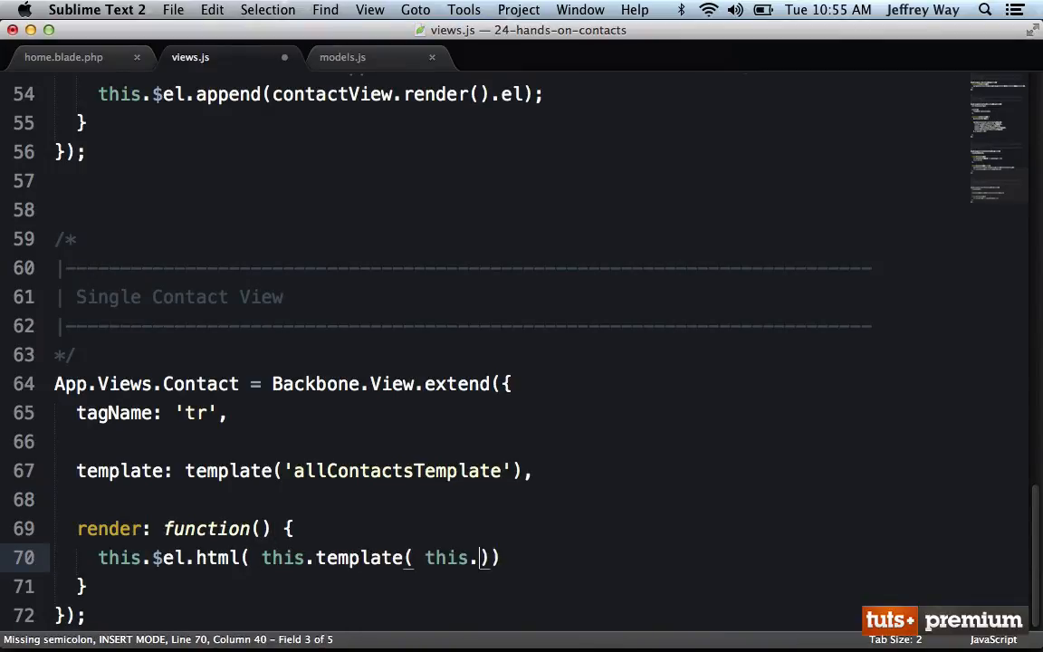
text(model.toJSON()
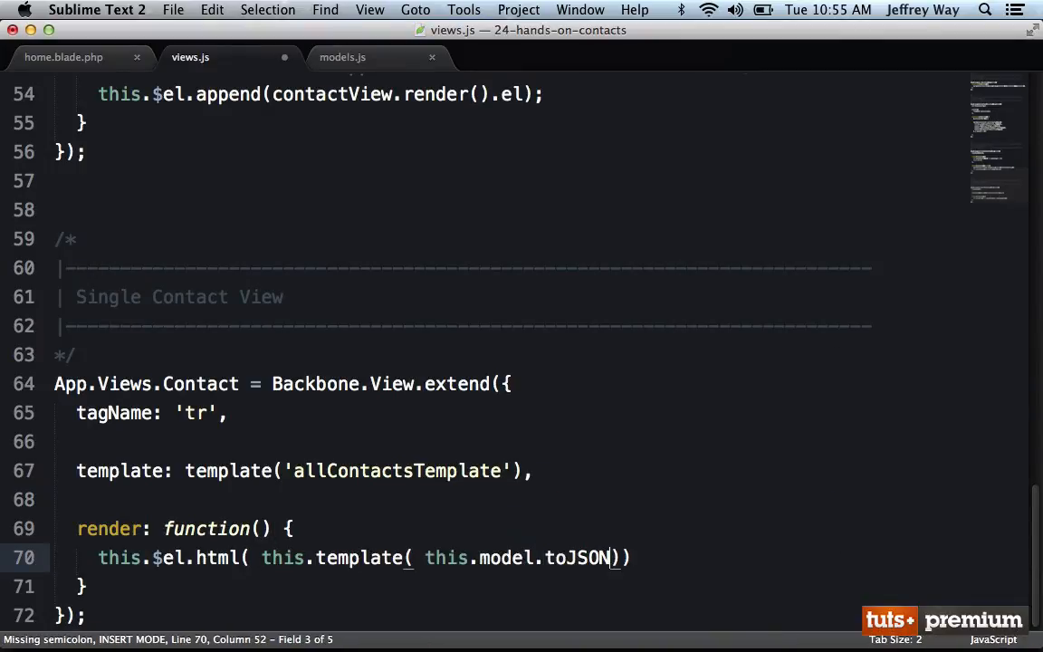
text() );)
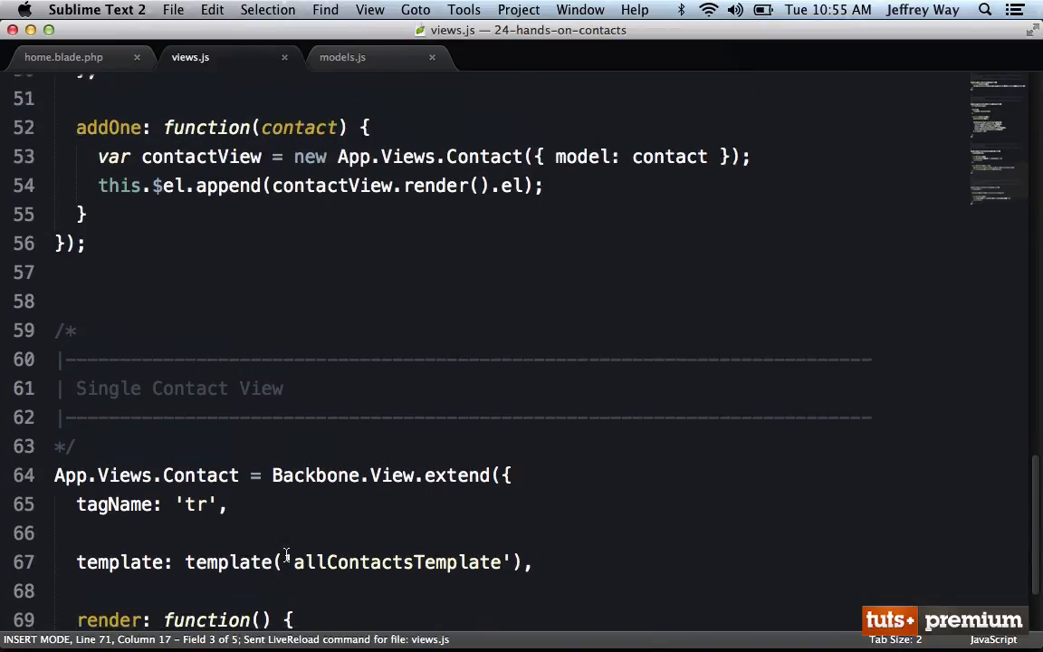
Log contactView.render().el to the console inside addOne before appending it.
scroll(up, 3)
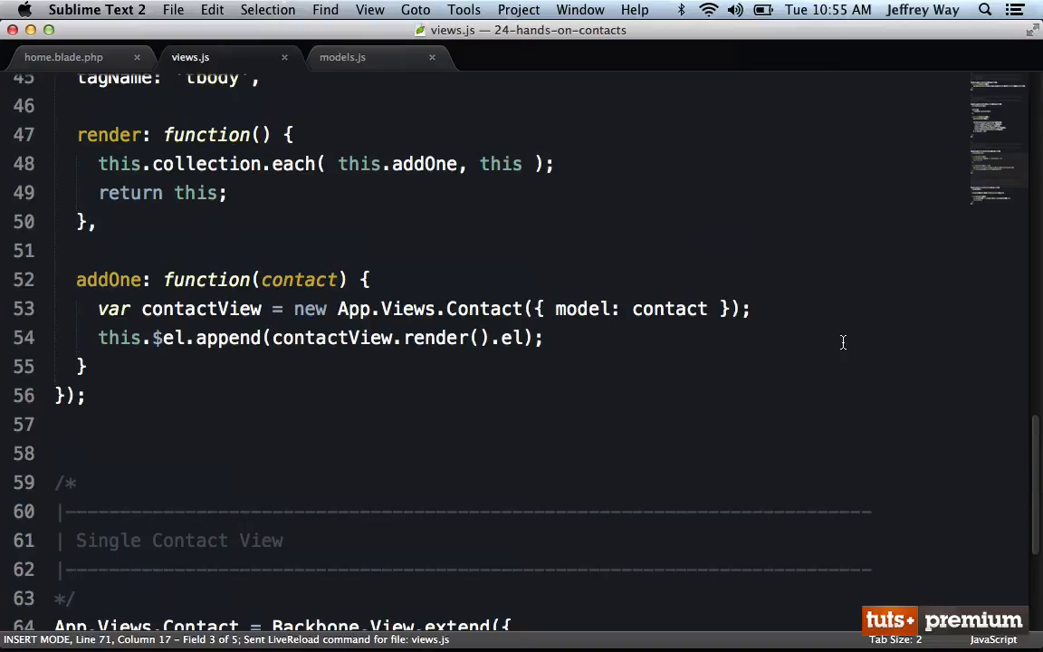
text(console.log( this );)
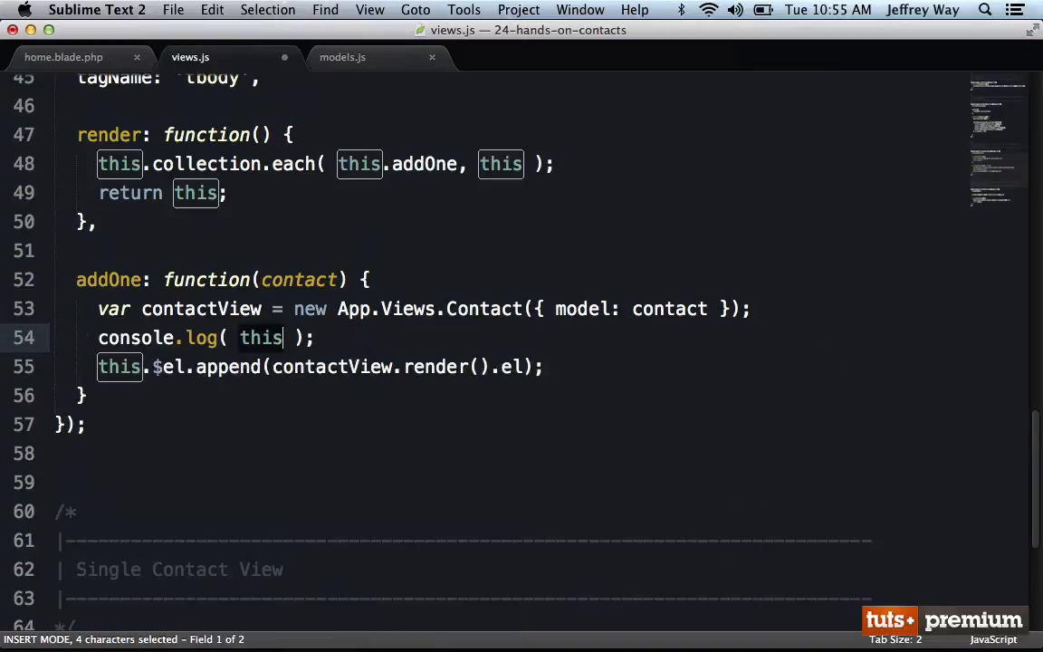
text(contactView.render)
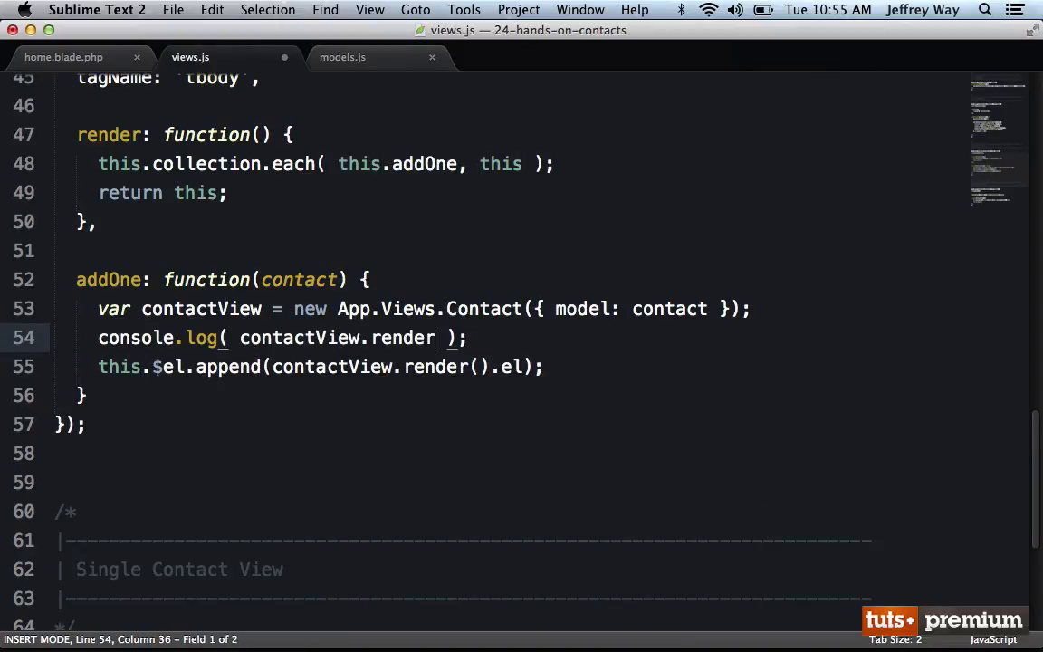
text(.el)
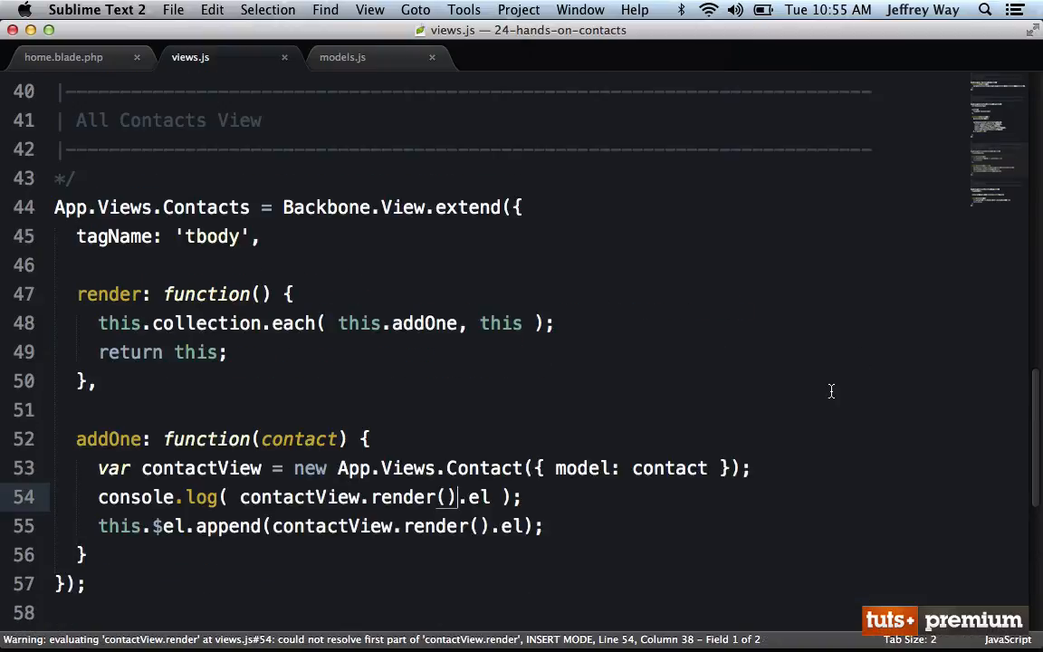
click(199, 206)
text(new Contacts)
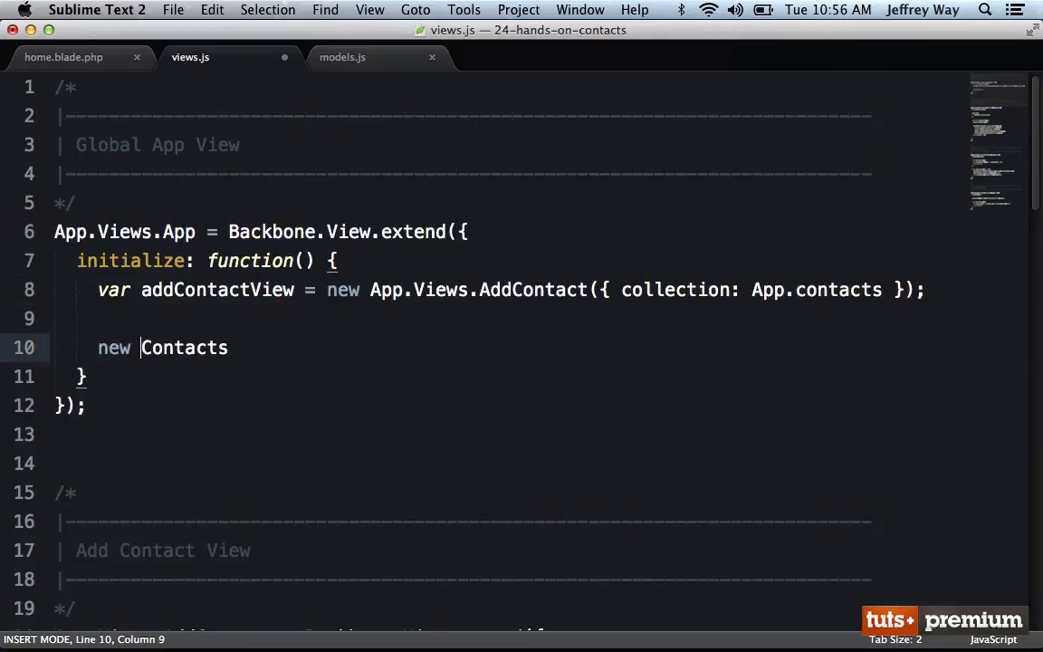
Create var allContactsView = new App.Views.Contacts({ collection: App.contacts }).render() in the App view's initialize.
text(App.Views.)
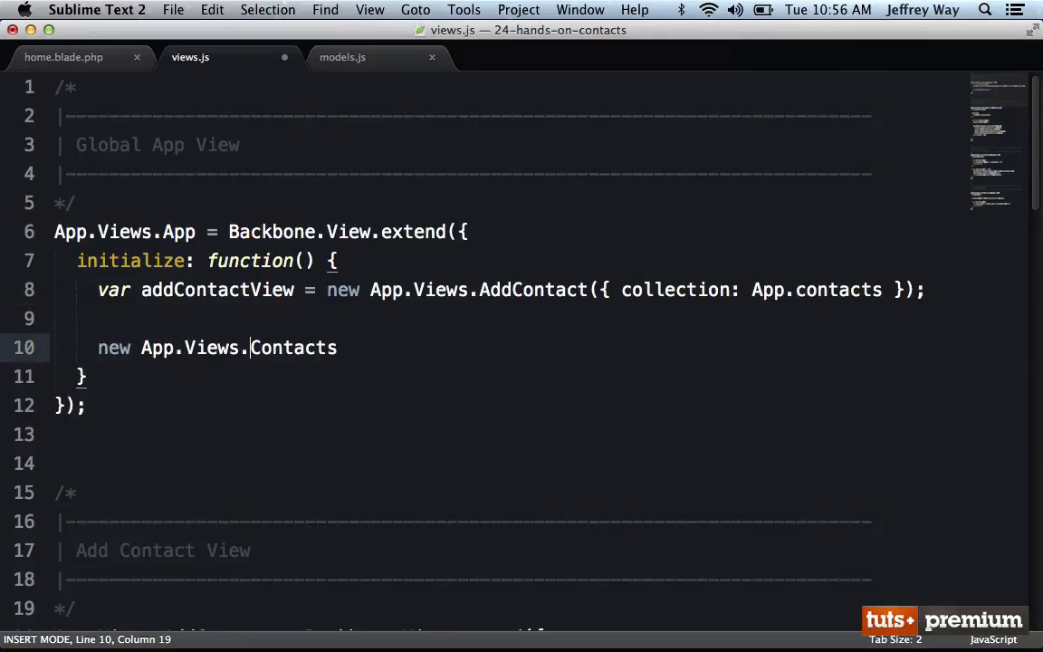
text(var)
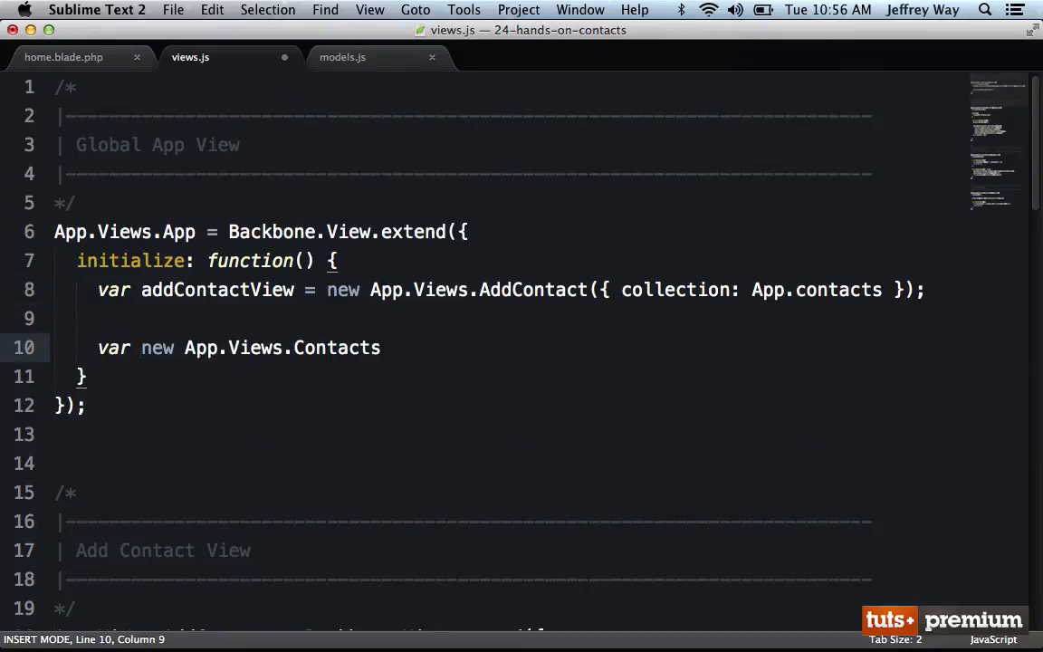
text(all)
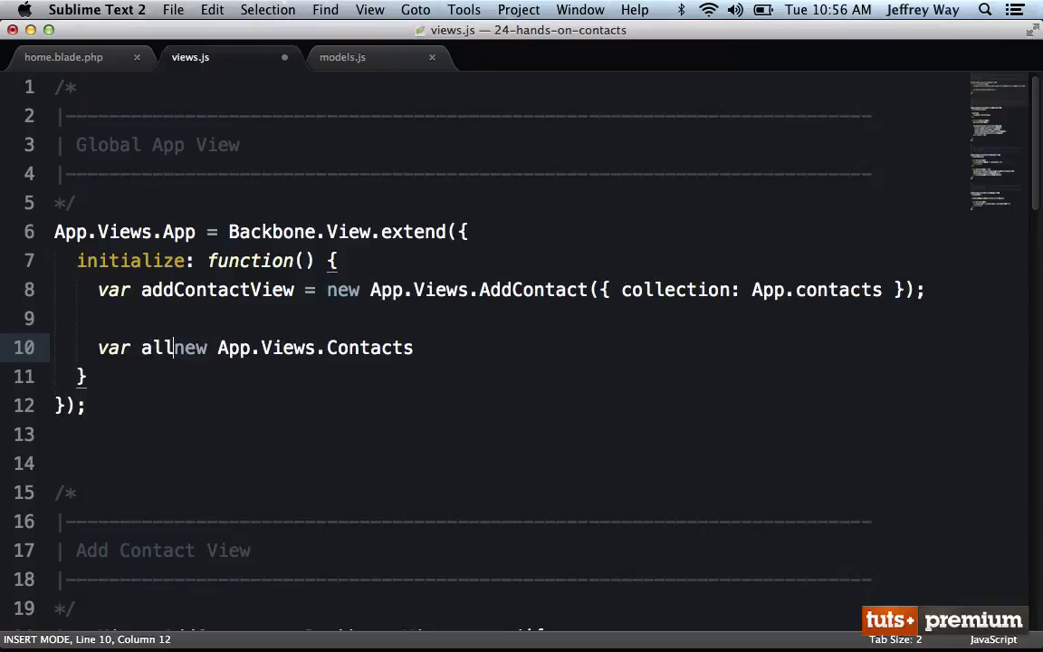
text(ContactsView =)
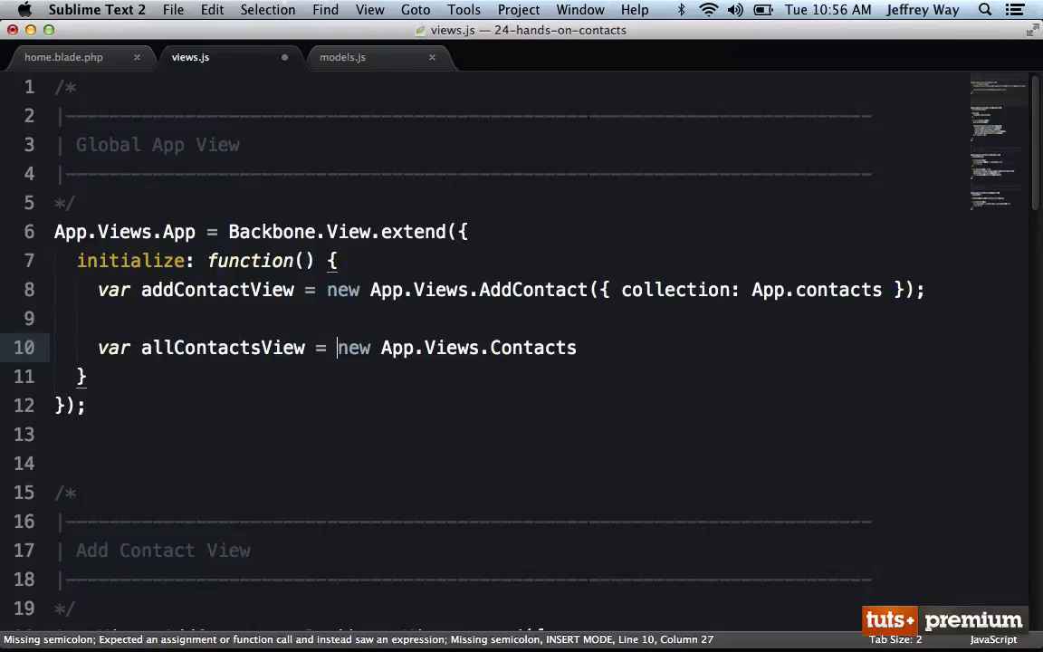
text(({ collection: App.contacts });)
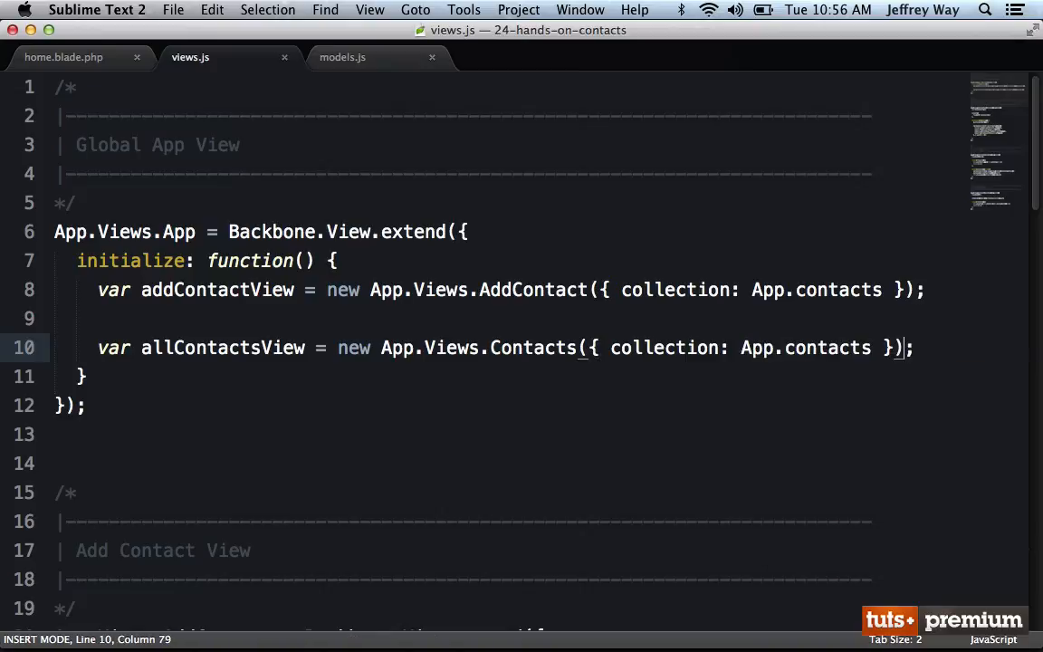
text(.render())
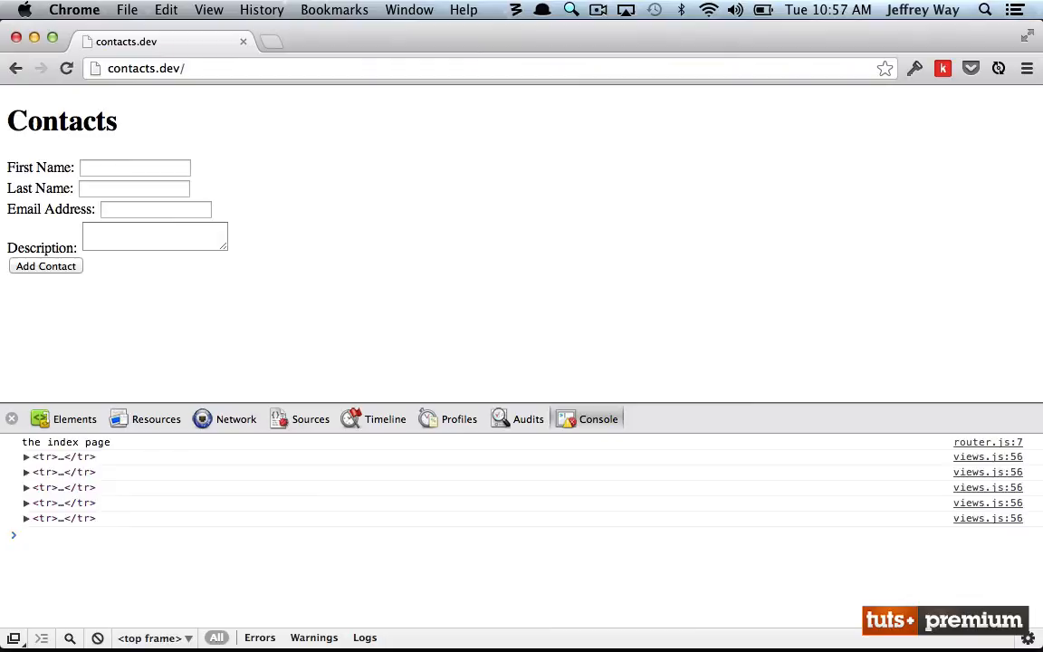
Expand the logged contact rows in Chrome's console to inspect them.
click(25, 456)
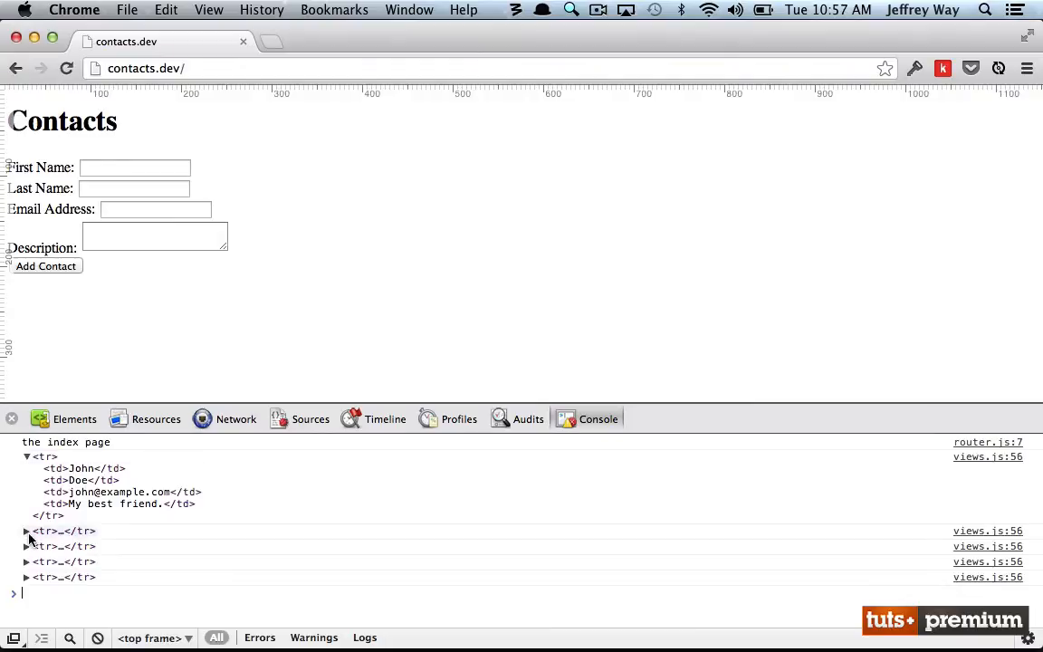
click(26, 530)
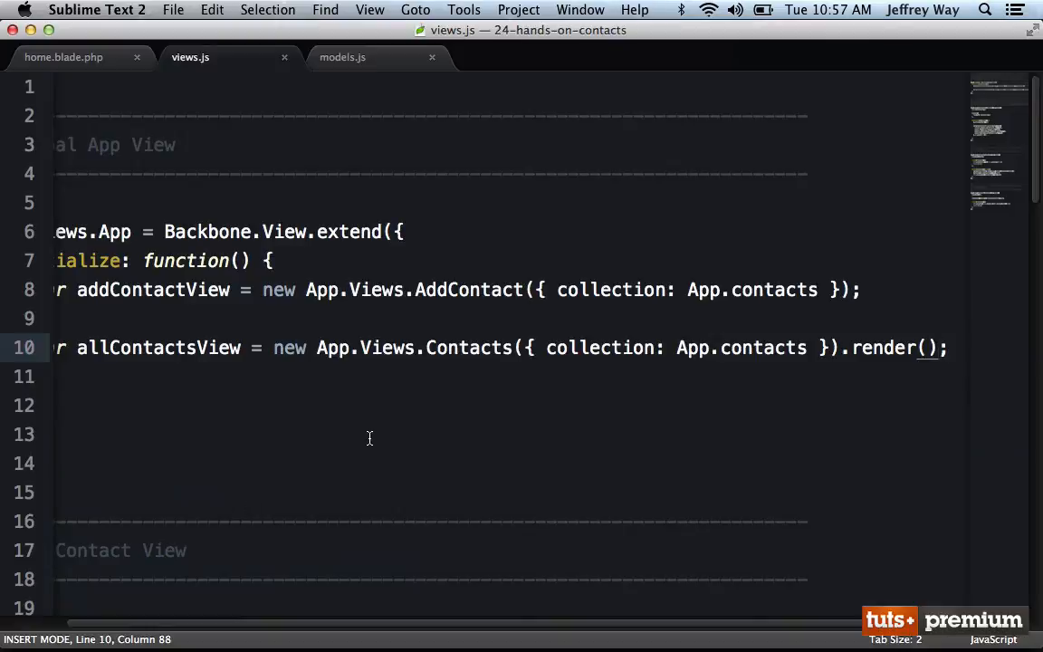
Append allContactsView.el with $(document.body).append so all five contacts show on the page.
scroll(down, 3)
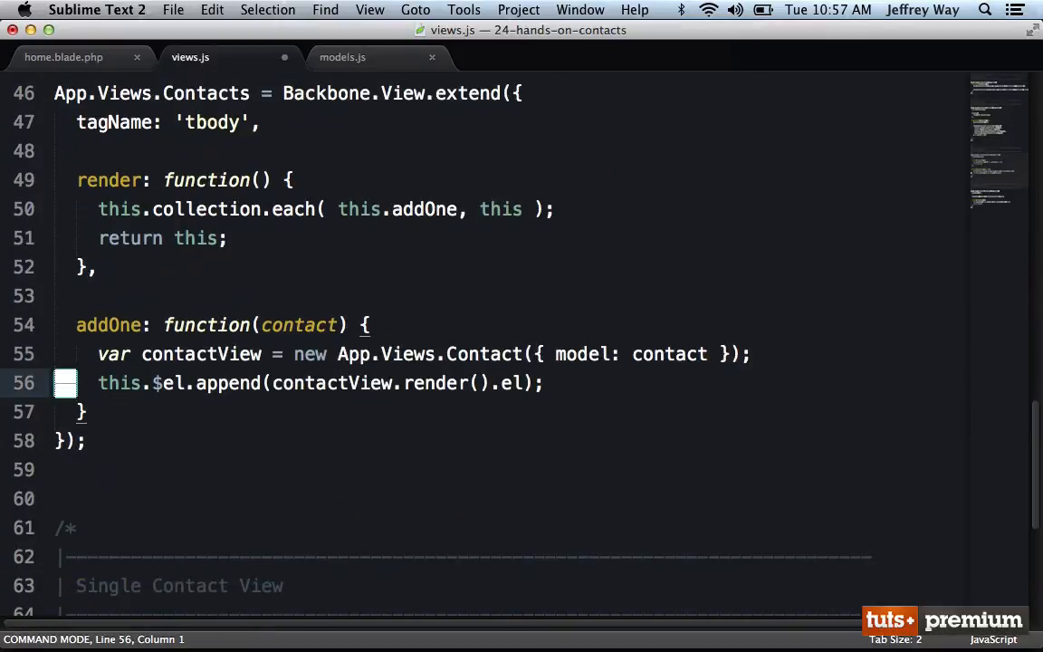
text(log( this.el );)
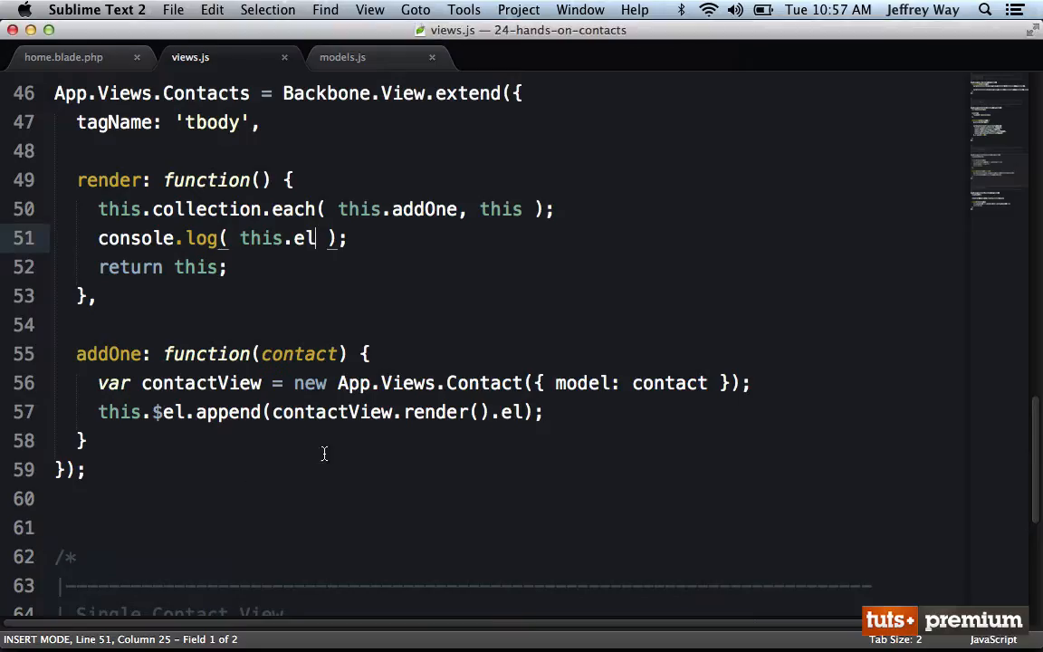
key(Escape)
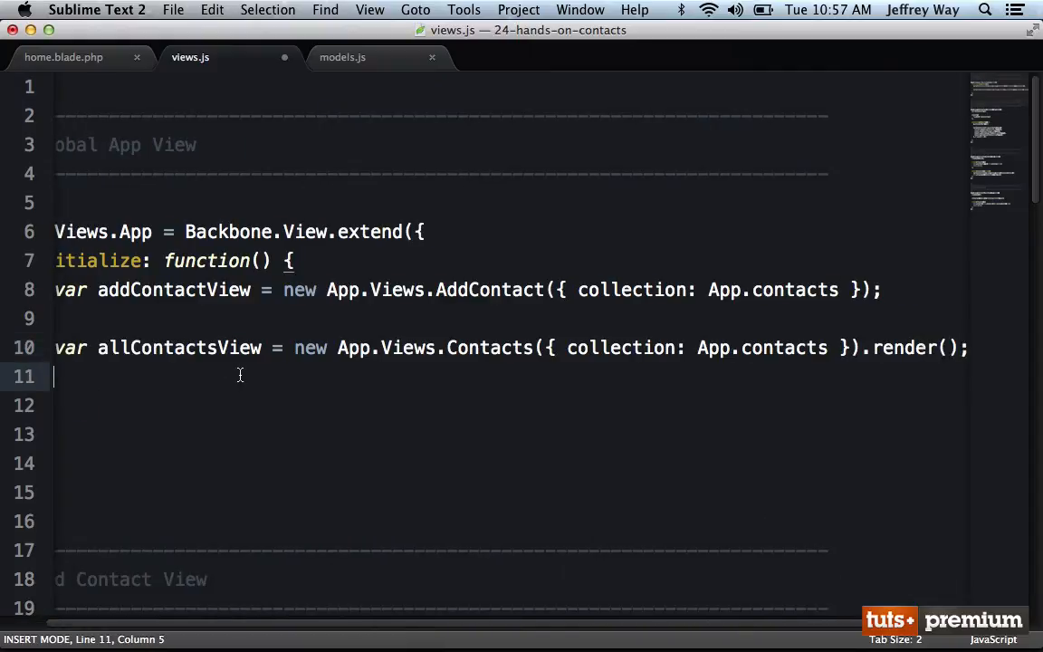
text($(d)
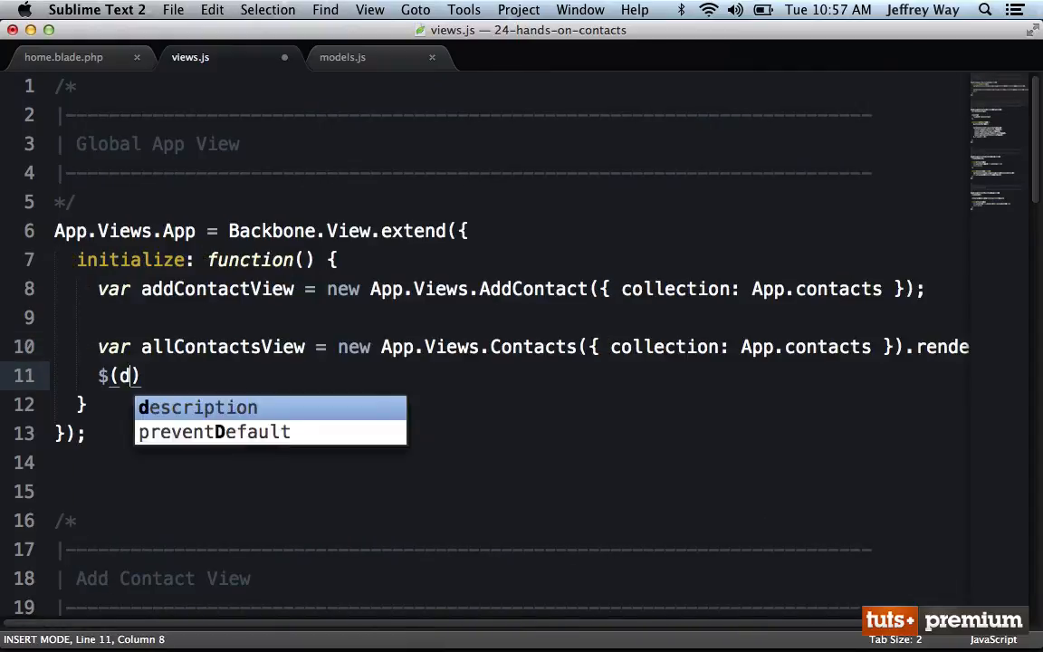
text(ocument.body).)
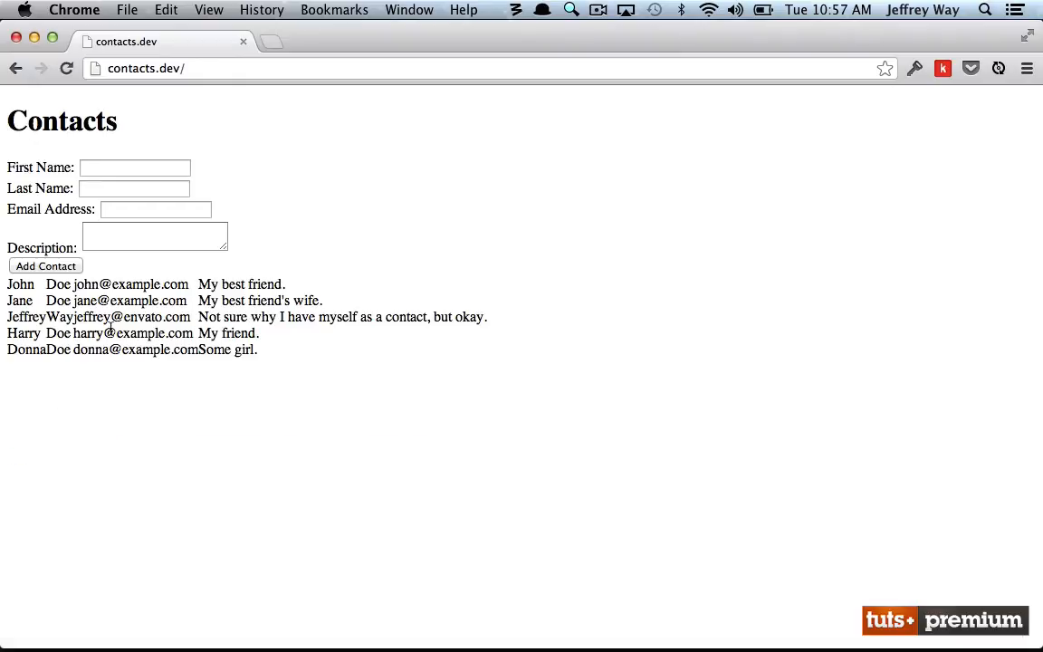
drag(8, 282, 281, 353)
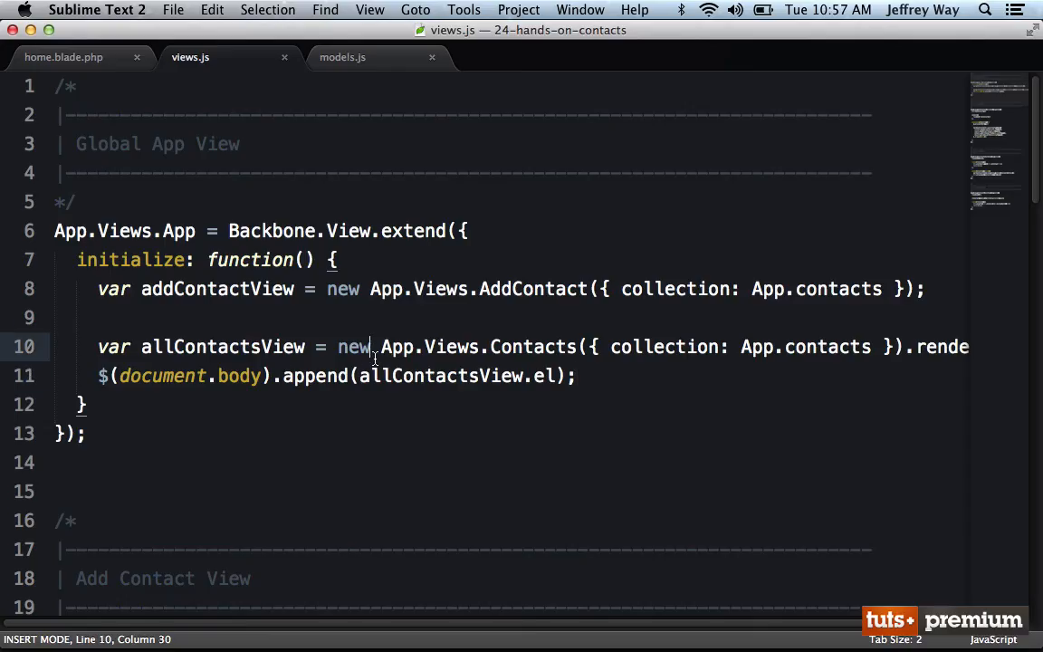
Add <table id="allContacts"></table> below the form in home.blade.php.
click(64, 56)
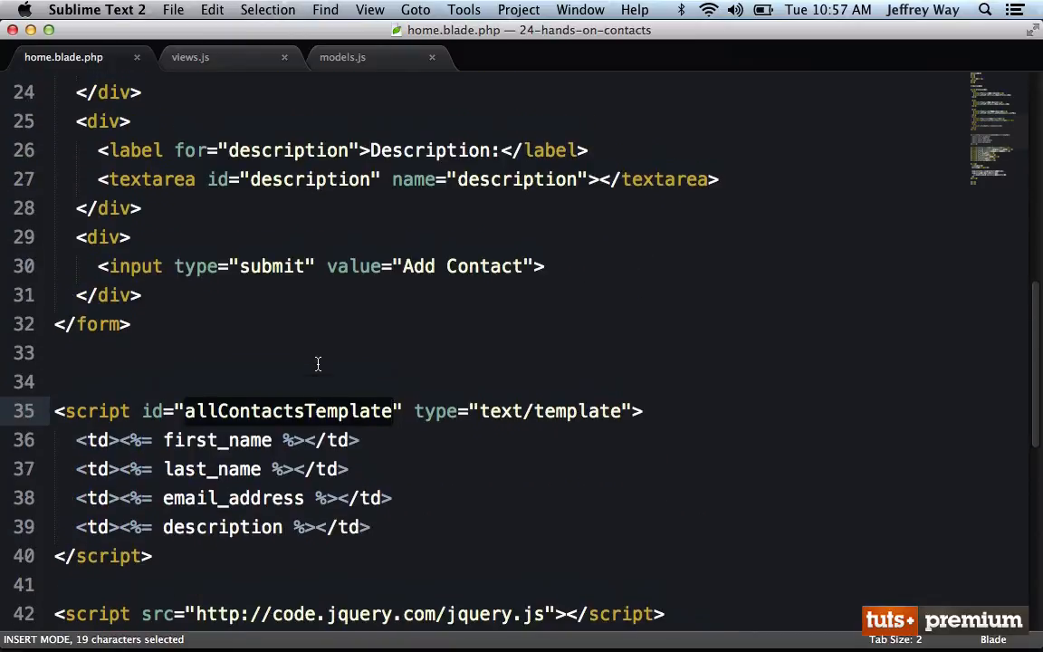
text(<)
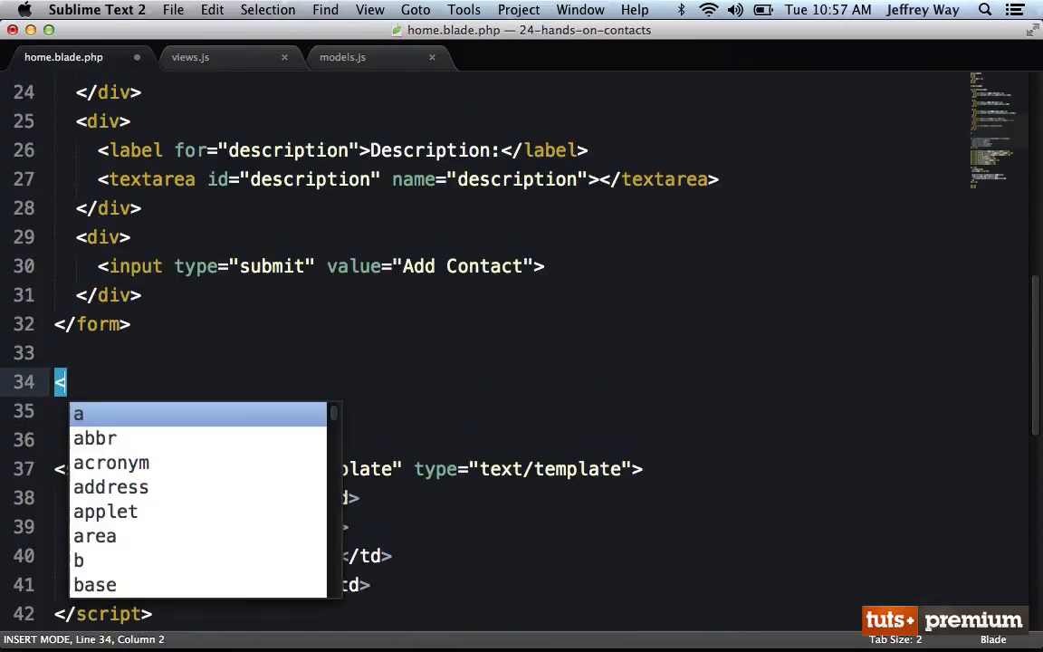
text(table id="")
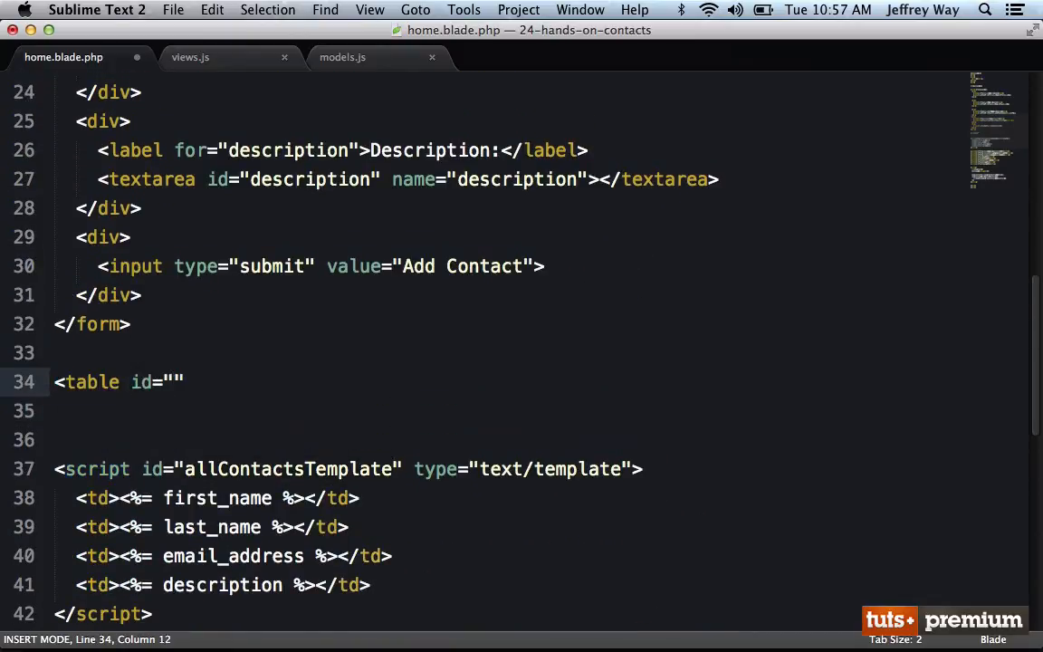
text(allContacts)
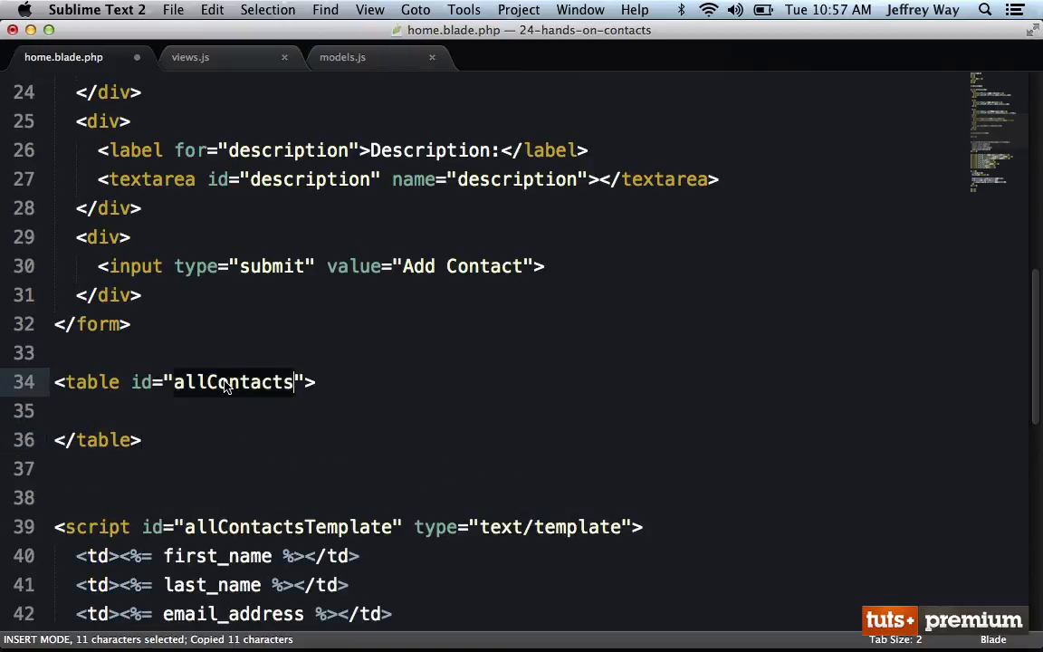
Point the view's append at #allContacts and start a <thead> inside the table.
click(190, 56)
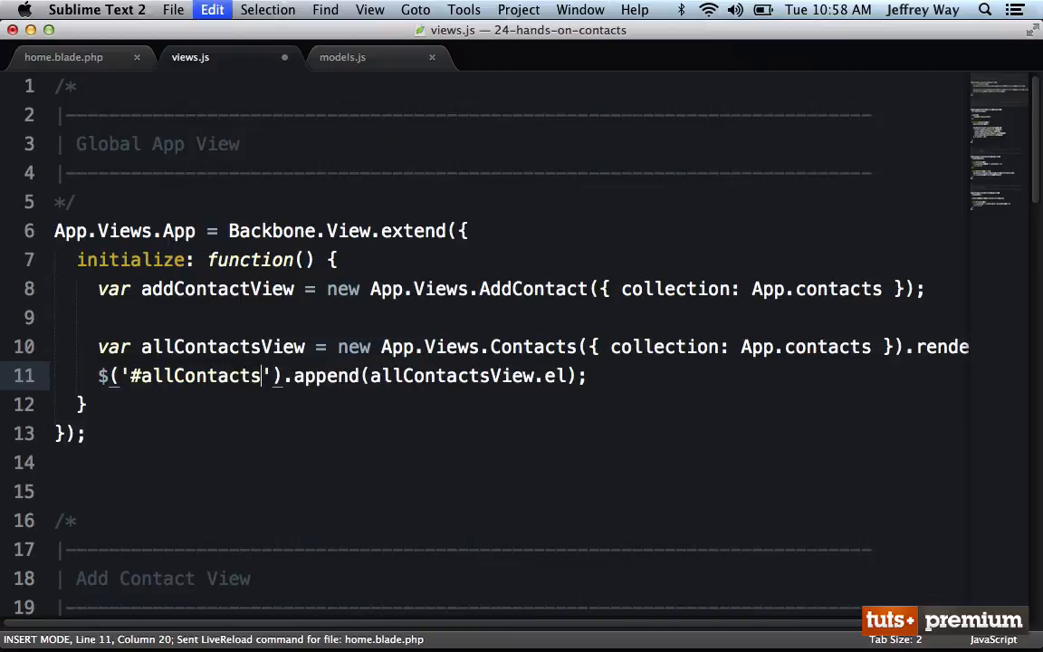
click(64, 56)
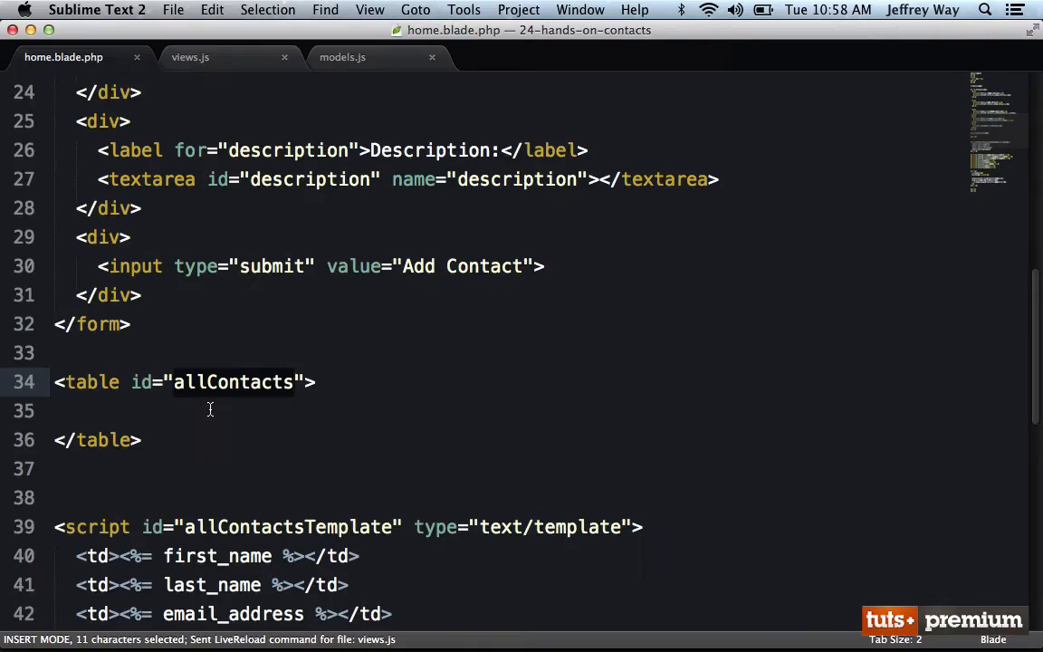
text(<thead)
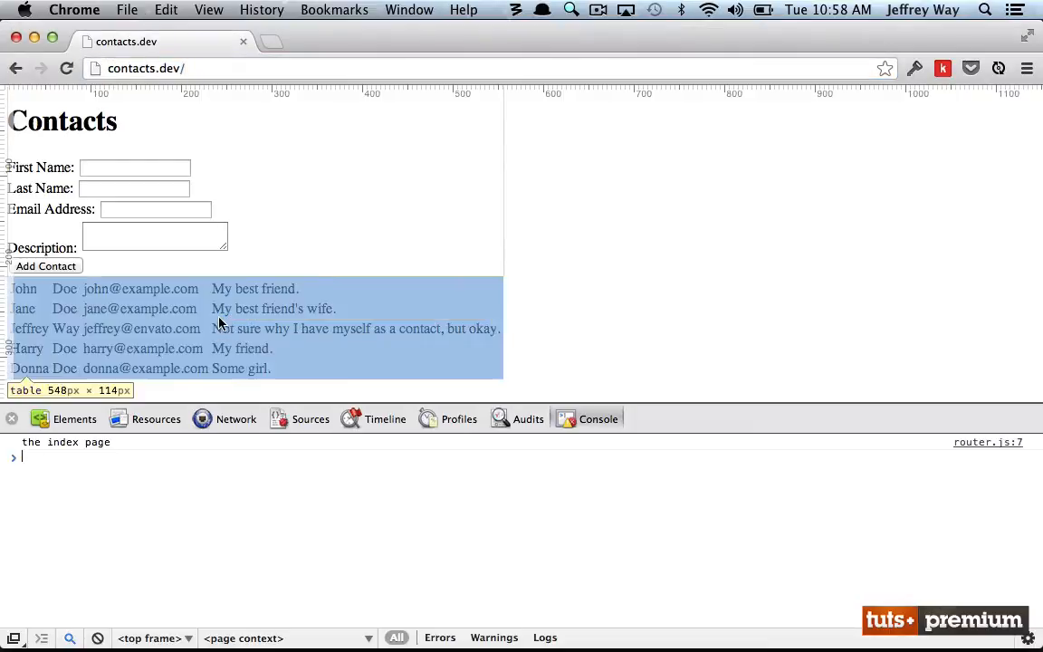
Inspect the allContacts table and expand its tbody to view the contact rows.
click(76, 419)
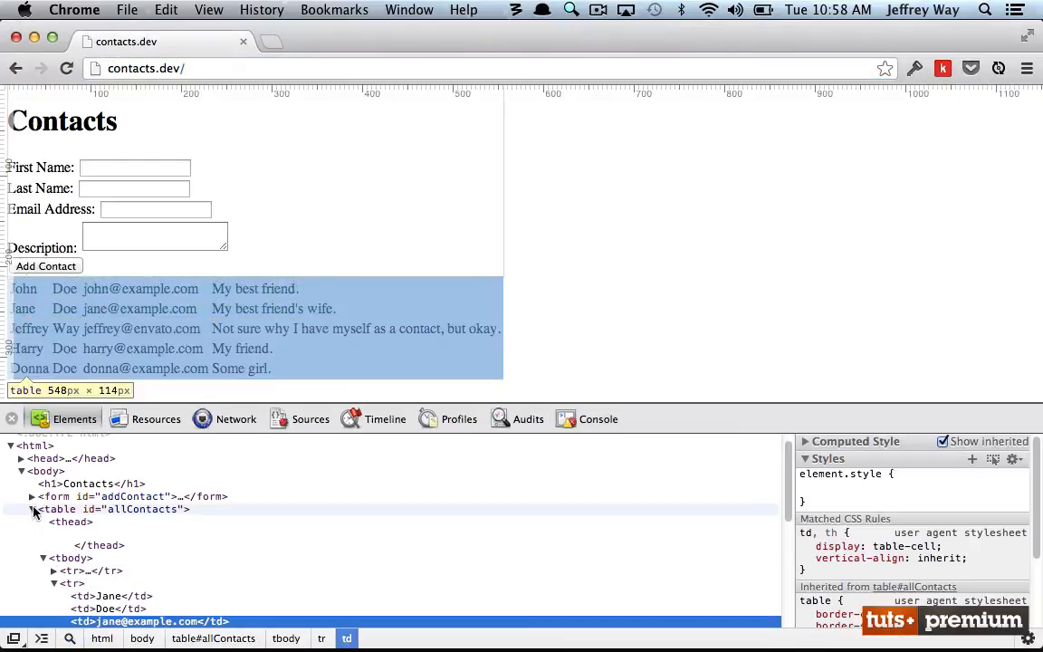
click(71, 557)
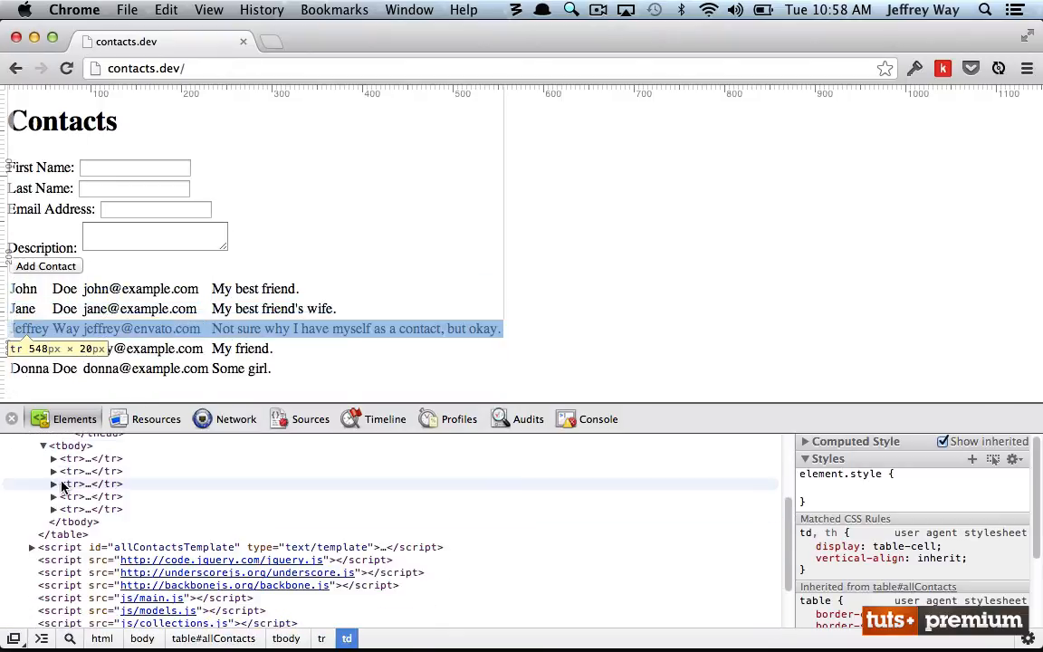
click(11, 418)
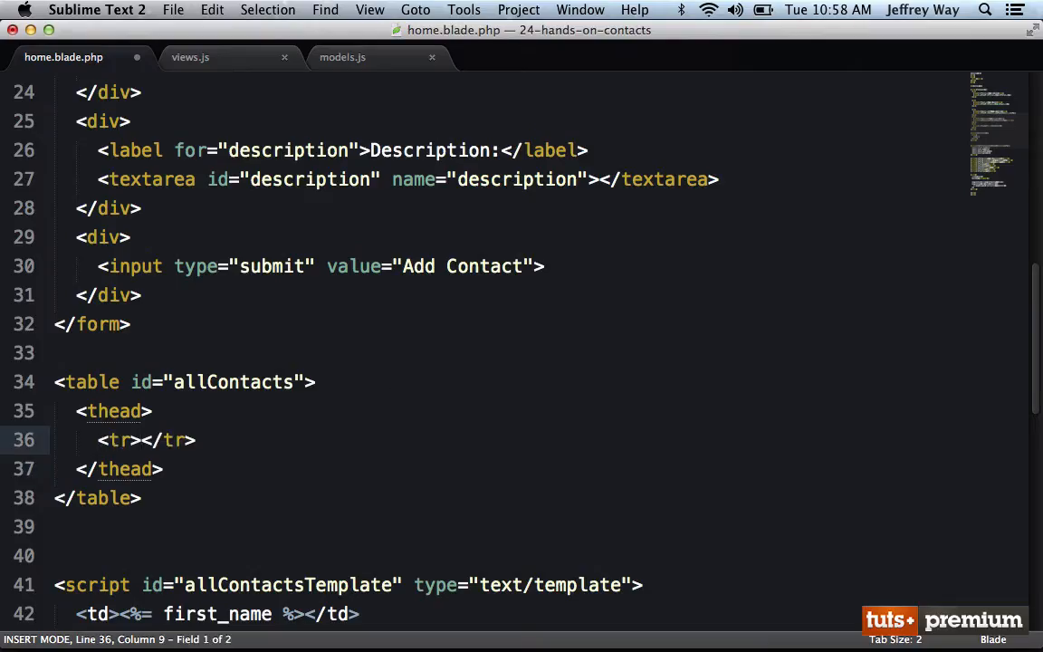
Label the thead cells First Name, Last Name, Email Address and begin revising the fourth header.
text(<td>Fi</td>)
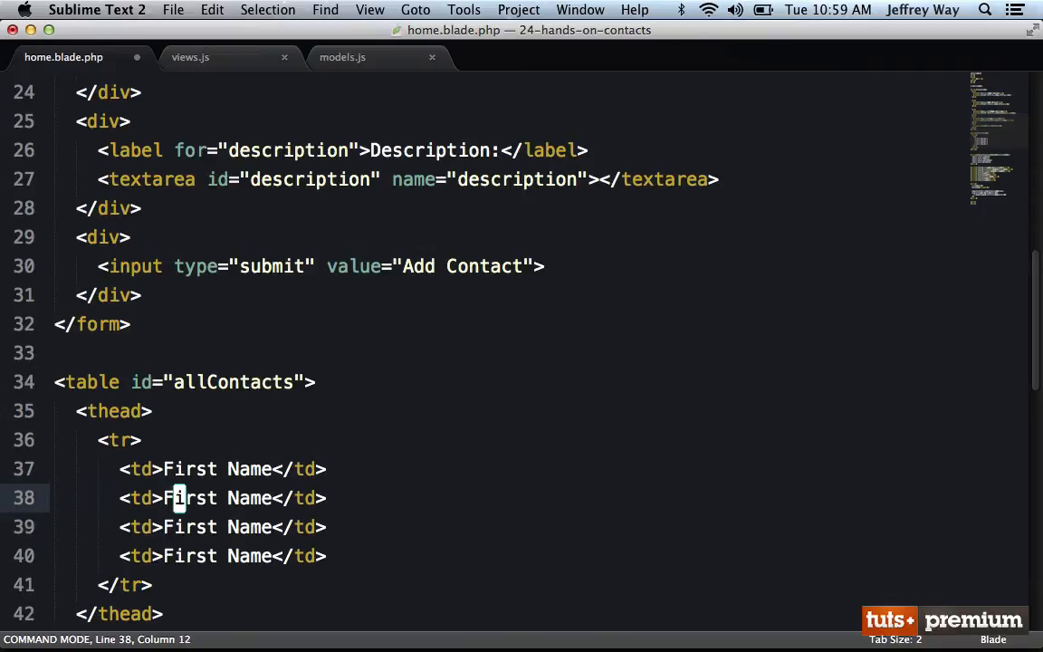
text(Last)
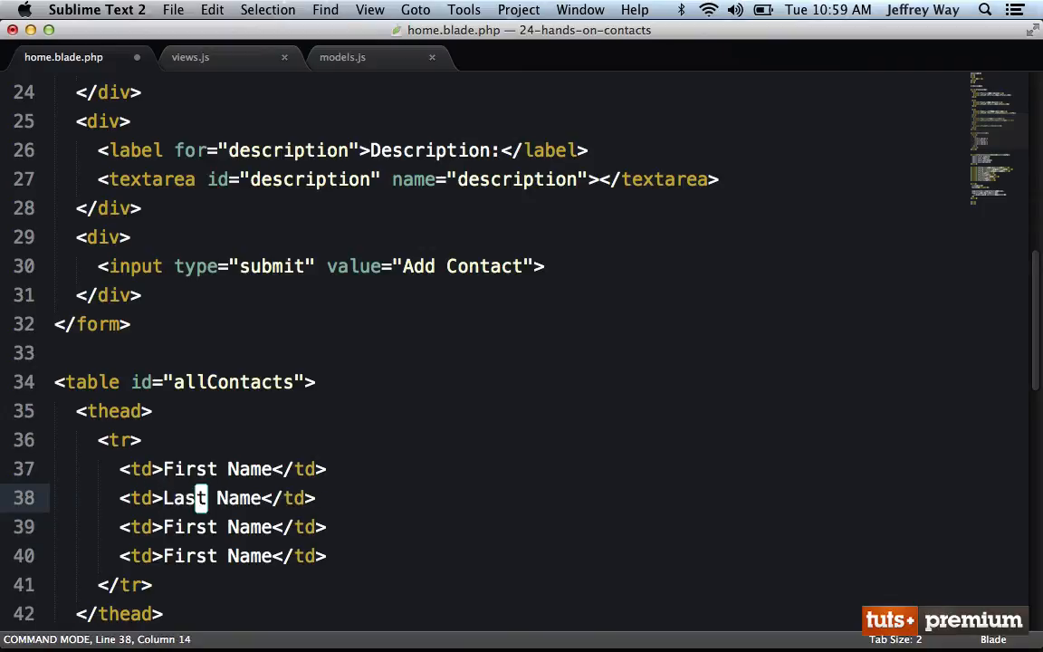
text(Email A)
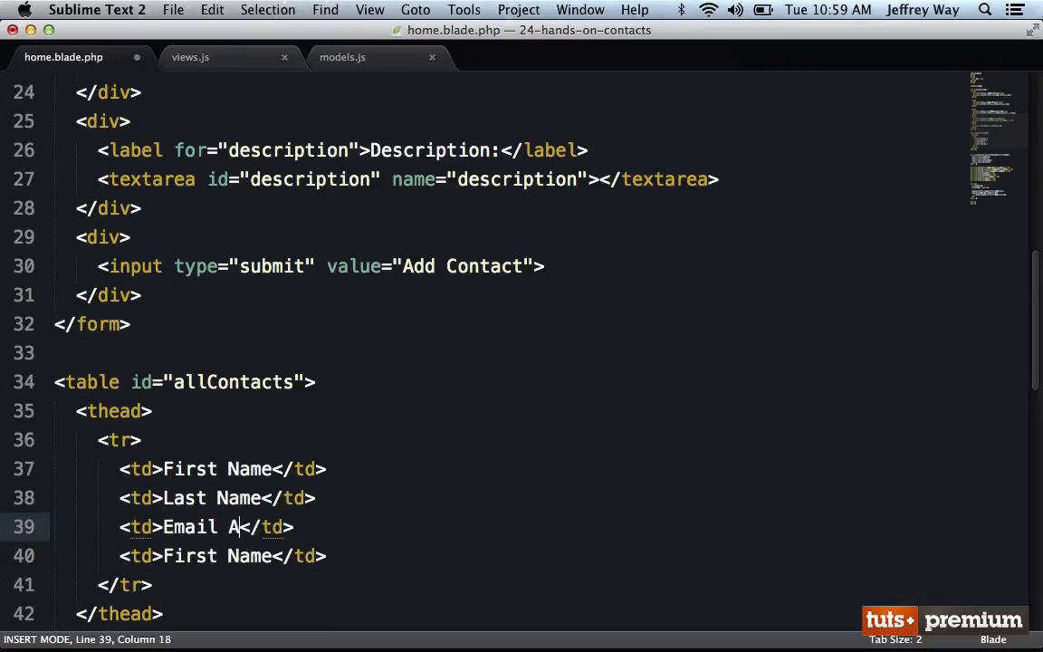
text(ddress)
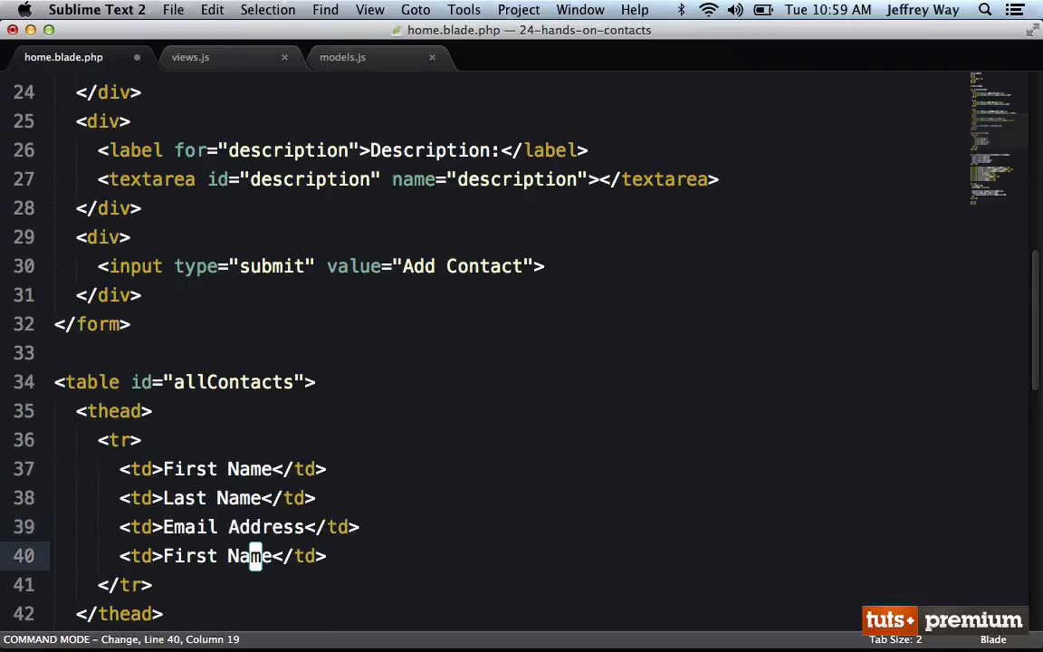
click(74, 10)
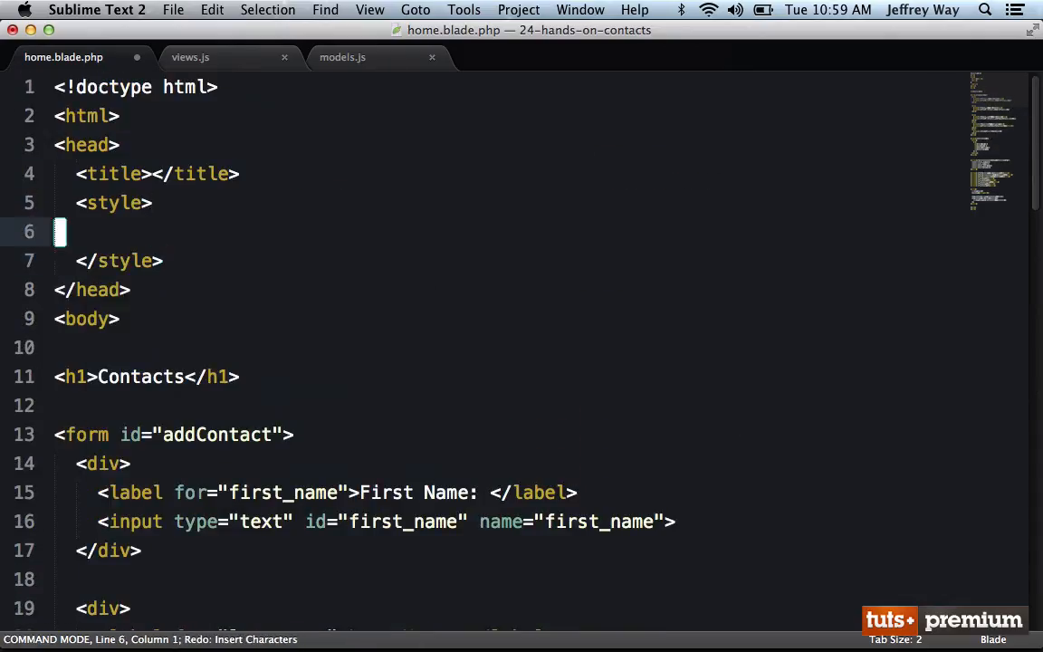
Add 'table thead td { font-weight: bold; }' and start an '#addContact { margin-bottom' rule.
text(table)
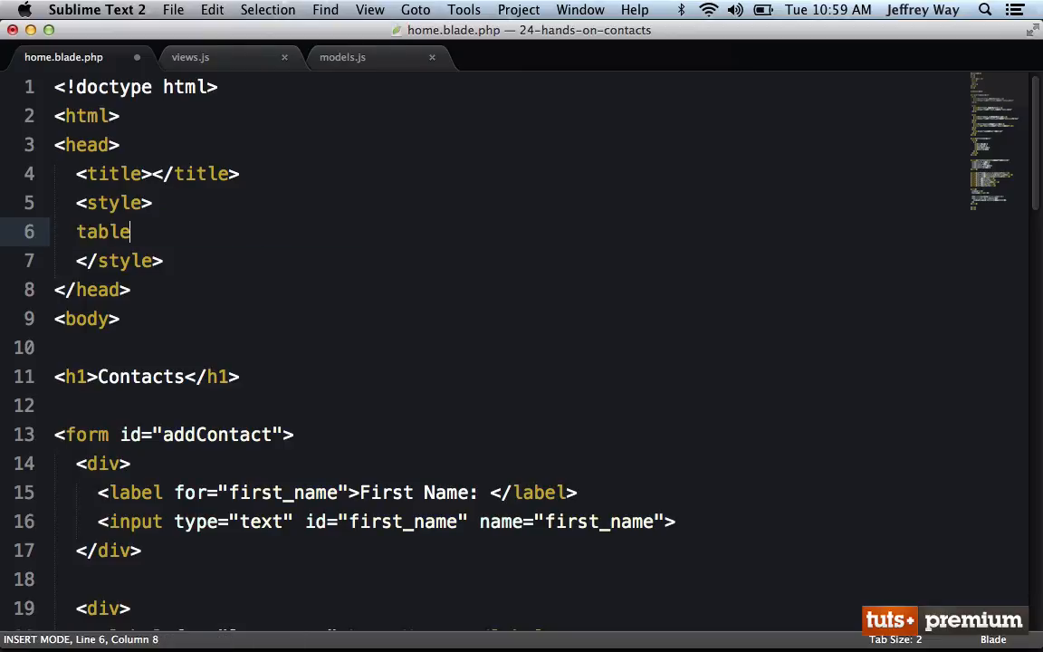
text(thead td)
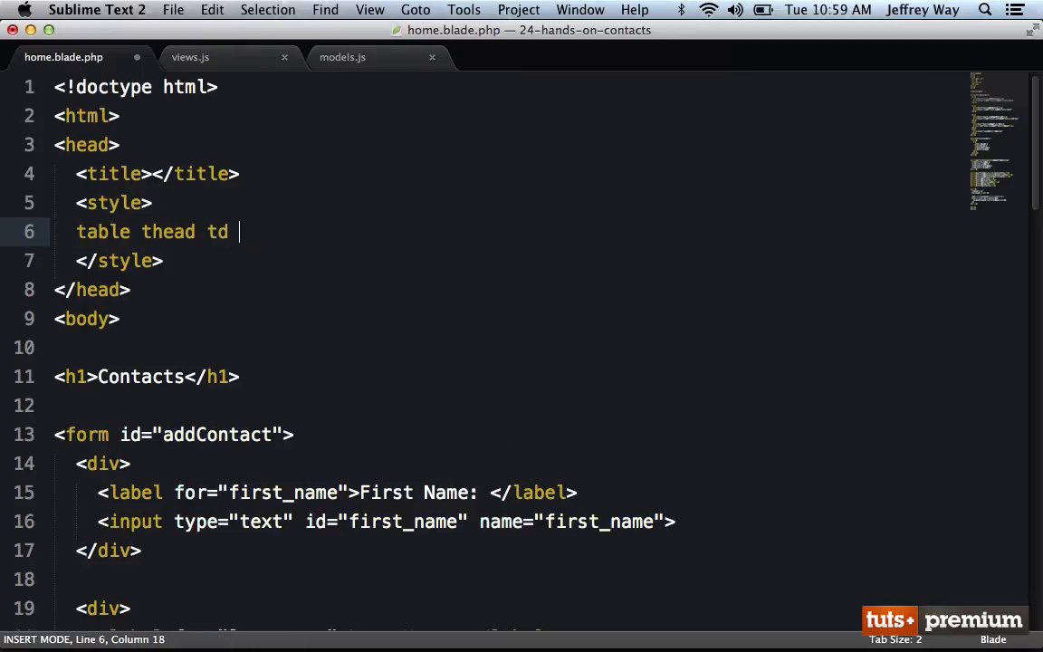
text({ font-weight: bold;)
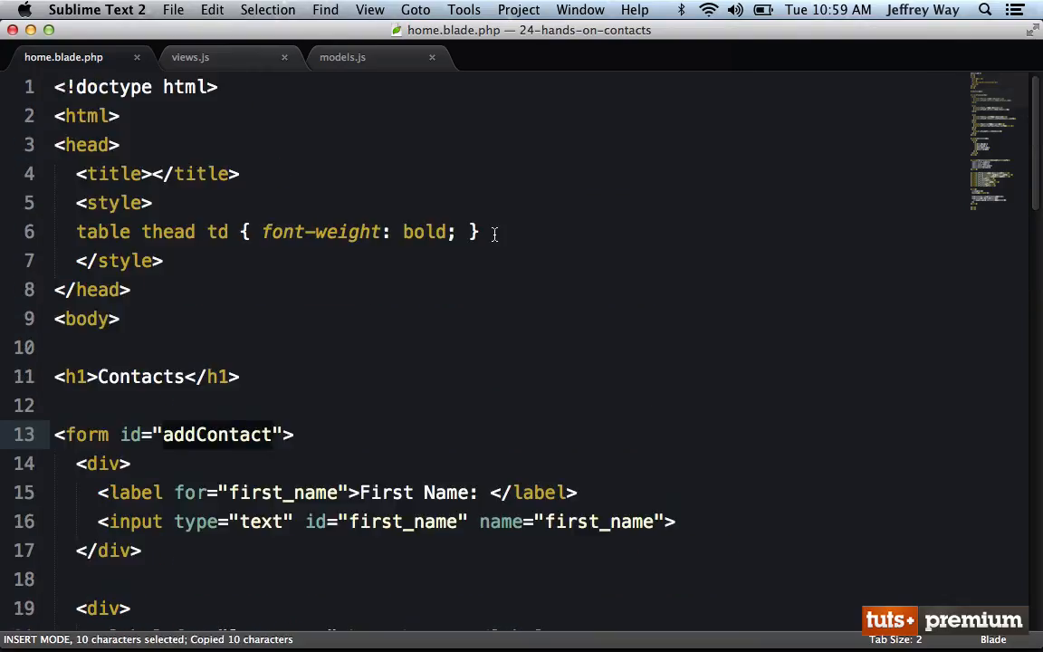
text(#addContact)
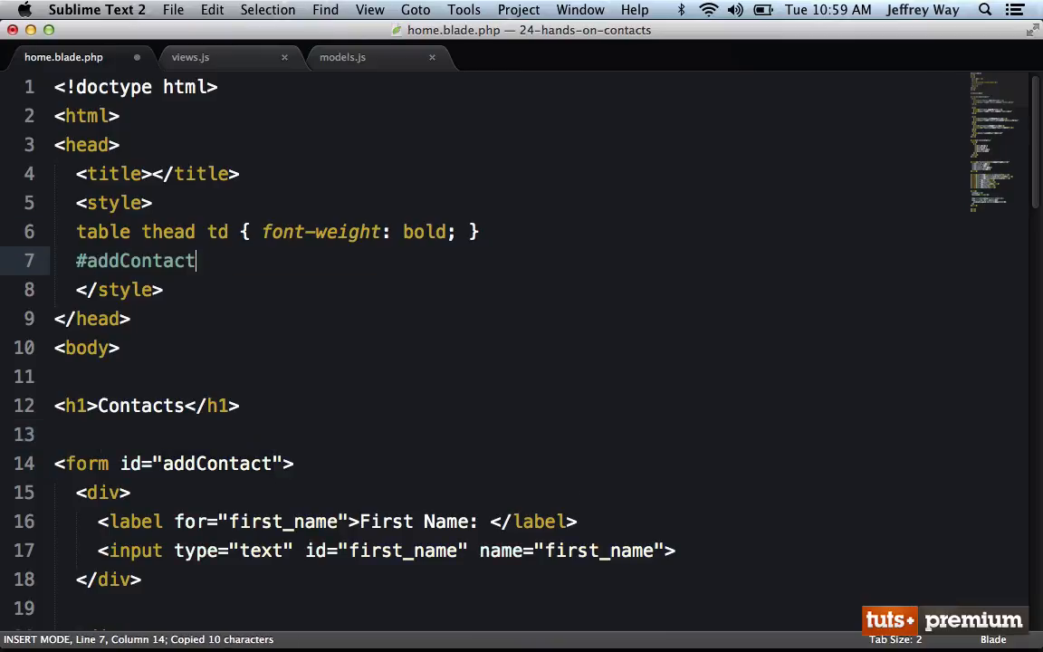
text({ margin-bott)
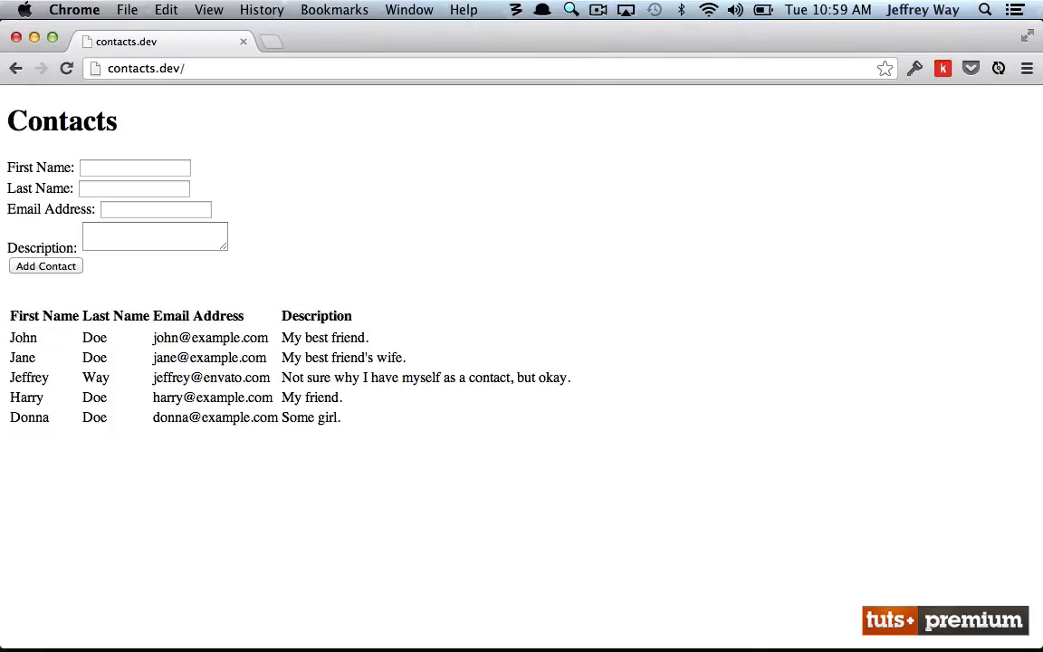
Fill the form with new contact Allie's details and submit with Add Contact.
click(134, 166)
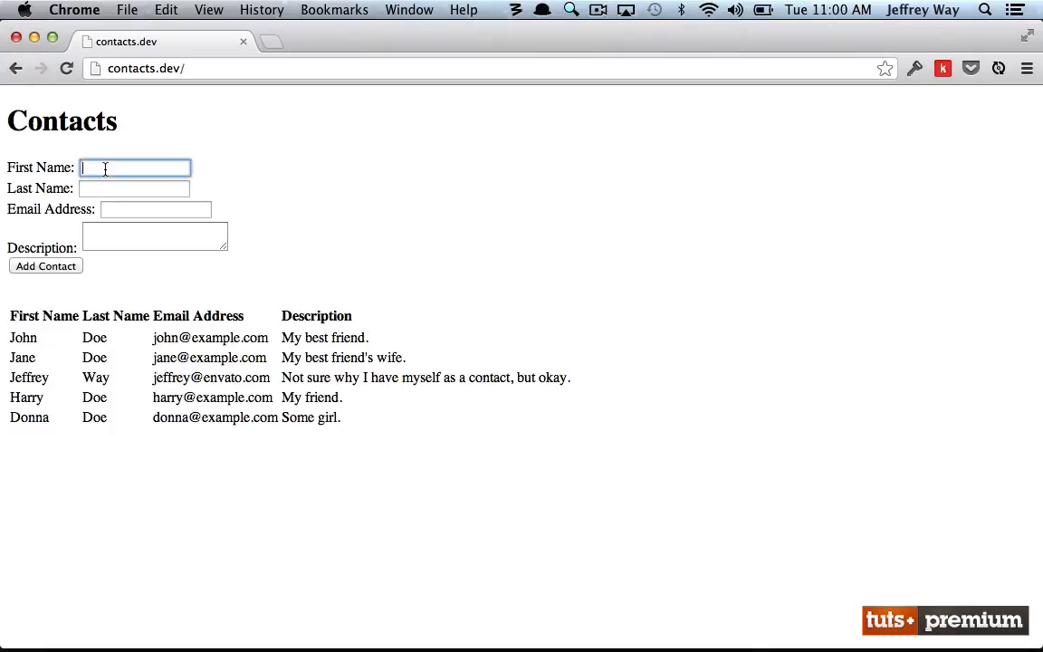
text(Allie)
click(154, 236)
text(My wife.)
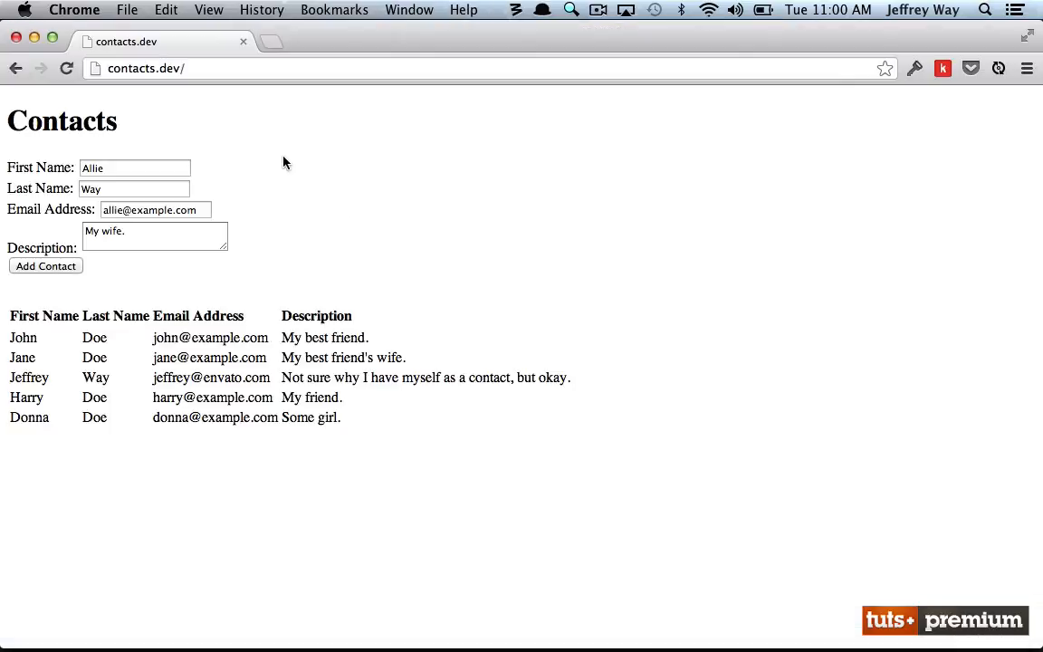
mouse_move(203, 163)
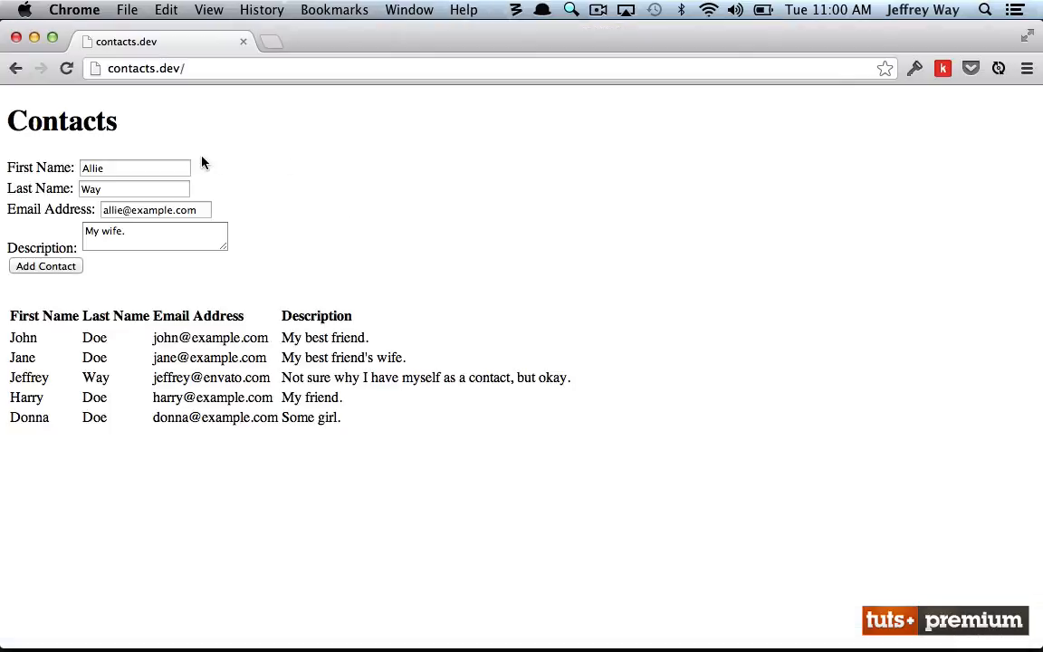
mouse_move(27, 353)
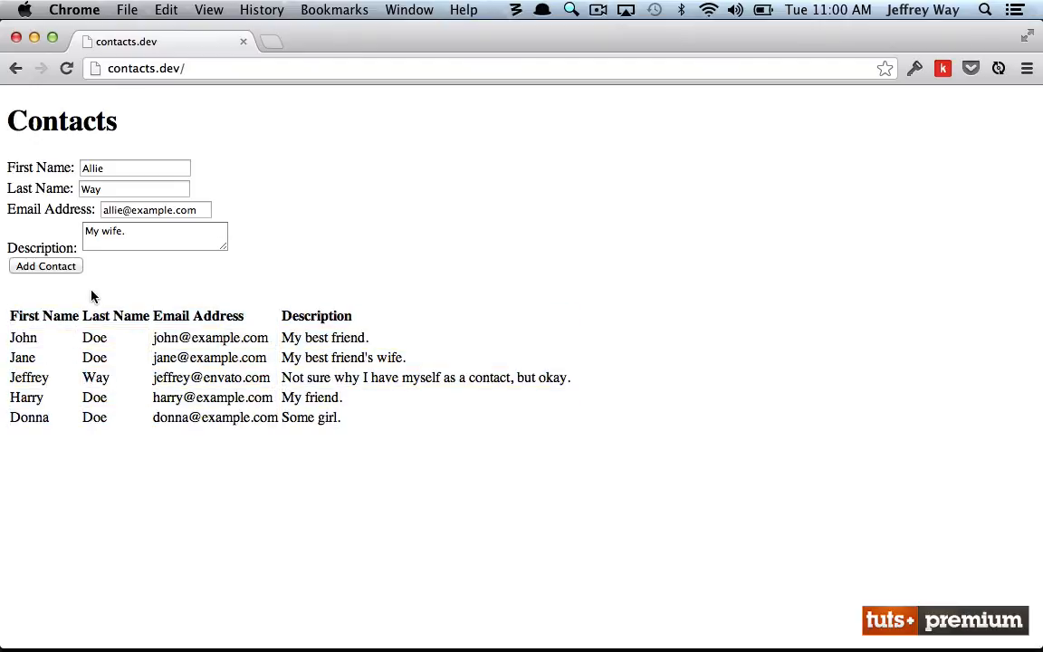
click(134, 167)
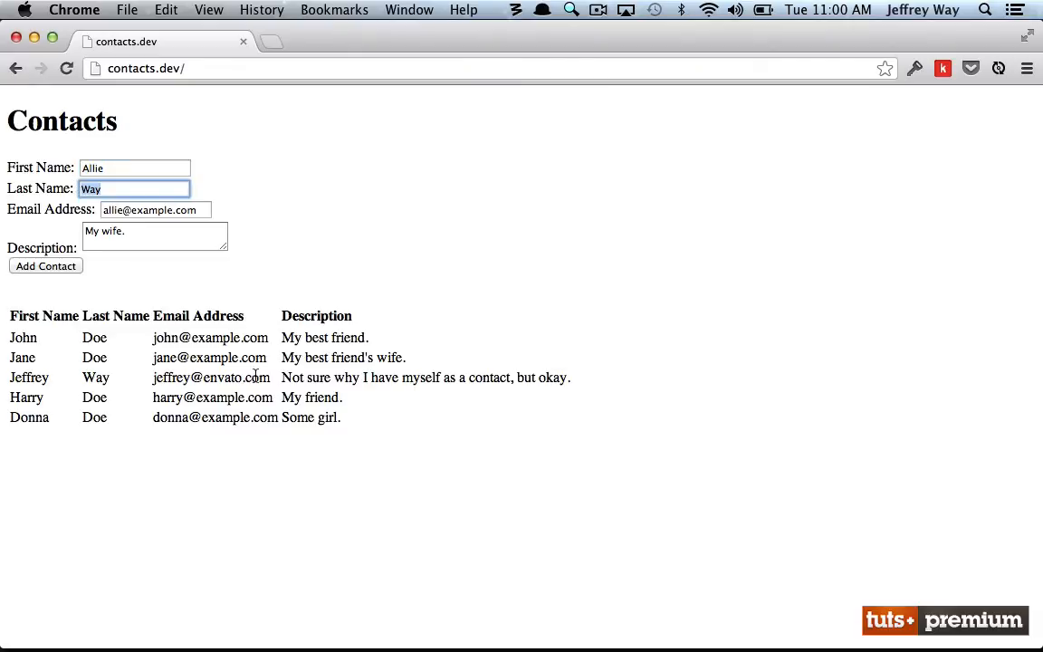
mouse_move(337, 474)
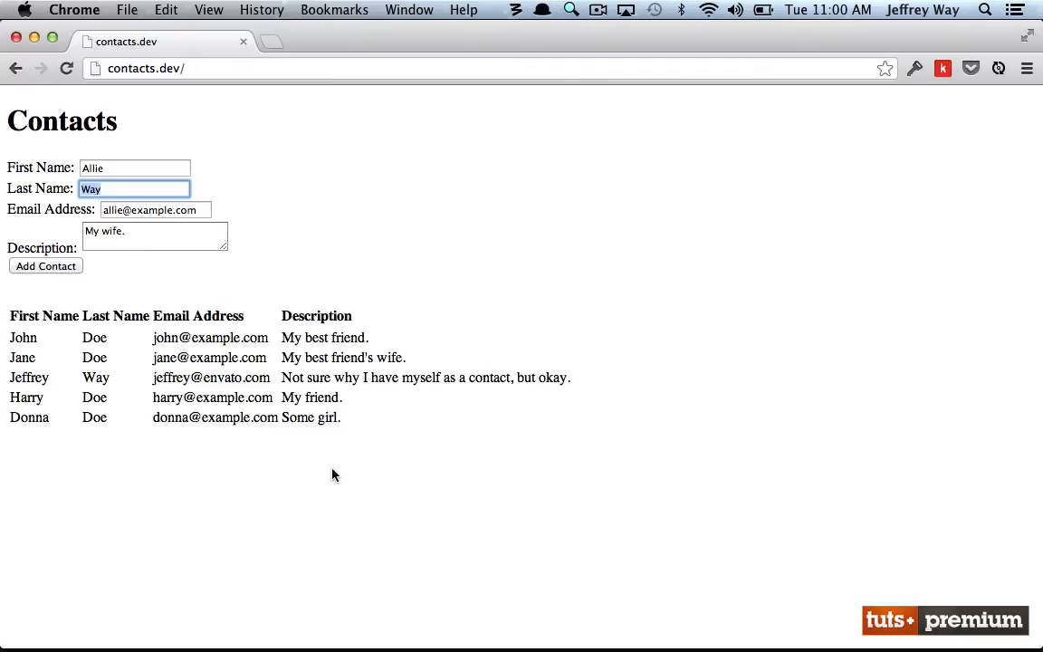
mouse_move(87, 266)
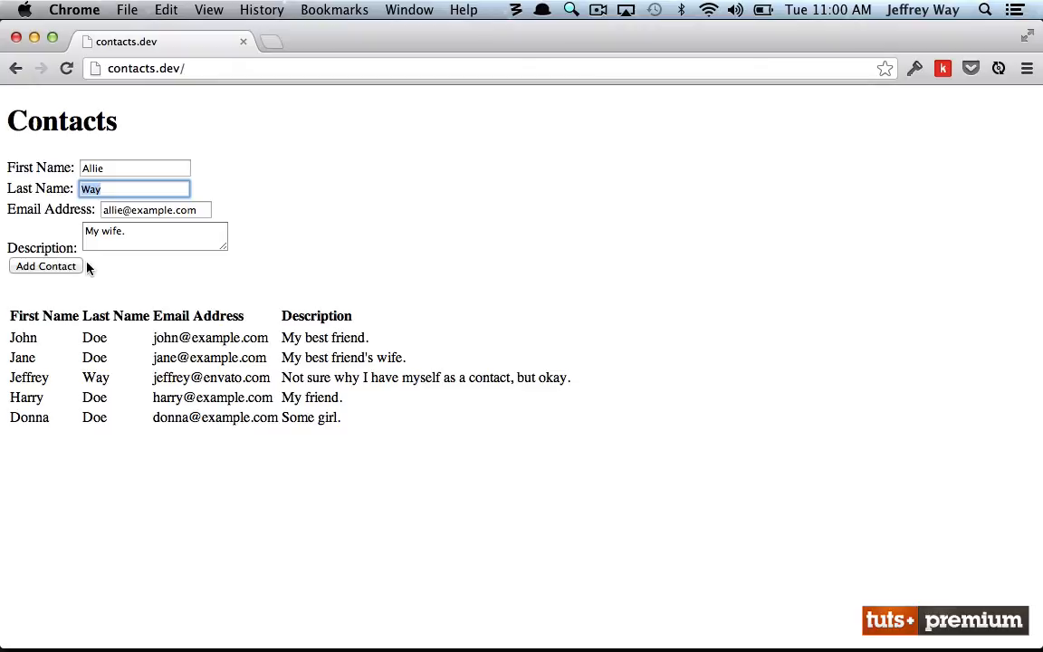
mouse_move(387, 604)
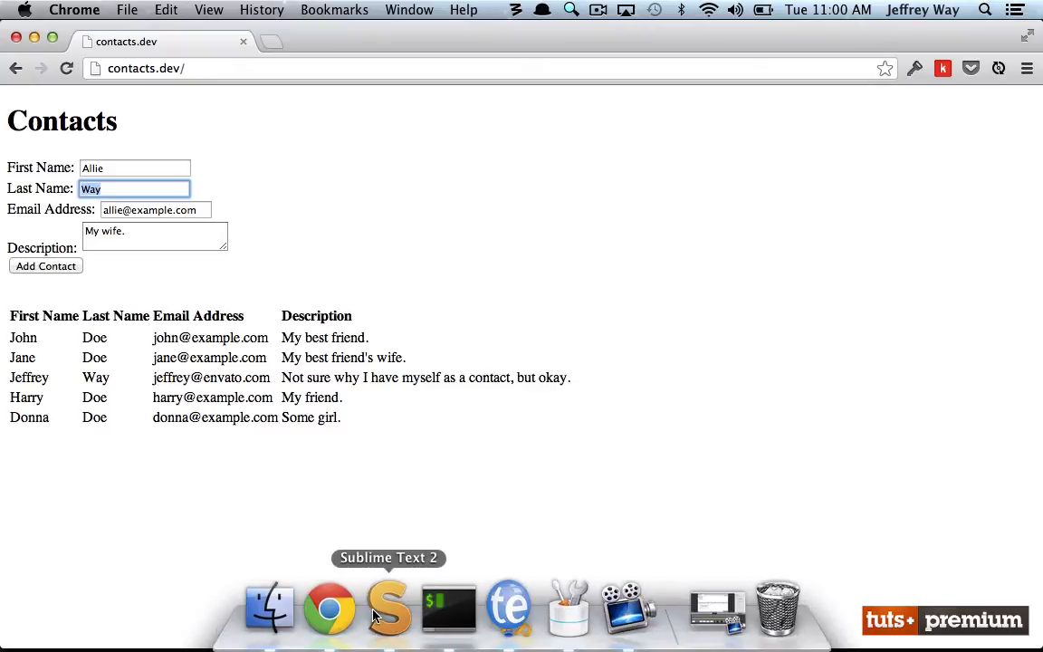
Call this.clearForm() after collection.create and define clearForm emptying #first_name via val('').
click(388, 607)
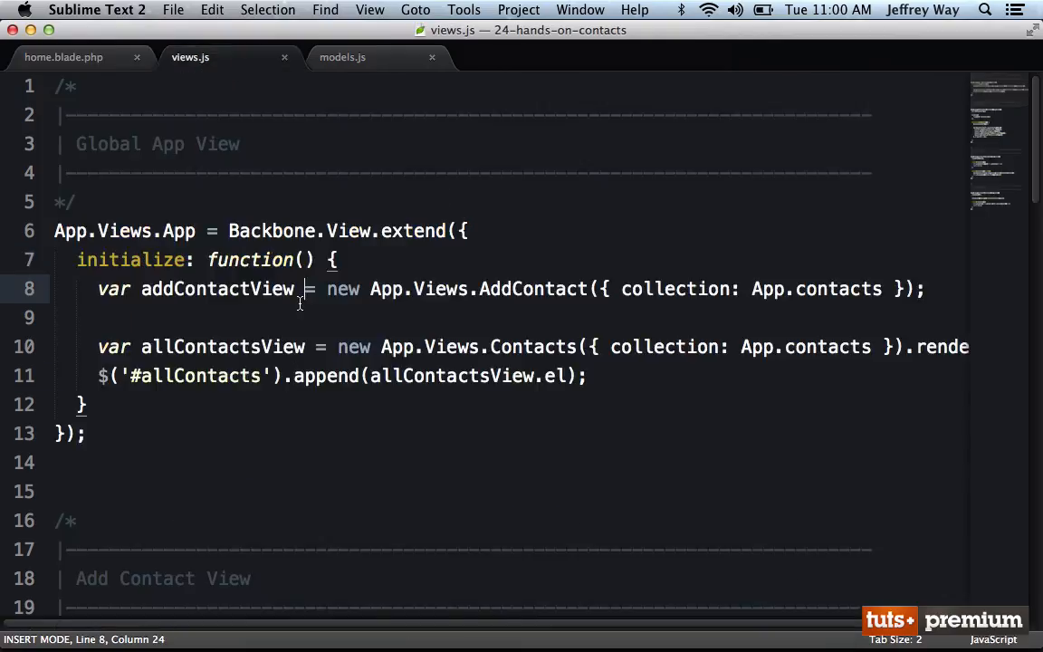
scroll(down, 3)
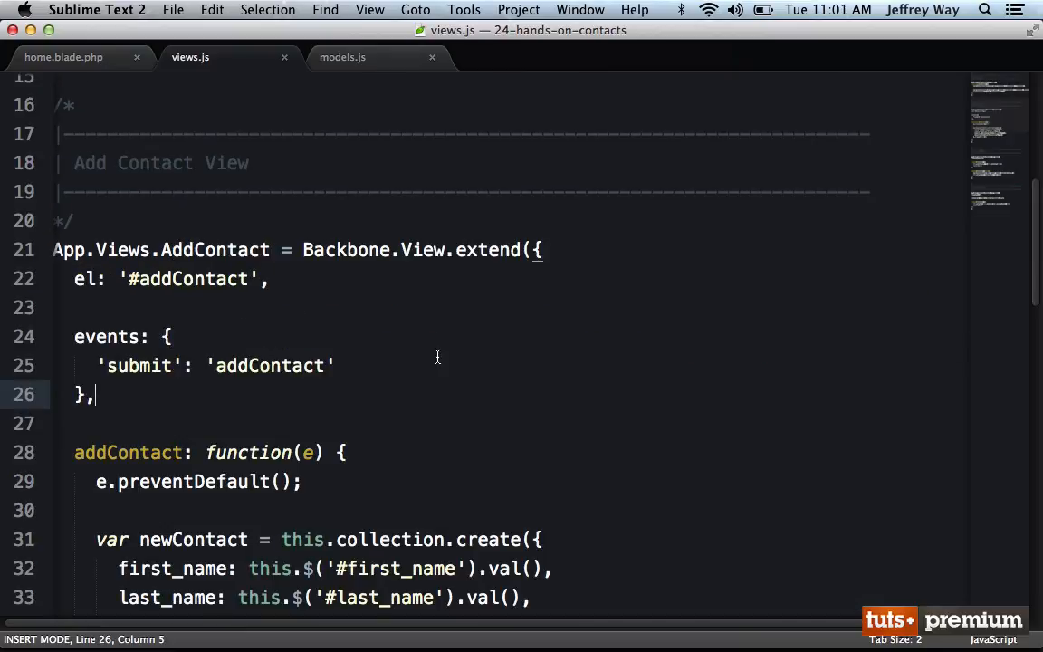
scroll(down, 3)
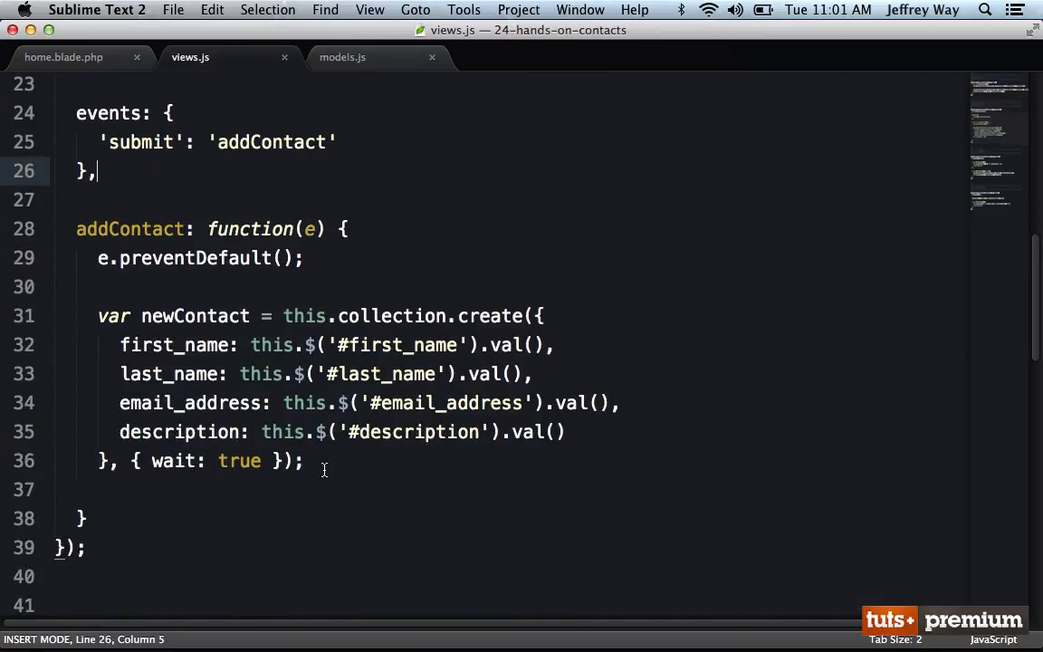
text(this.clearForm();)
text(clearForm: function() {)
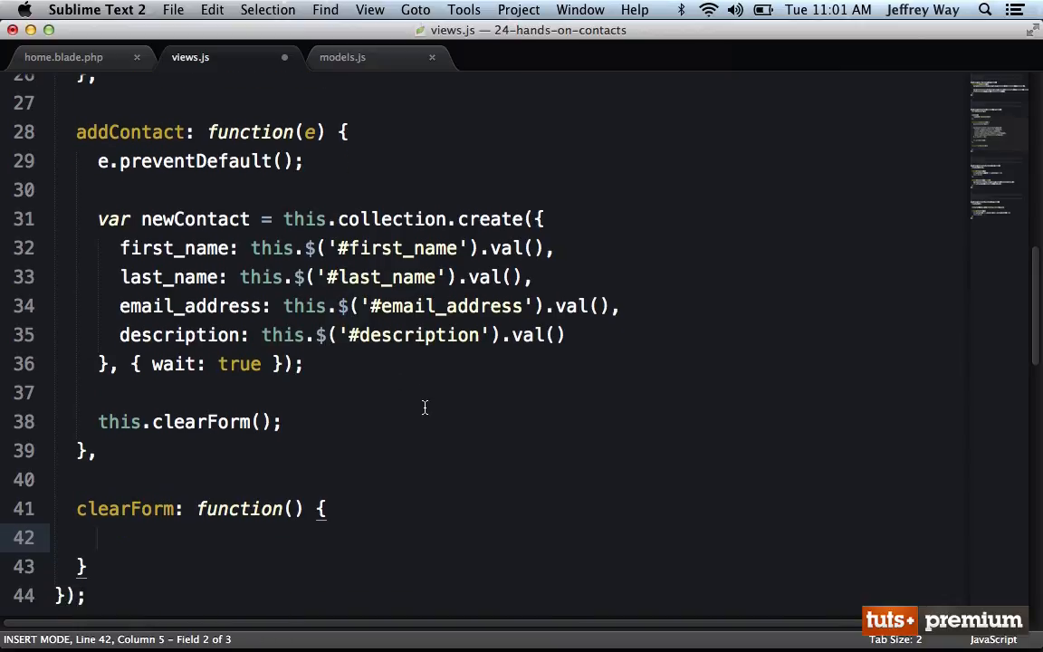
text(this.$(')
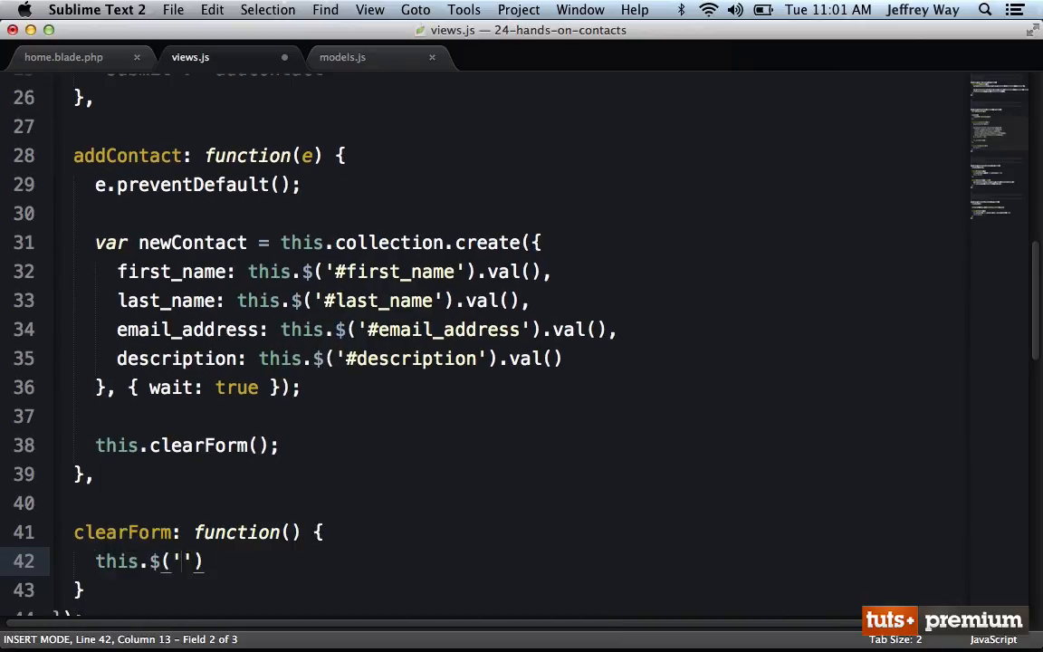
text(#first_name').)
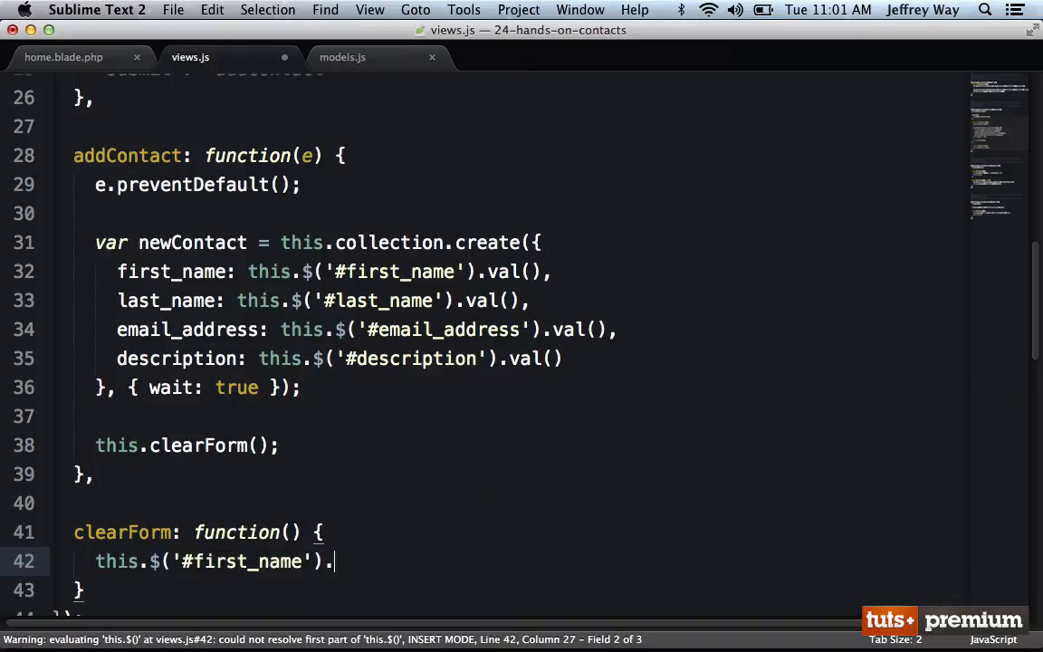
text(val('');)
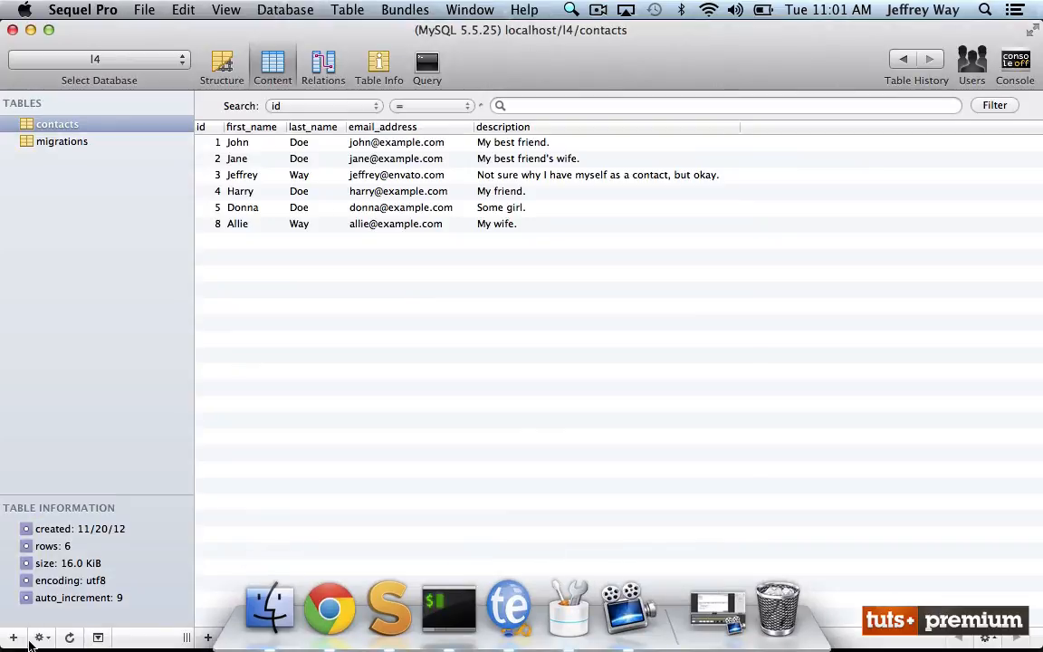
Check the browser page, then return to views.js in the editor.
click(235, 637)
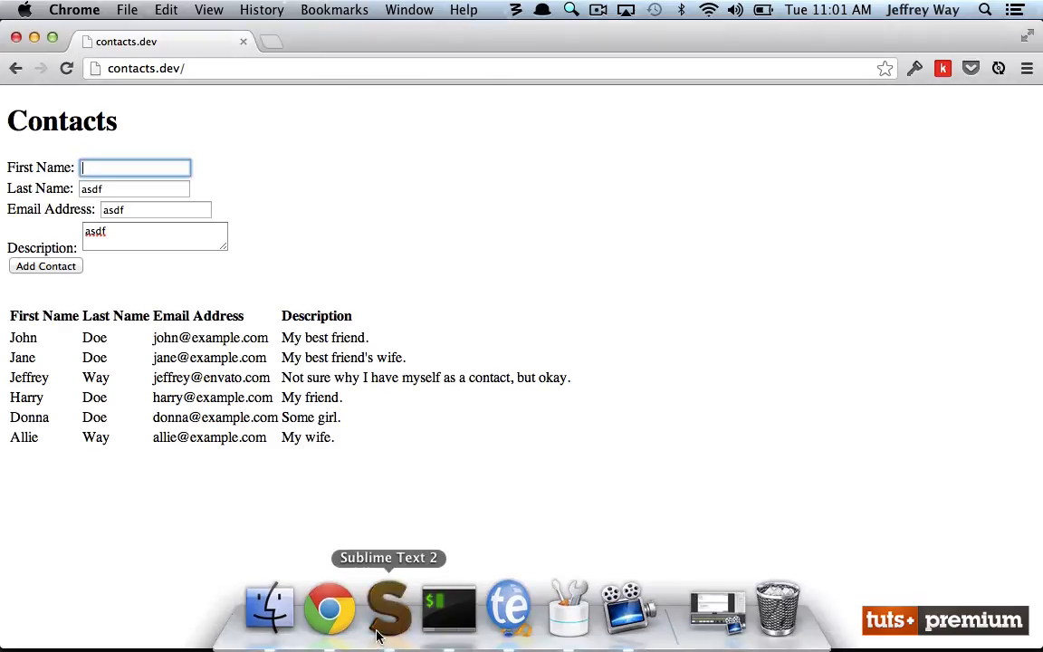
click(388, 607)
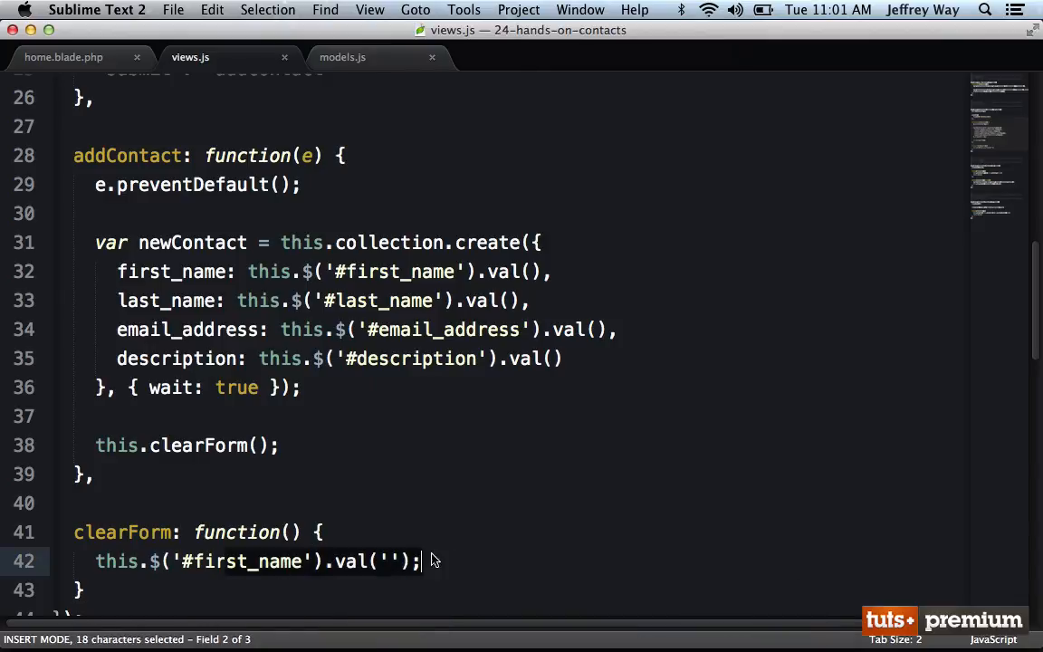
scroll(up, 3)
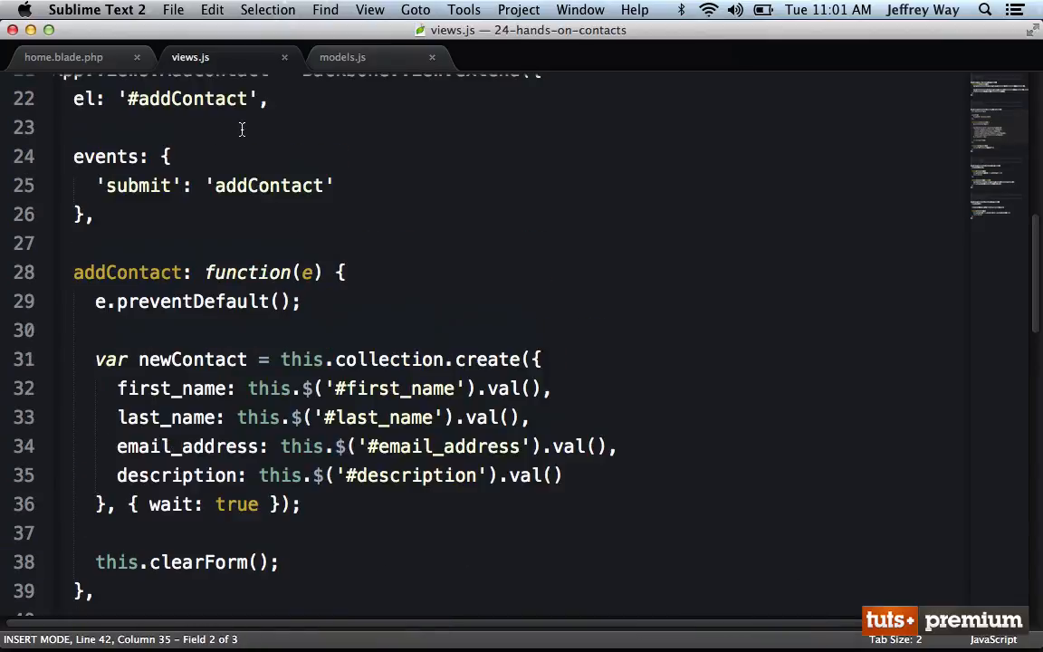
Add initialize caching first_name, last_name, description and email_address as this.* jQuery fields.
text(init)
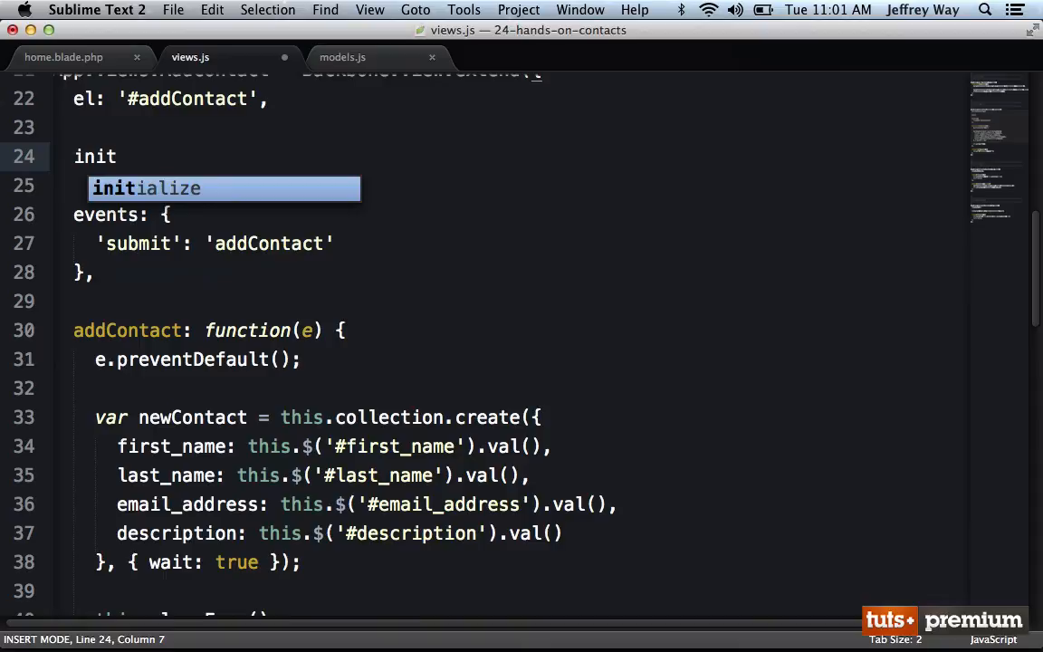
text(initialize: function() {})
text(this.)
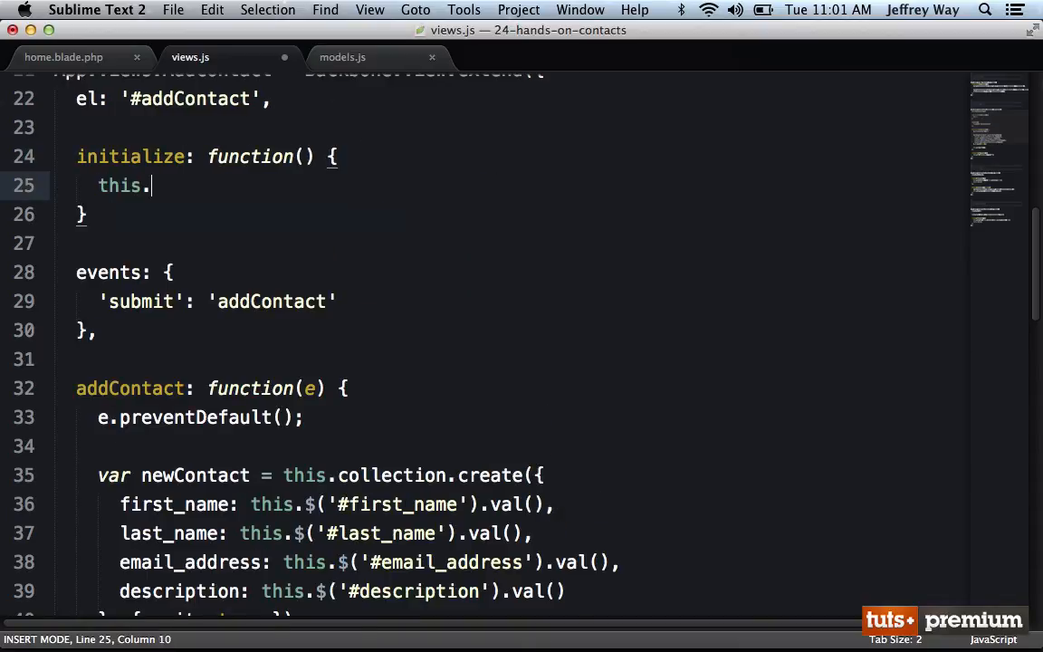
text(first_name = $(''))
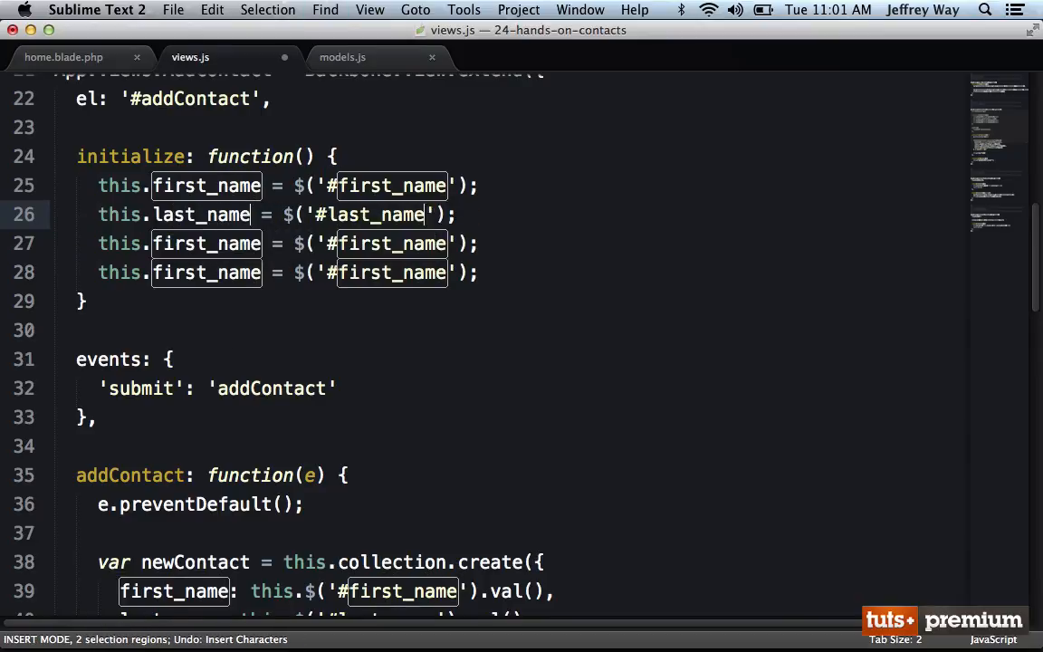
text(descriptio)
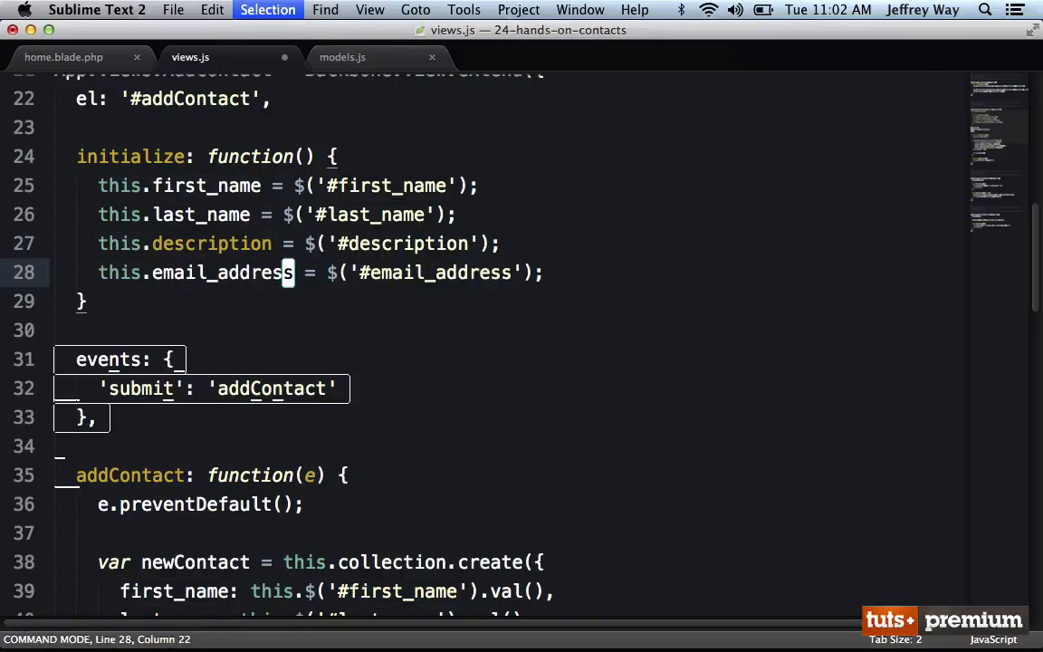
Replace the this.$('#first_name') lookup in addContact with the cached this.first_name.
scroll(down, 3)
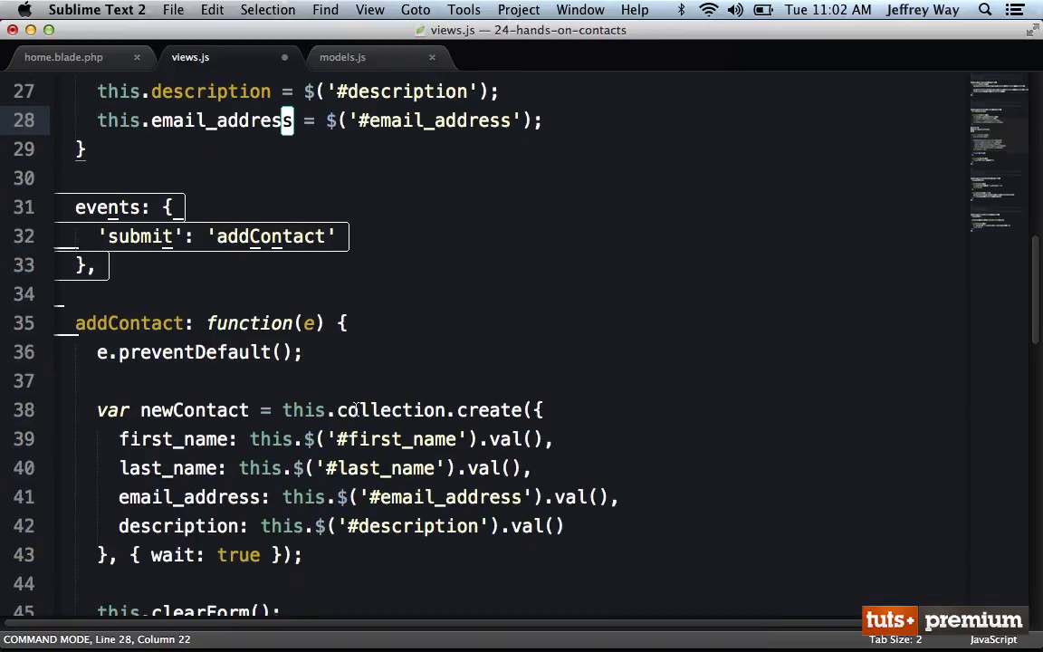
click(319, 439)
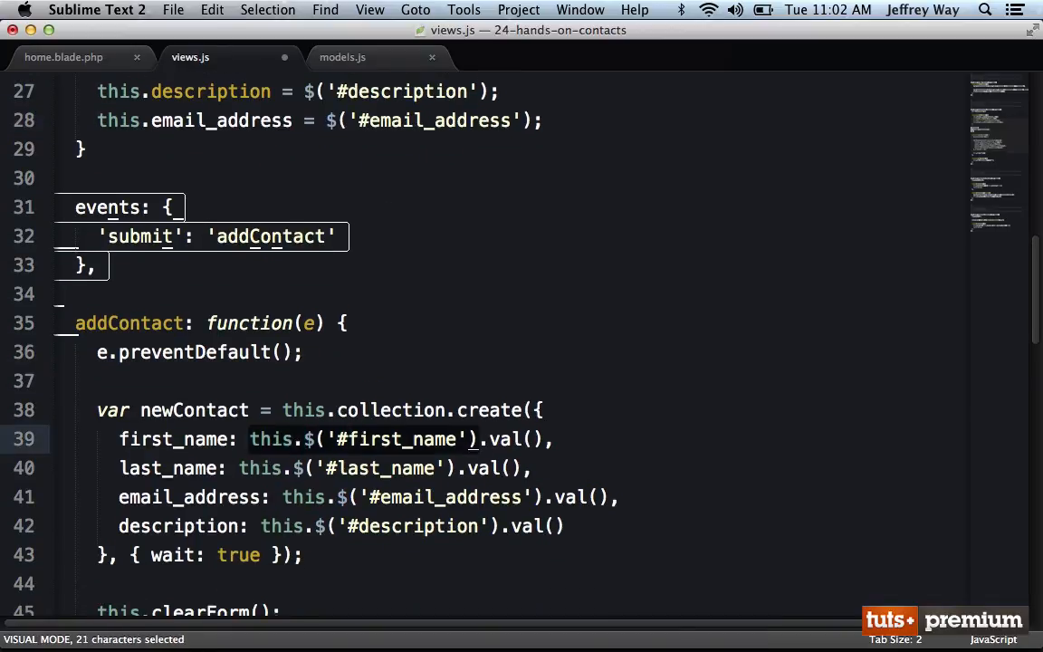
text(fi)
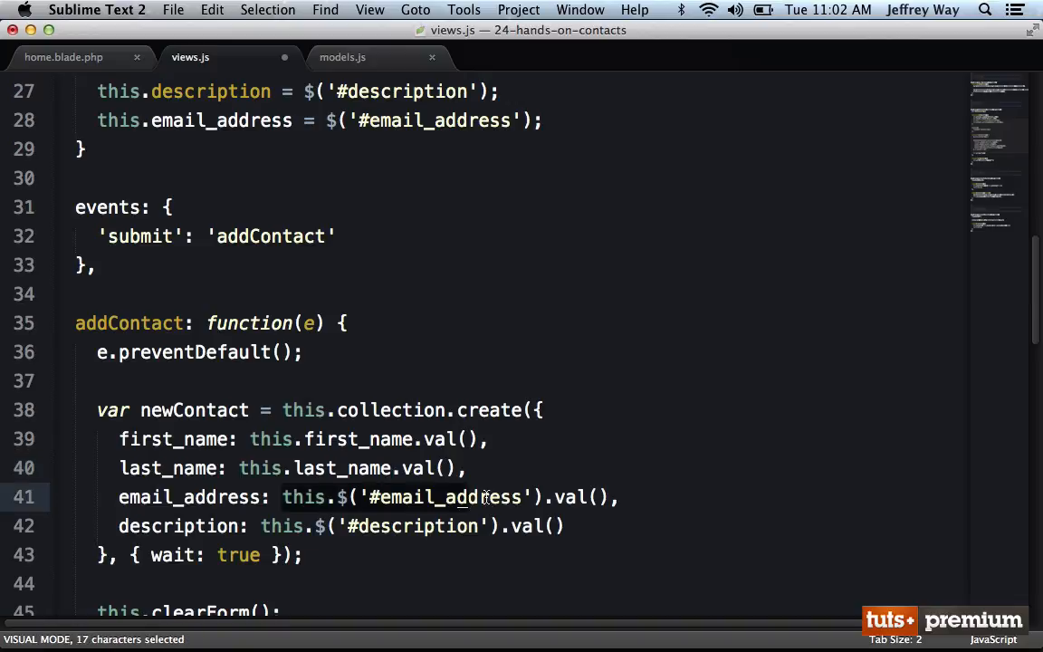
Use cached this.email_address and this.description in create, and this.first_name.val('') in clearForm.
text(eai)
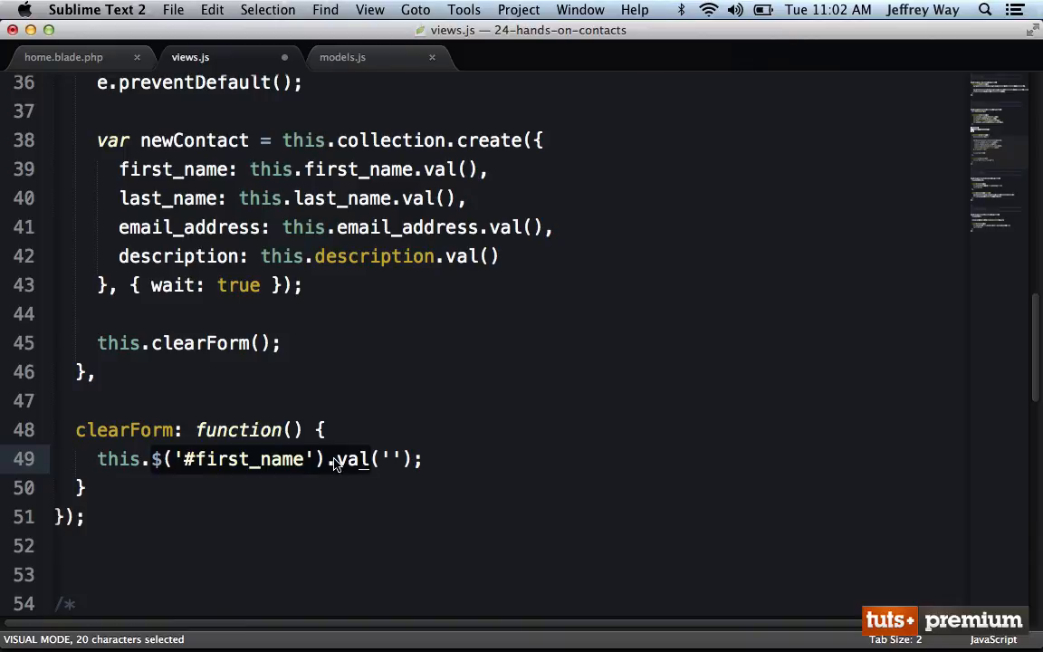
text(this.)
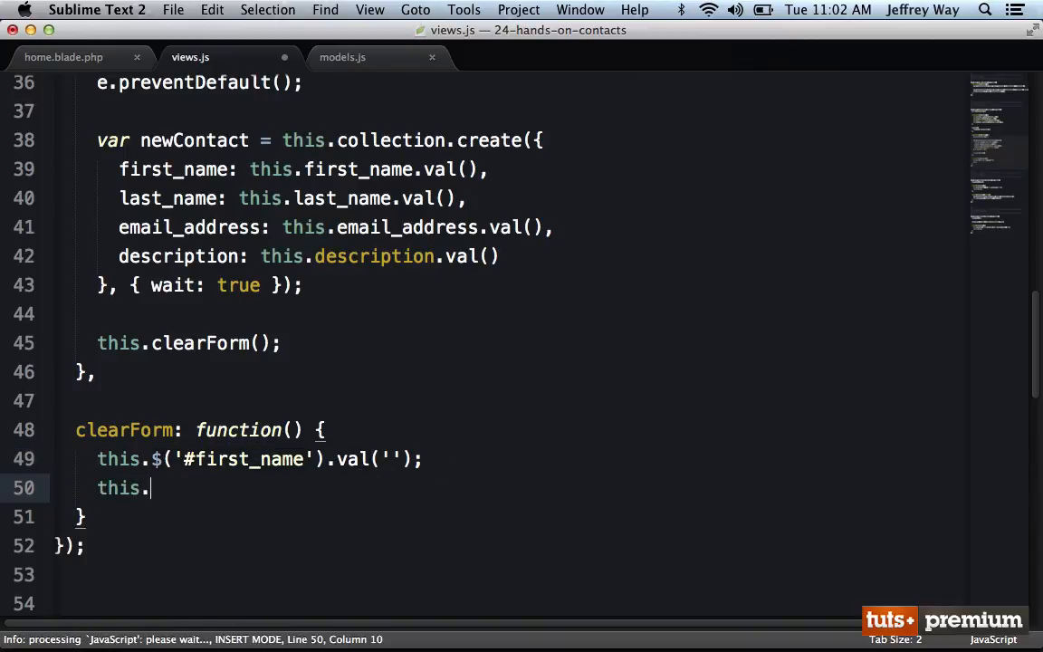
text(first_name.val)
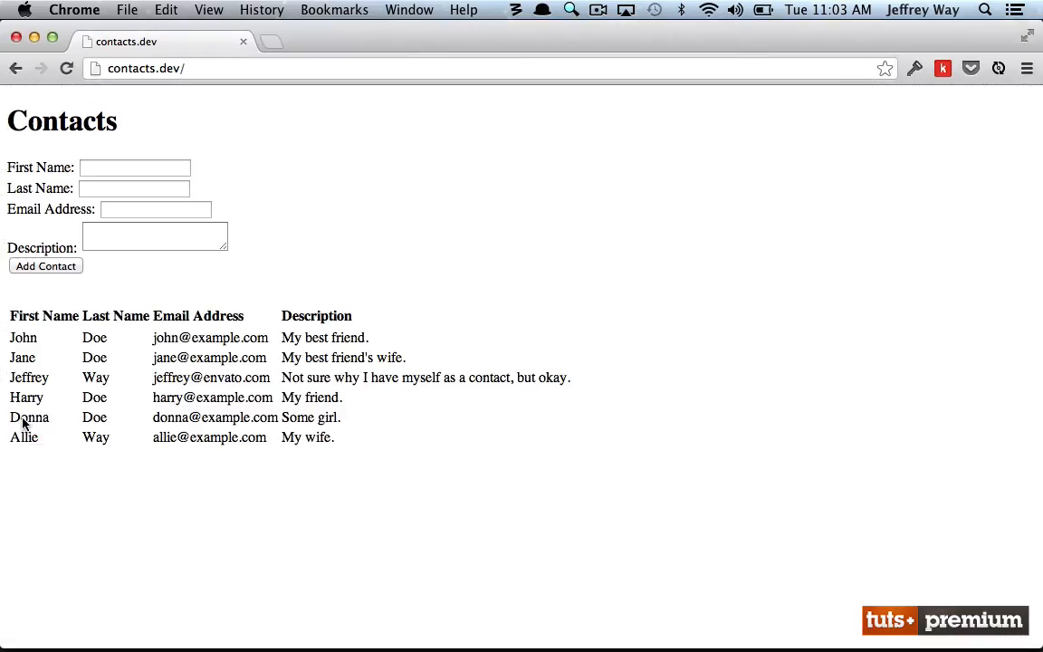
Submit an asdf test contact, then check in Sequel Pro that the row was inserted.
text(asdf)
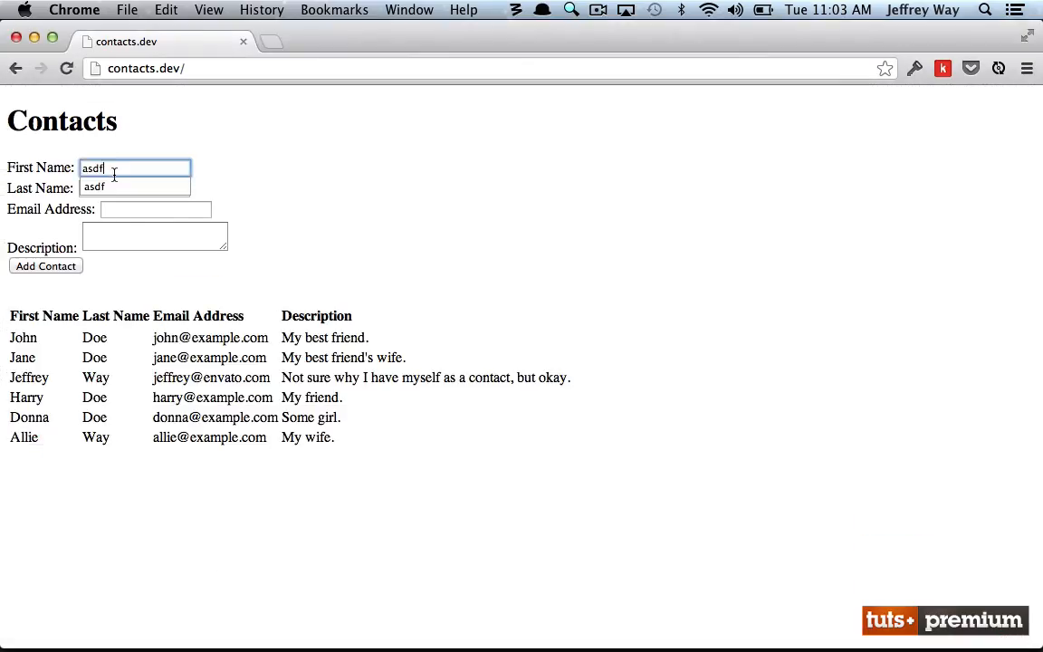
text(asdf)
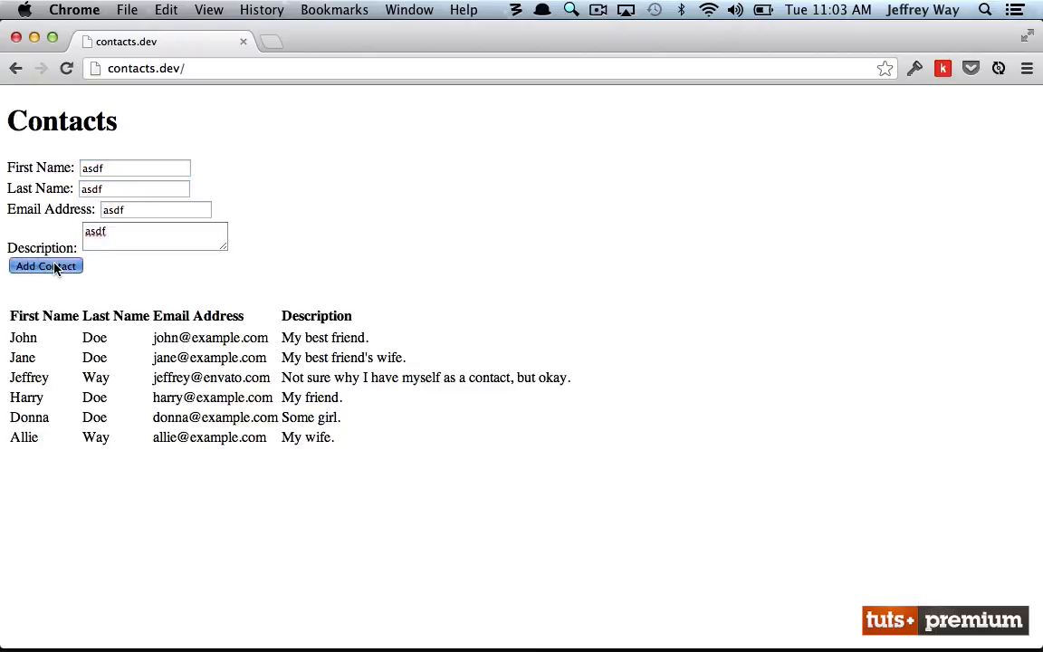
click(45, 264)
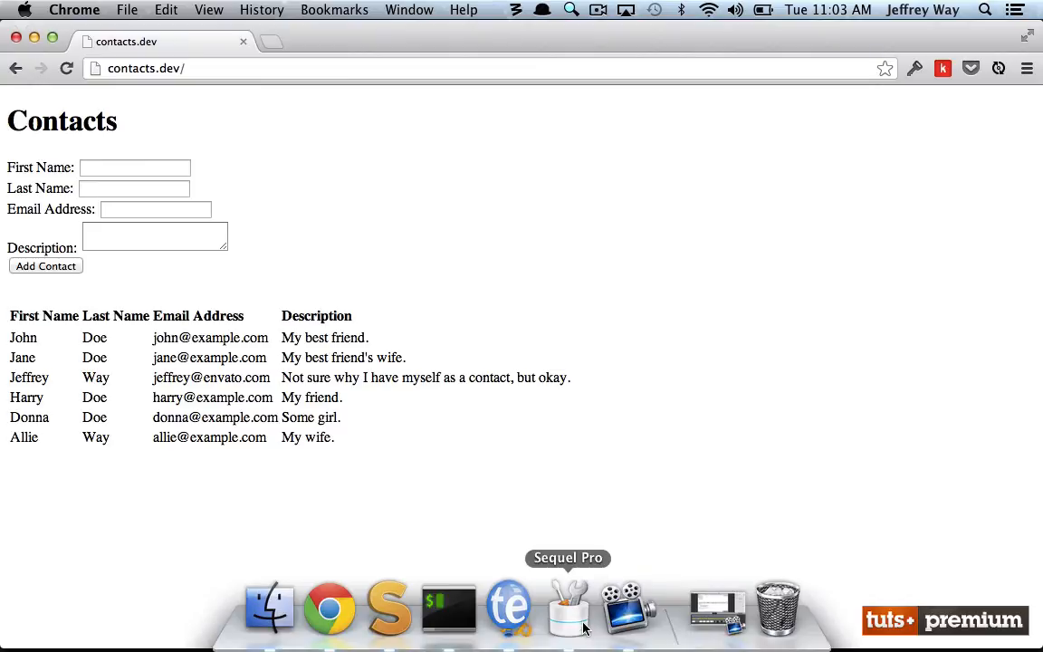
click(568, 607)
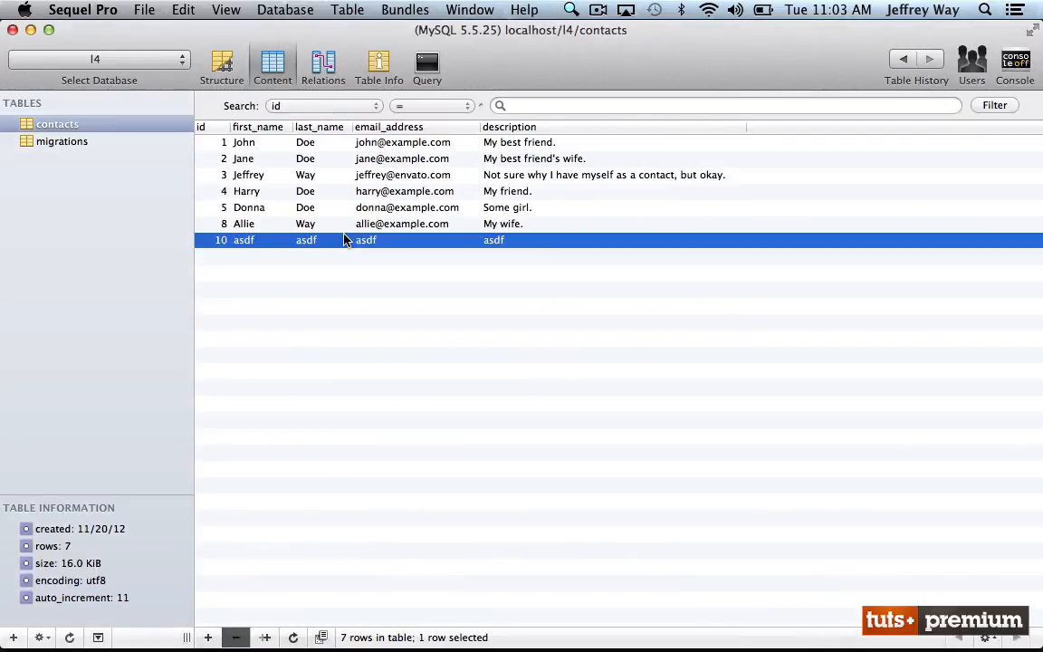
click(75, 10)
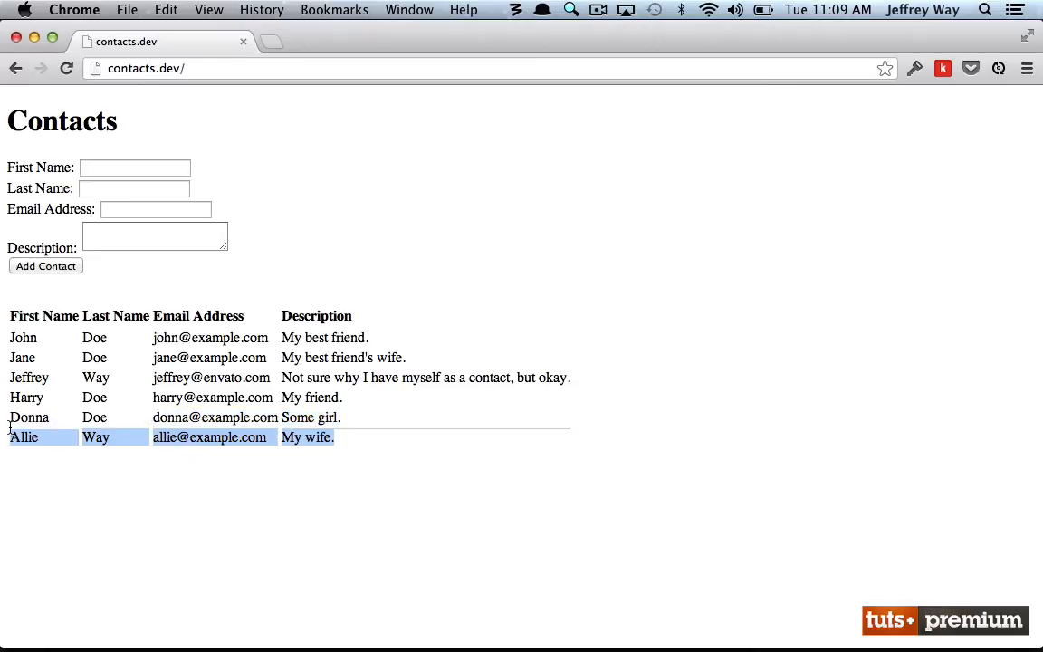
mouse_move(86, 208)
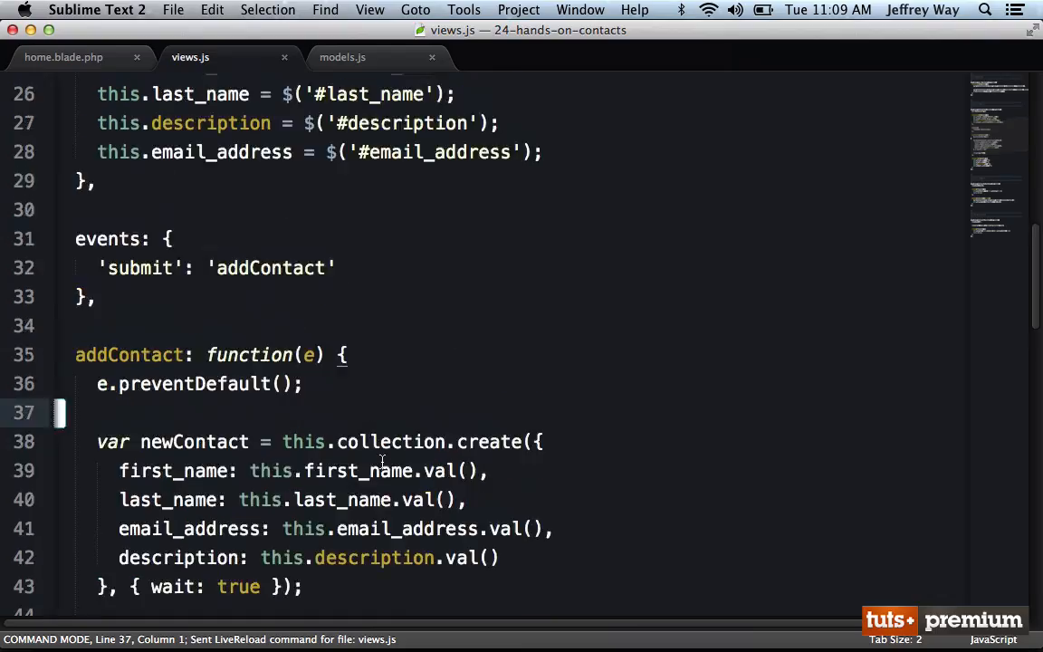
Add initialize to App.Views.Contacts with this.collection.on('sync', …) listener.
scroll(up, 3)
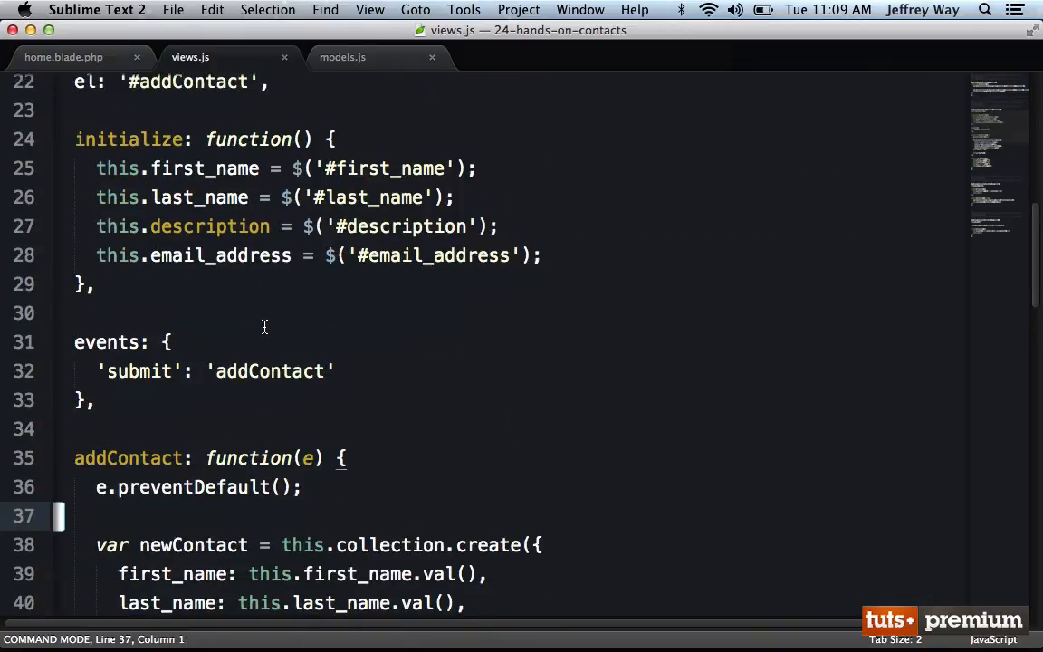
scroll(down, 3)
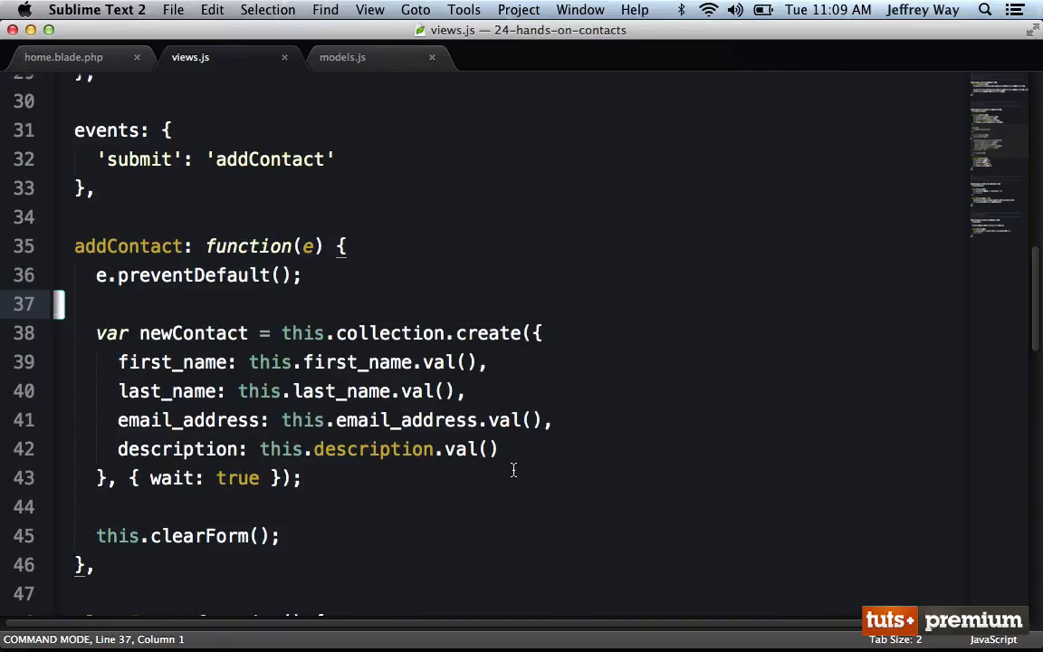
scroll(up, 3)
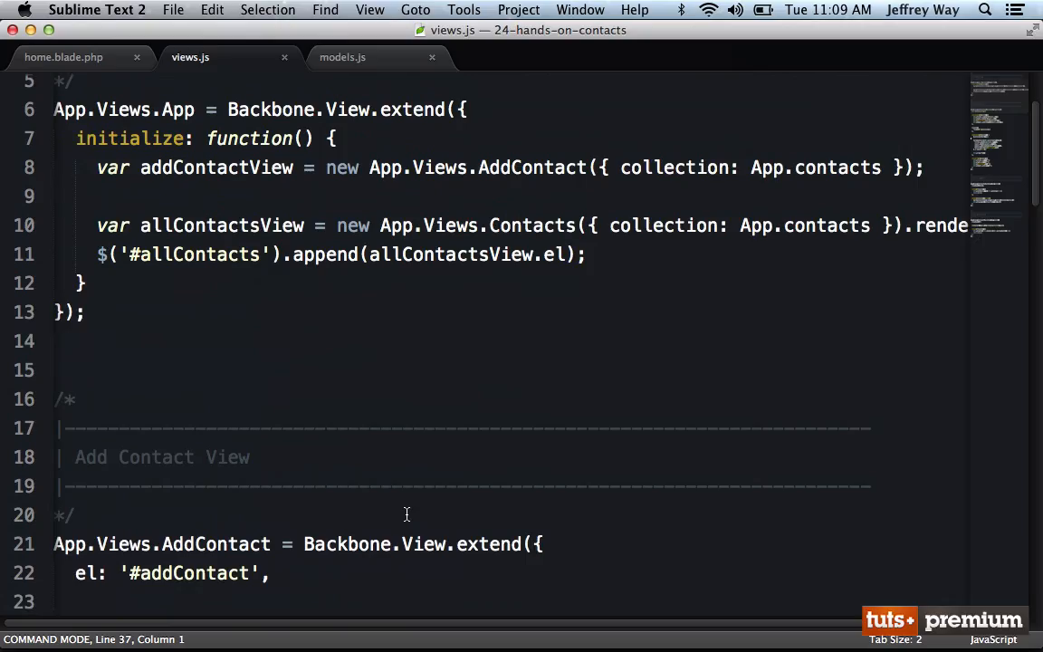
scroll(down, 3)
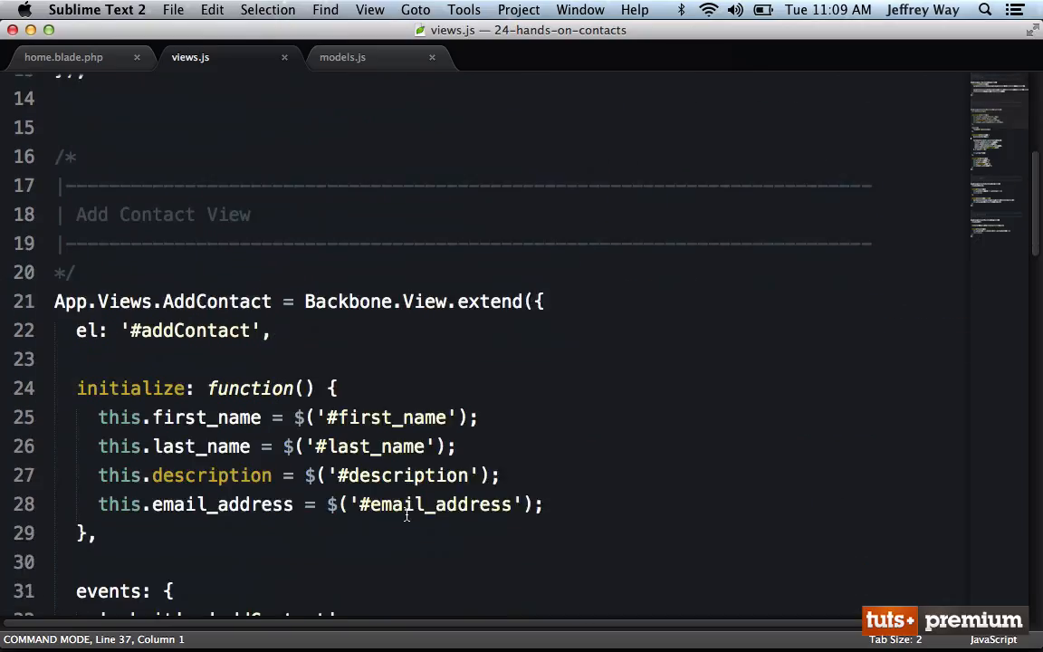
scroll(down, 3)
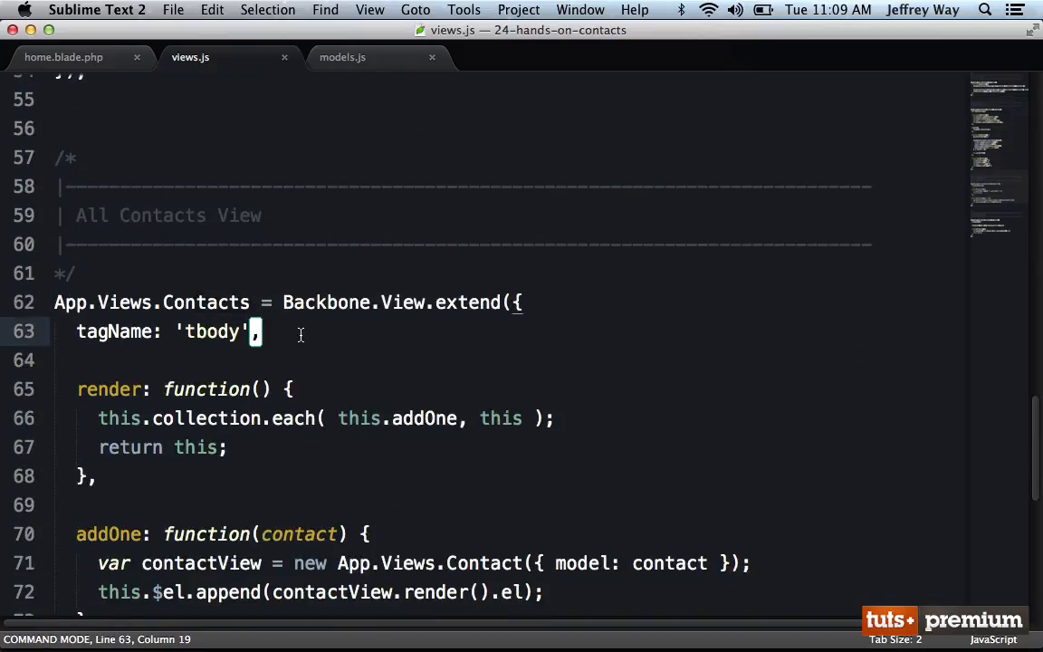
text(initialize: function() {)
text(this.collection.on('s)
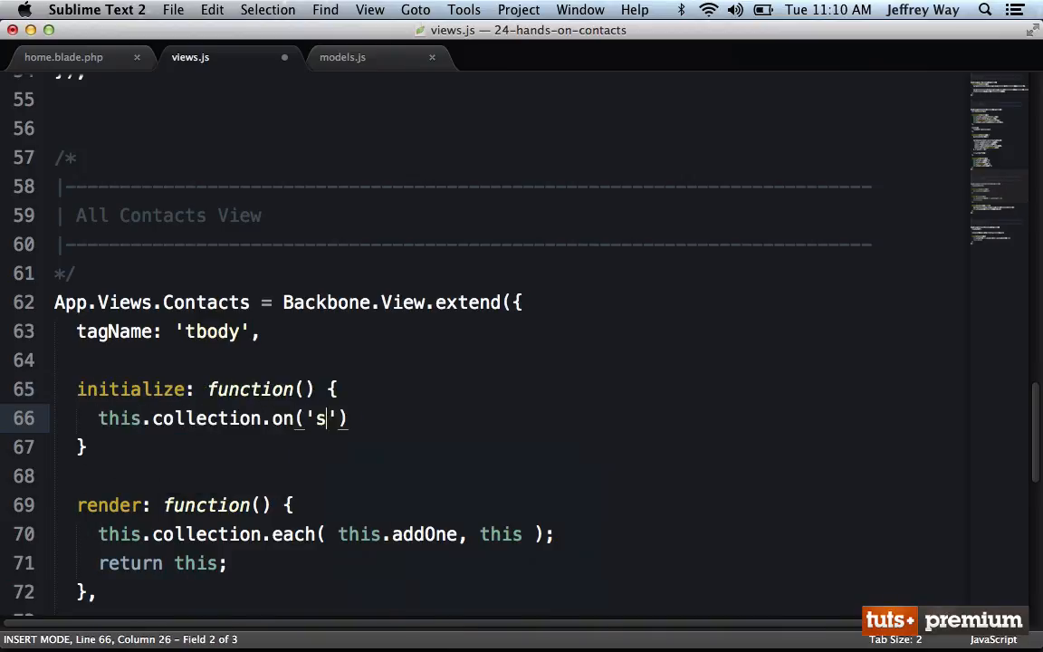
text(ync)
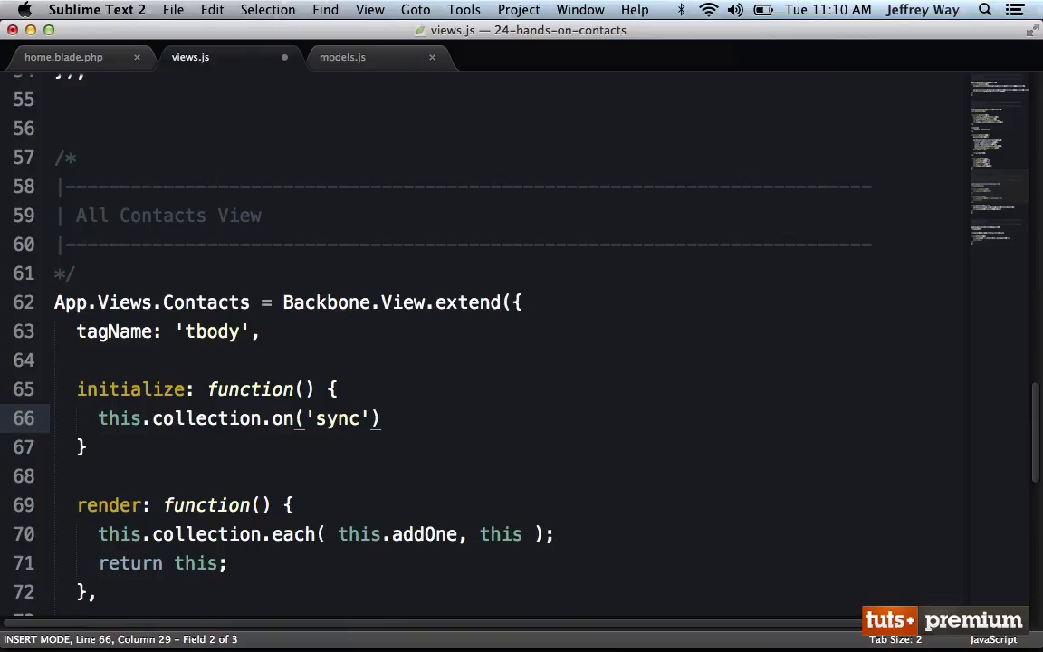
text(, th)
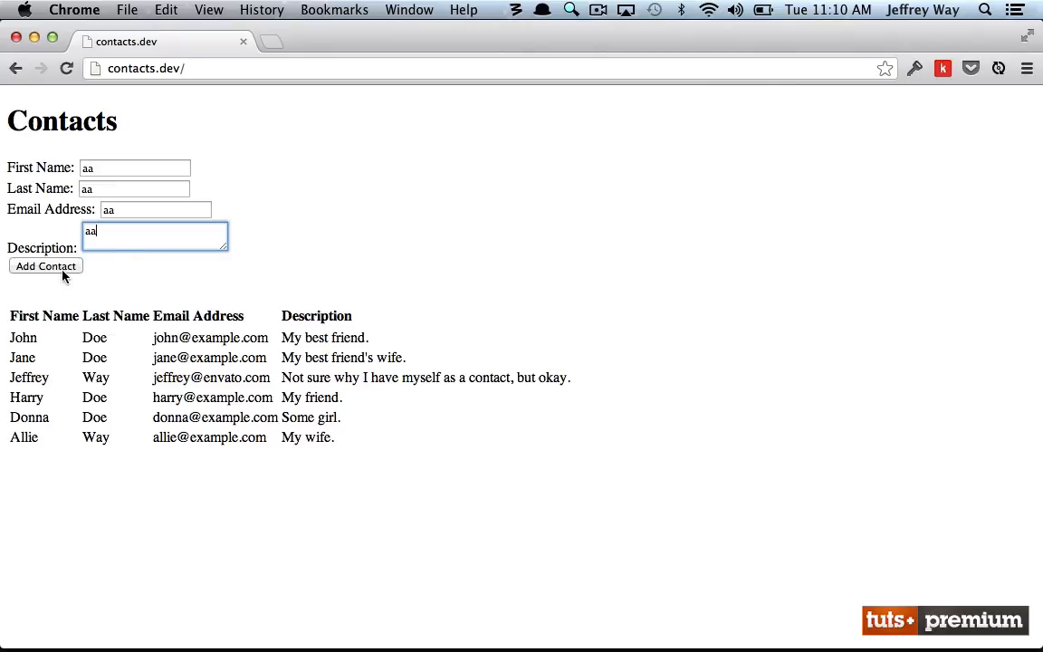
Submit the aa contact, confirm the new row appears, then switch to Sequel Pro.
click(45, 265)
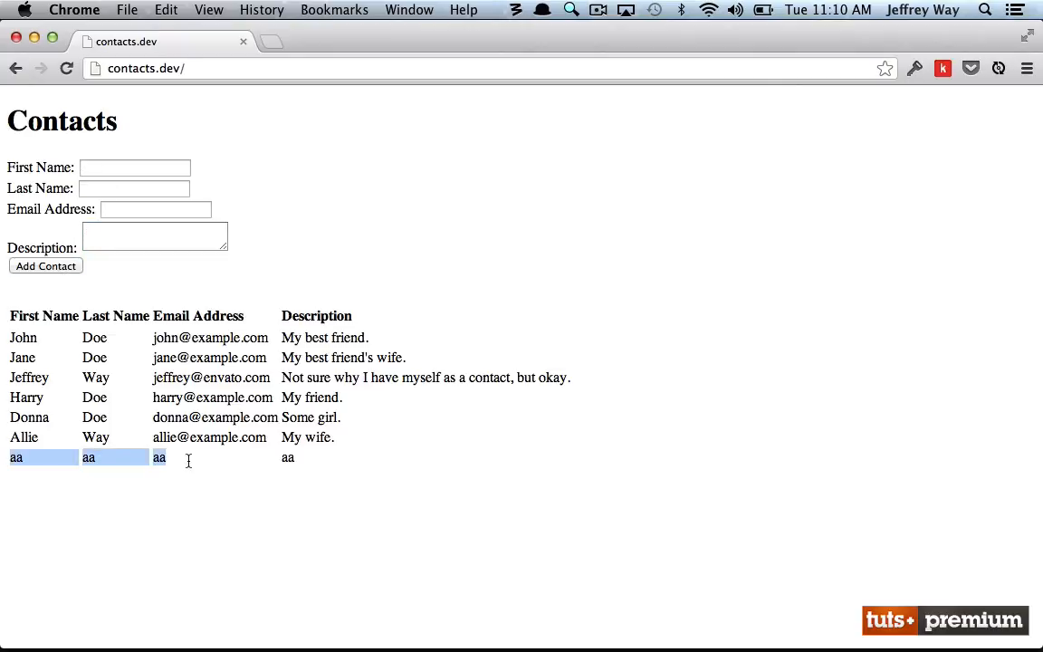
click(291, 470)
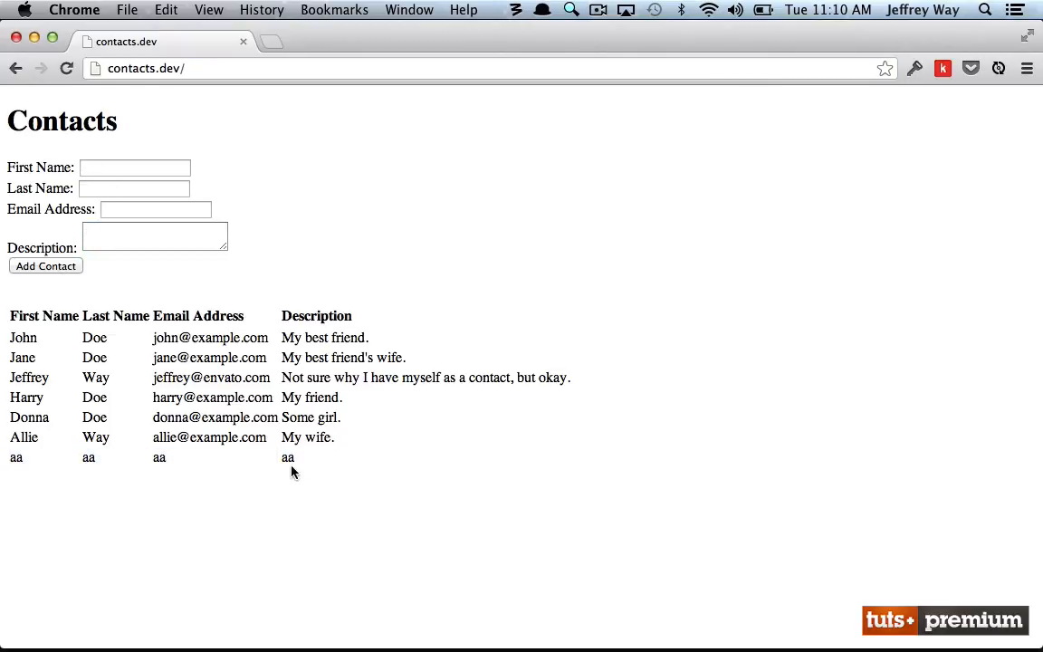
click(569, 606)
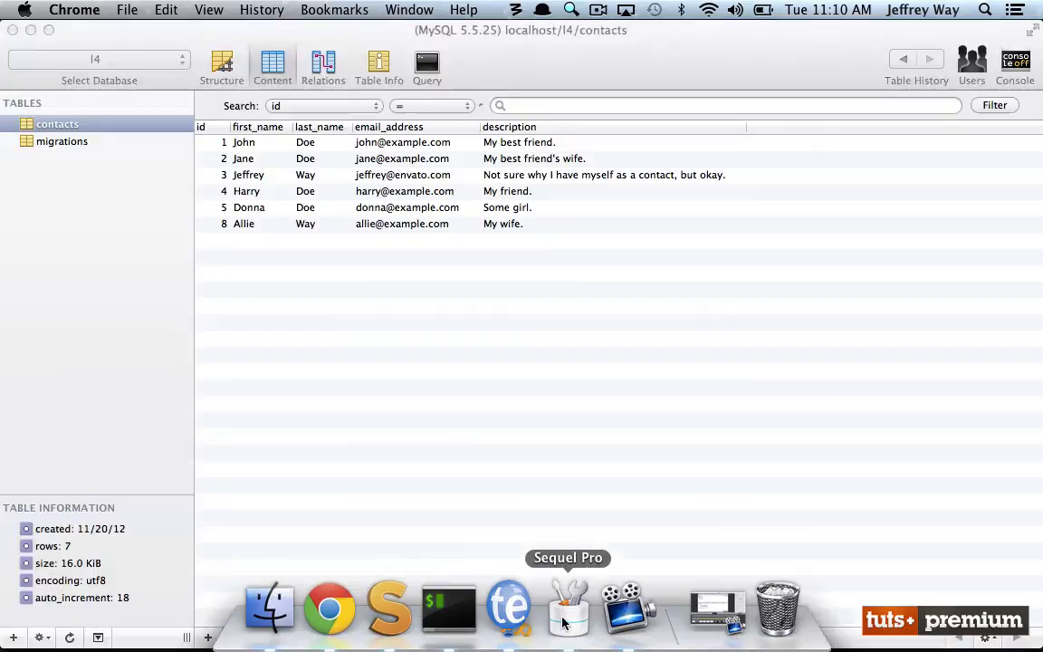